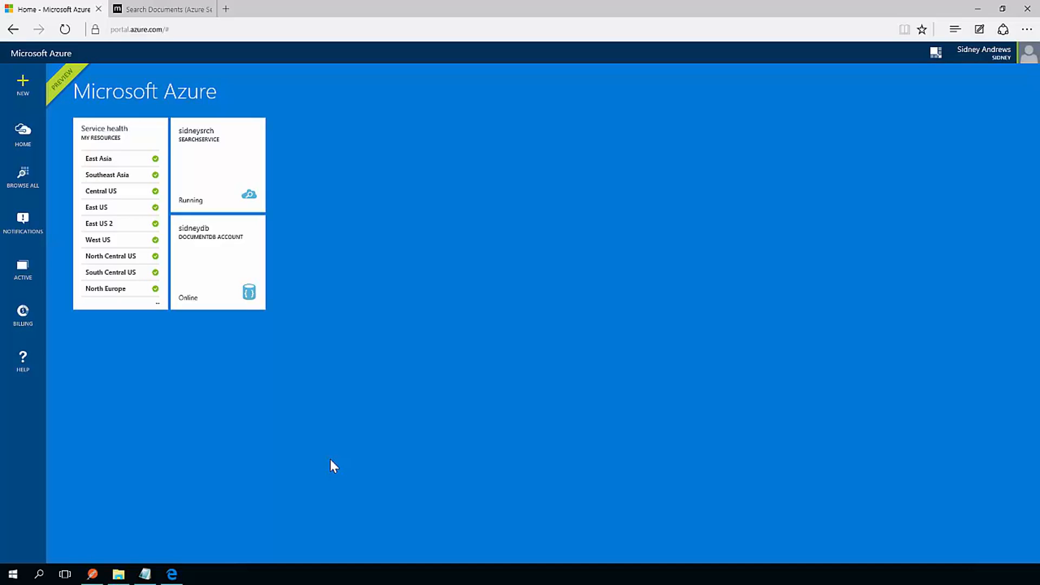
{"action": "mouse_move", "coordinate": [331, 468]}
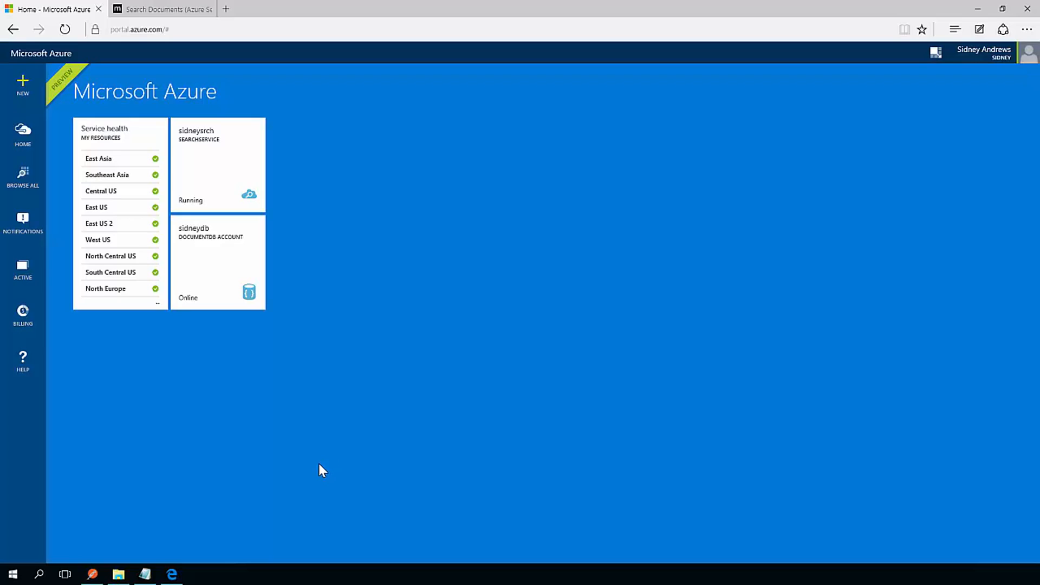
{"action": "mouse_move", "coordinate": [316, 472]}
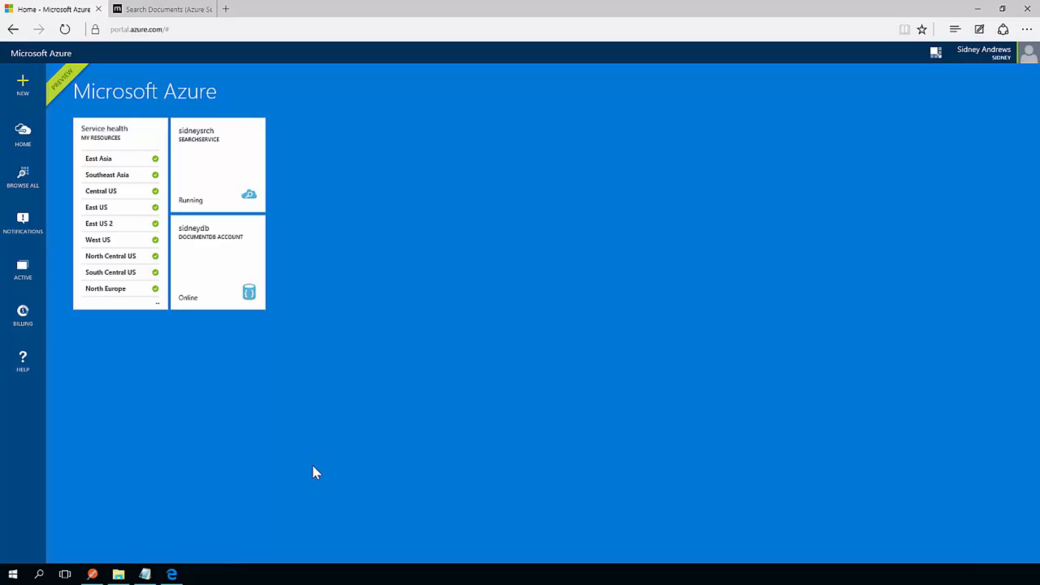
{"action": "mouse_move", "coordinate": [271, 418]}
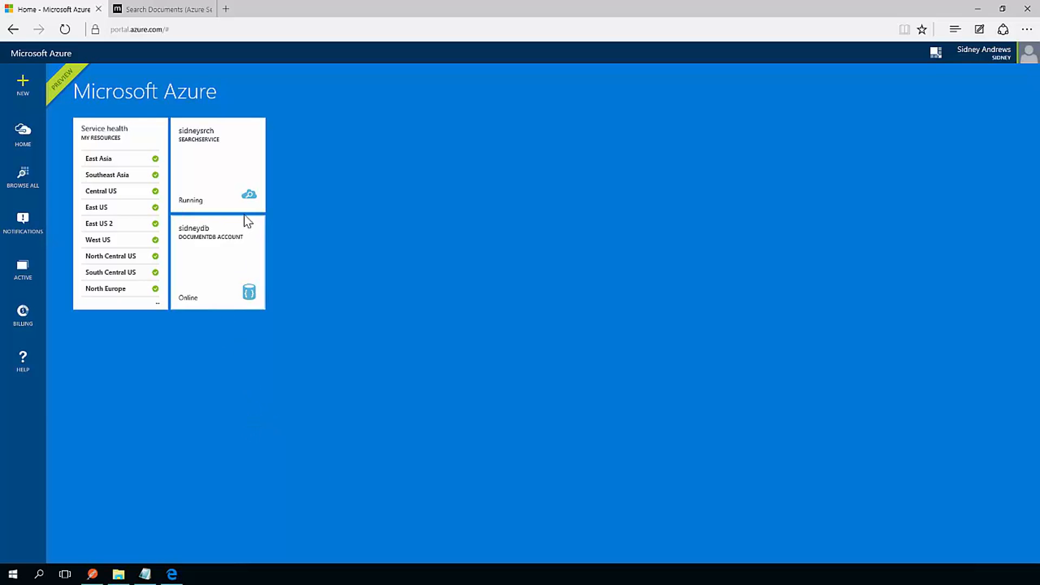
{"action": "mouse_move", "coordinate": [220, 147]}
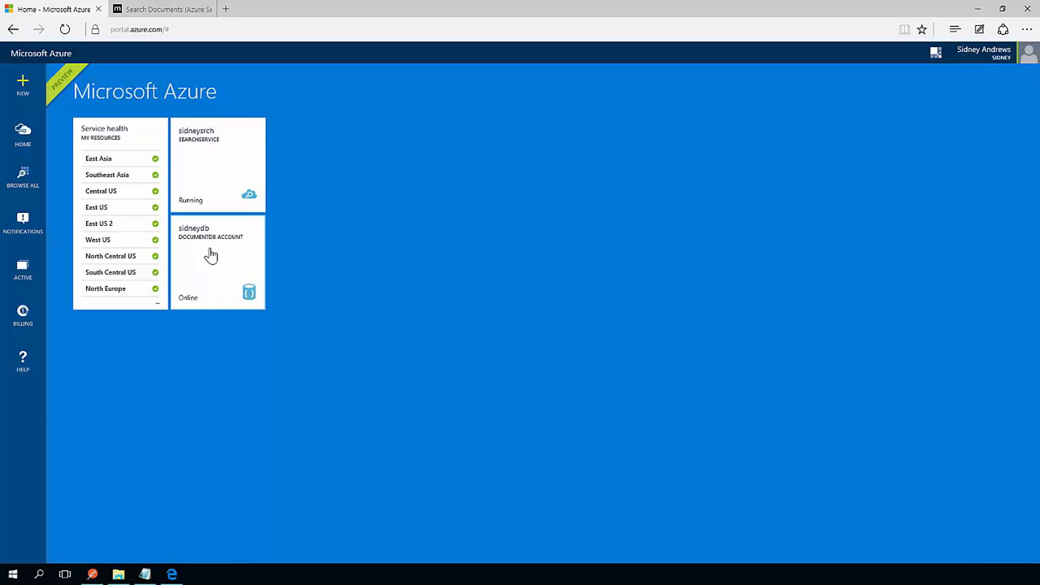
Add a new database named Users to the DocumentDB account.
{"action": "left_click", "coordinate": [212, 262]}
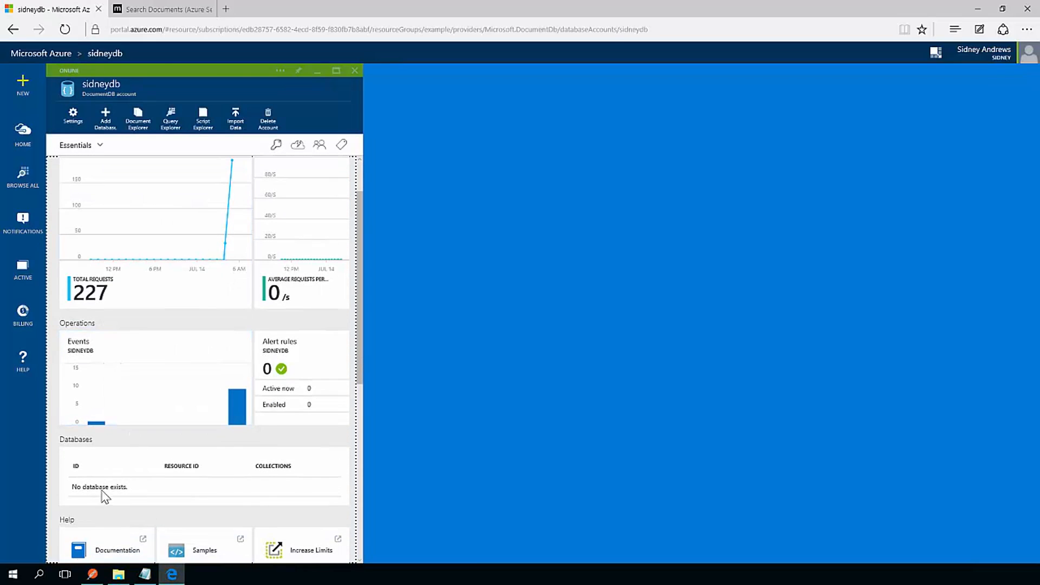
{"action": "left_click", "coordinate": [105, 118]}
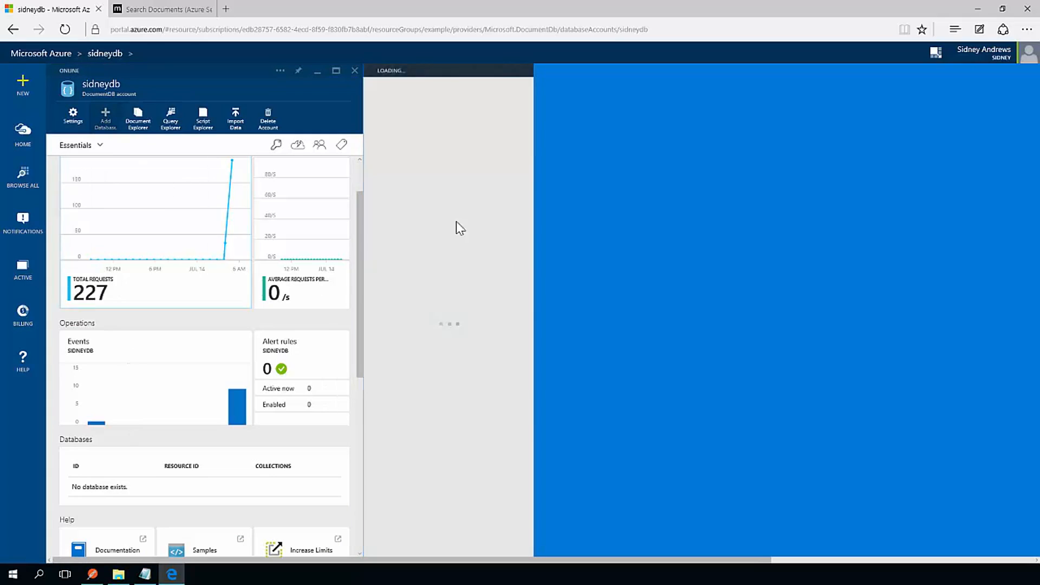
{"action": "type", "text": "Users"}
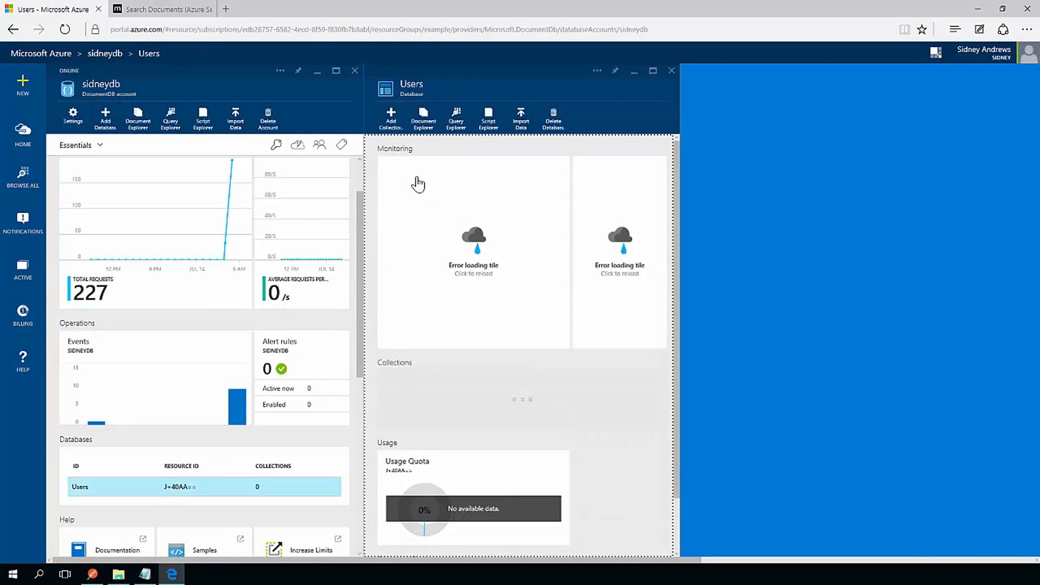
Add an Employees collection to the Users database.
{"action": "left_click", "coordinate": [391, 117]}
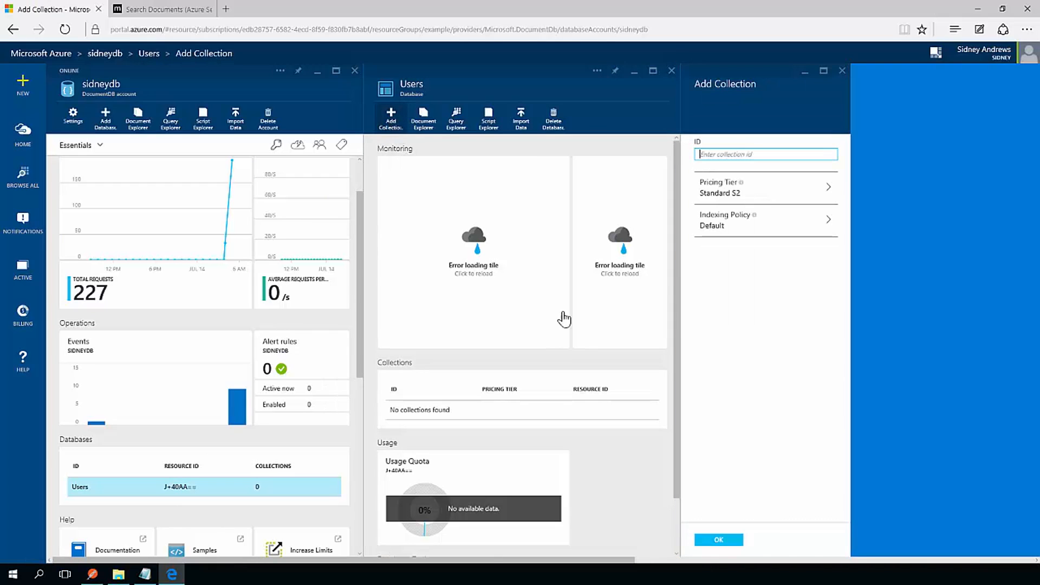
{"action": "mouse_move", "coordinate": [642, 288]}
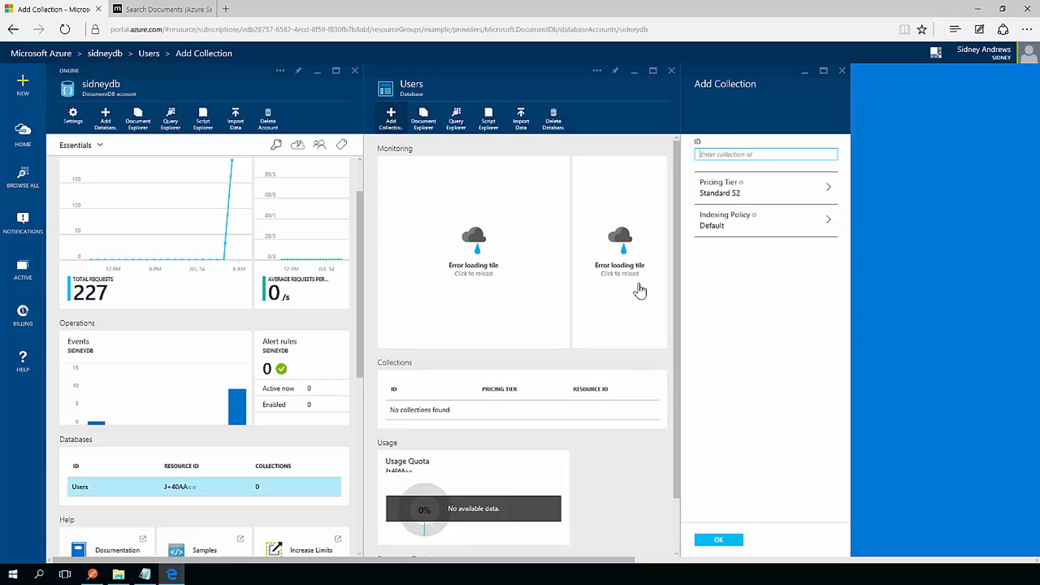
{"action": "type", "text": "Employees"}
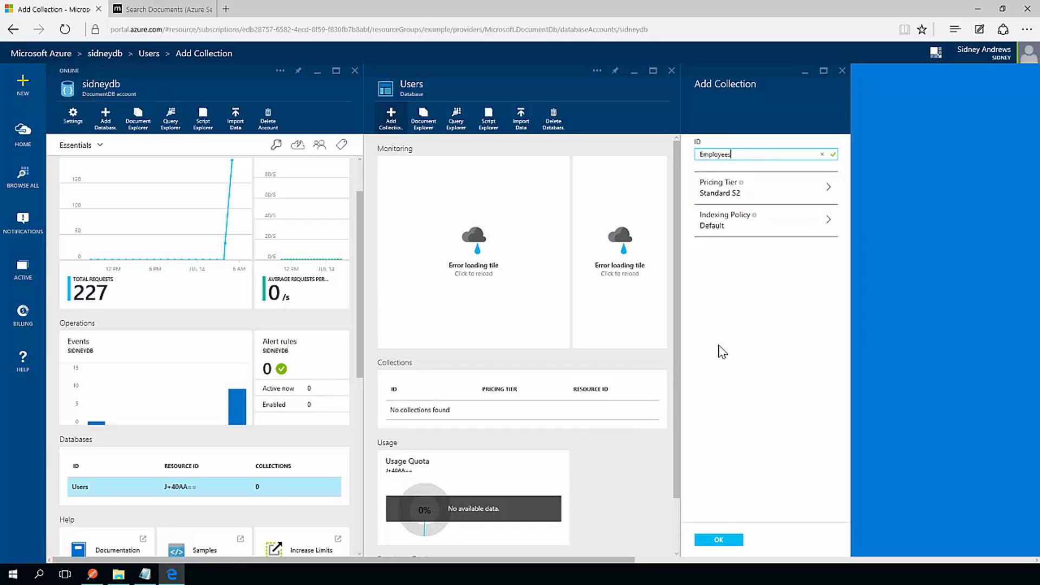
{"action": "left_click", "coordinate": [717, 540]}
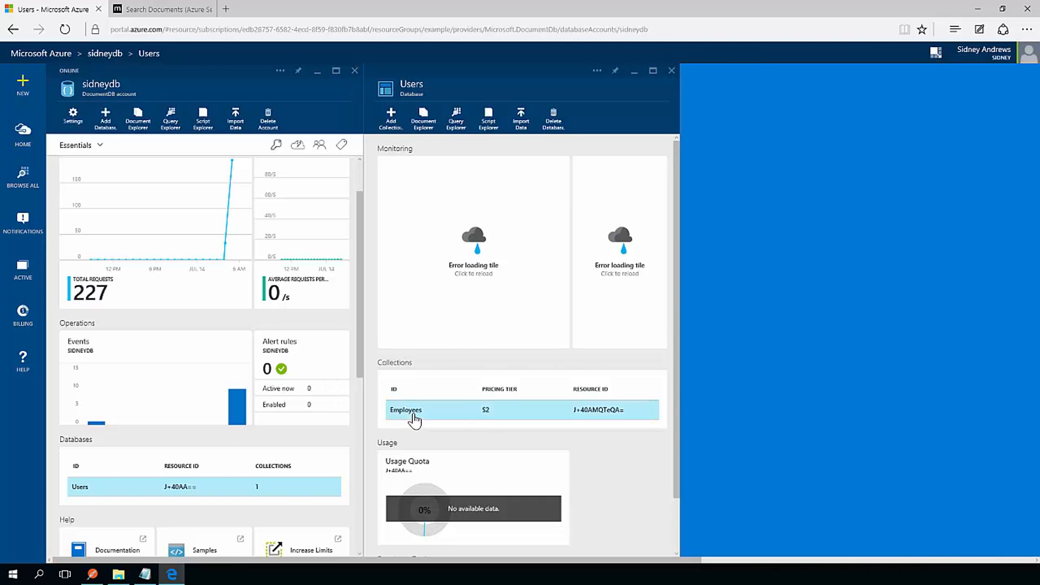
Bring up the Add Document upload form in the Employees collection's Document Explorer.
{"action": "left_click", "coordinate": [406, 410]}
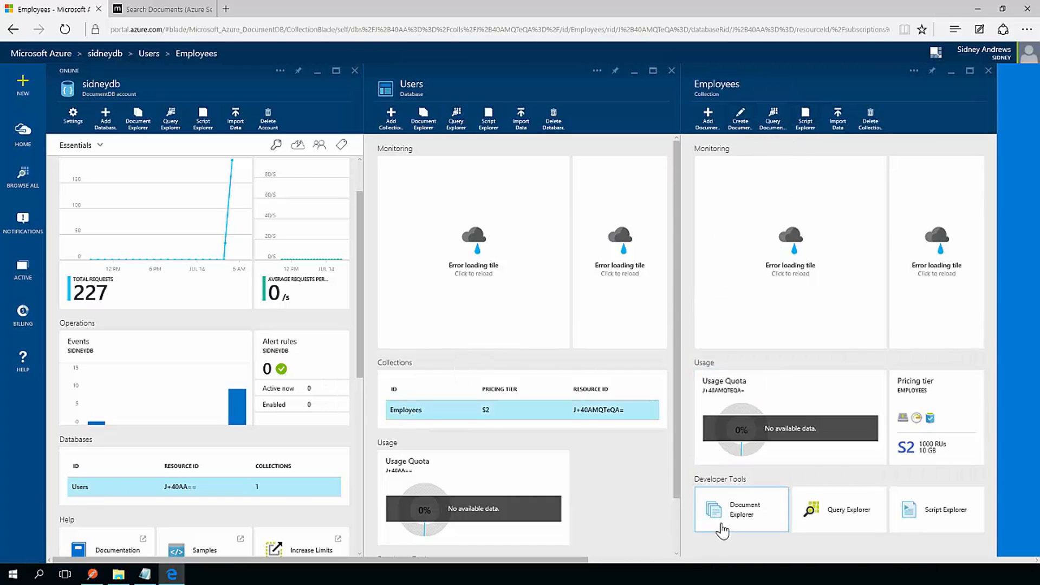
{"action": "left_click", "coordinate": [741, 509]}
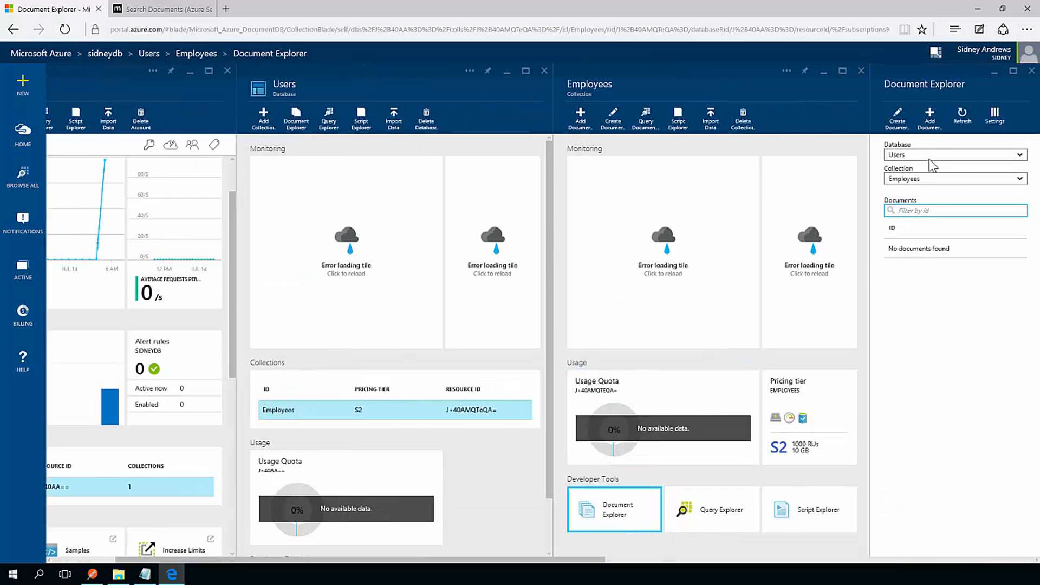
{"action": "left_click", "coordinate": [929, 118]}
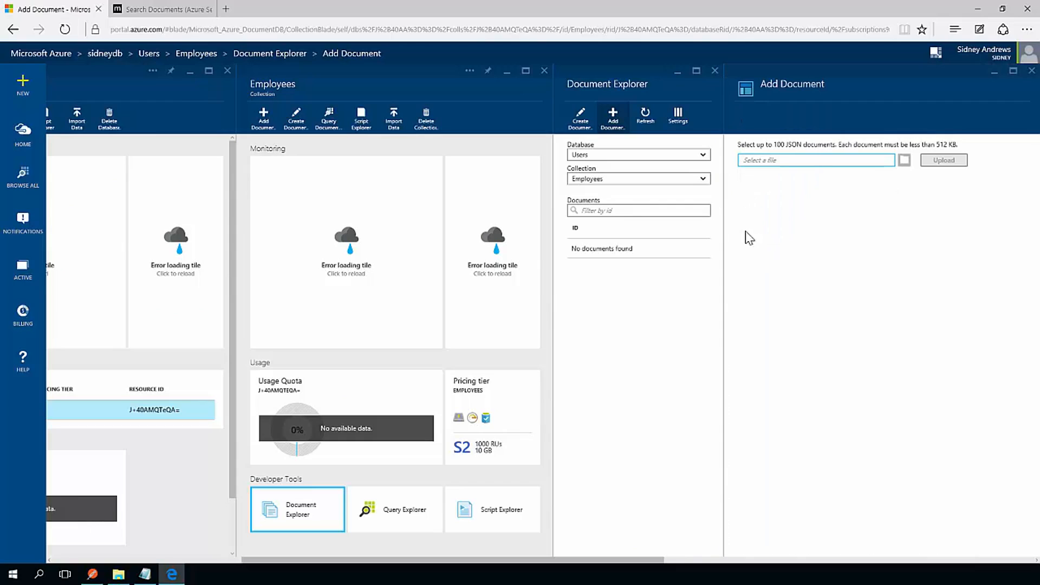
{"action": "mouse_move", "coordinate": [767, 216]}
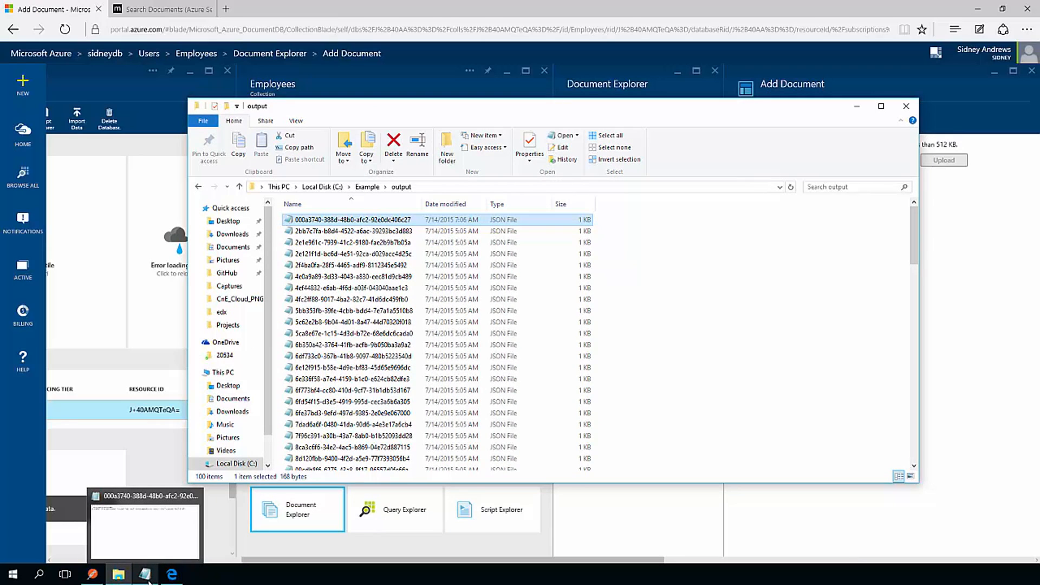
View the first employee JSON file in Notepad, then close the output folder window.
{"action": "double_click", "coordinate": [353, 220]}
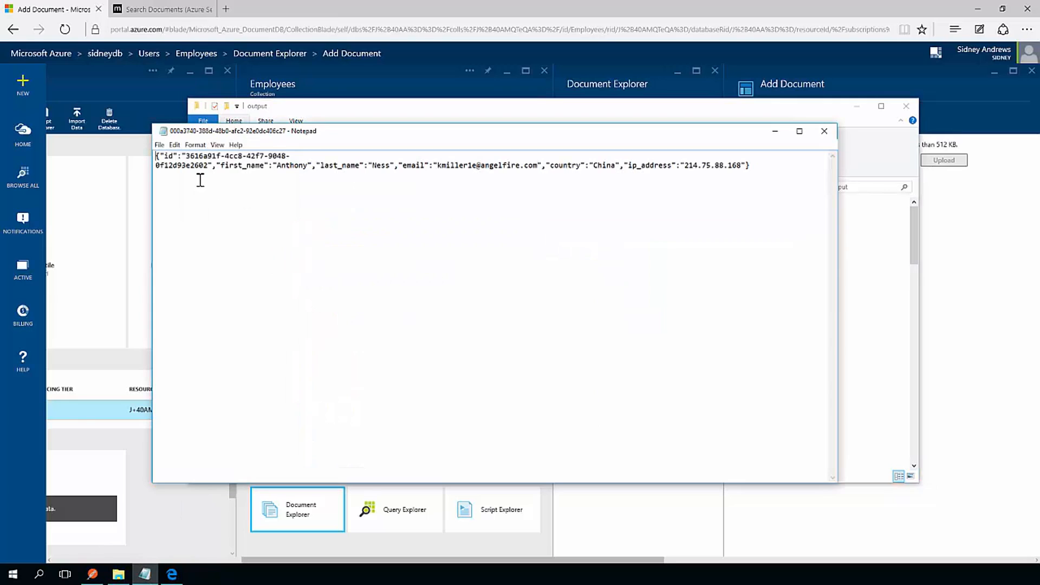
{"action": "left_click_drag", "start_coordinate": [167, 155], "coordinate": [278, 155]}
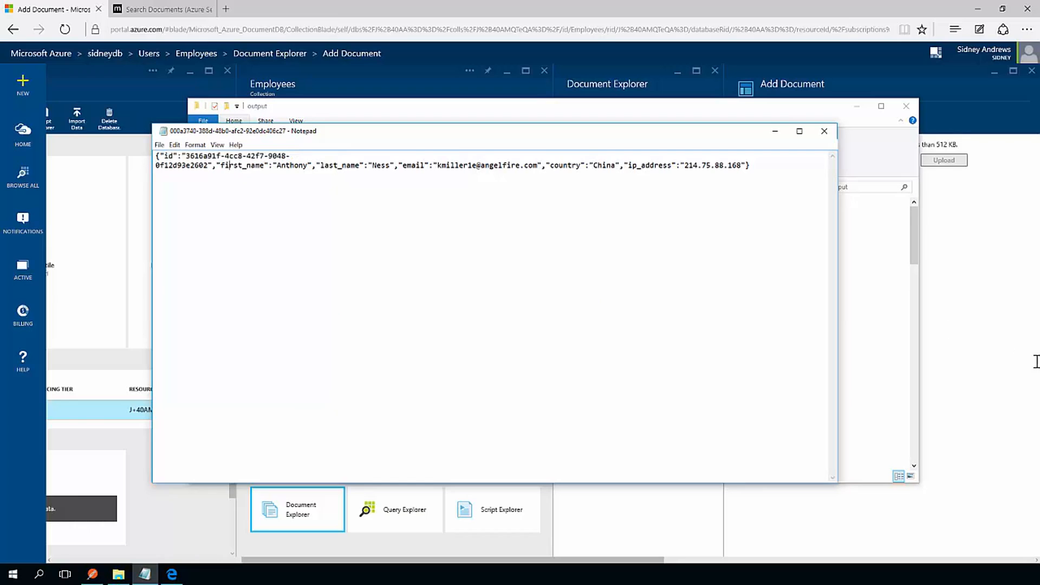
{"action": "mouse_move", "coordinate": [762, 154]}
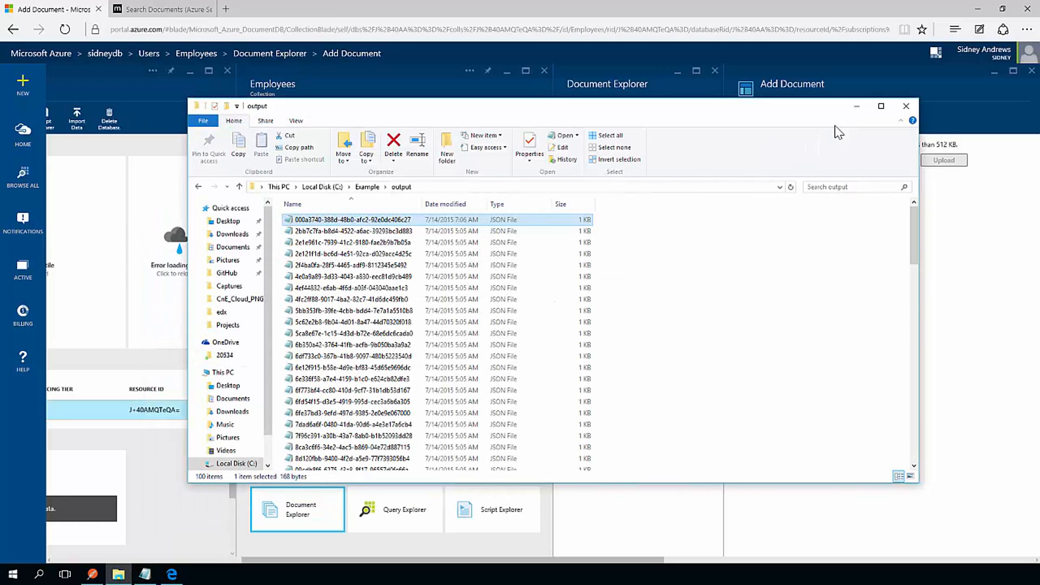
{"action": "left_click", "coordinate": [905, 106]}
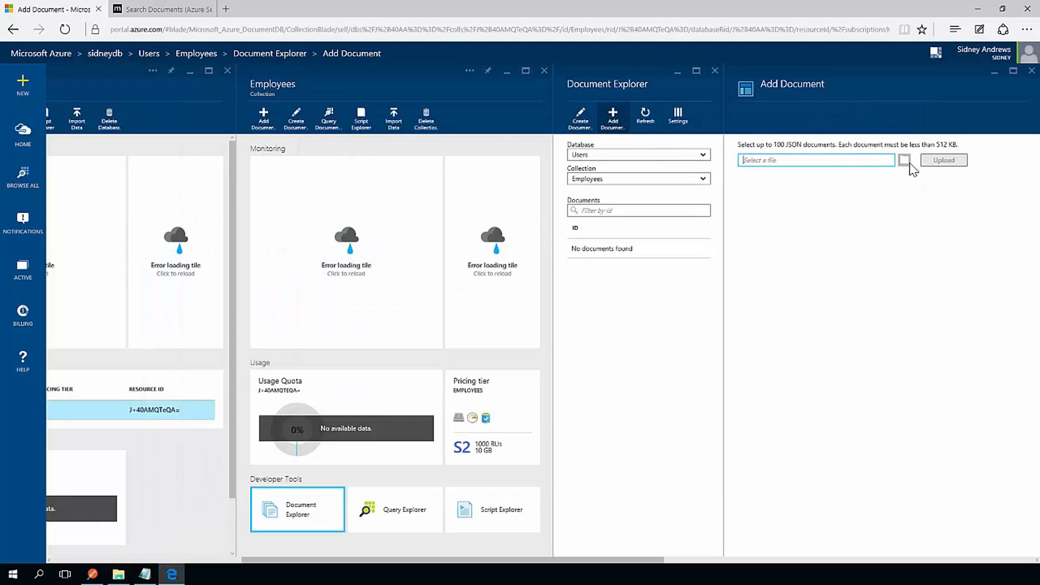
Select all 100 employee JSON files and upload them to the Employees collection.
{"action": "left_click", "coordinate": [904, 160]}
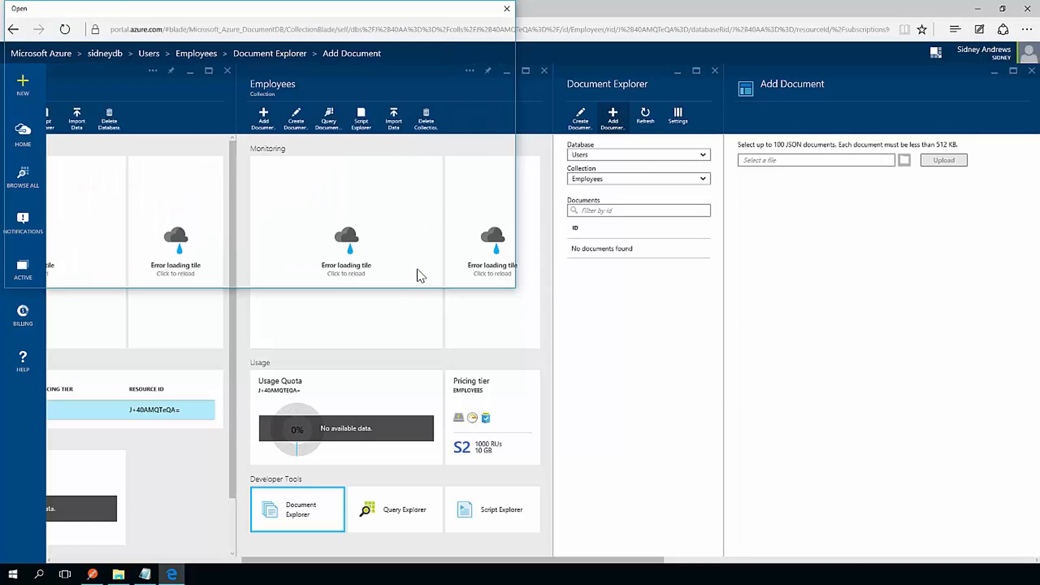
{"action": "left_click", "coordinate": [816, 160]}
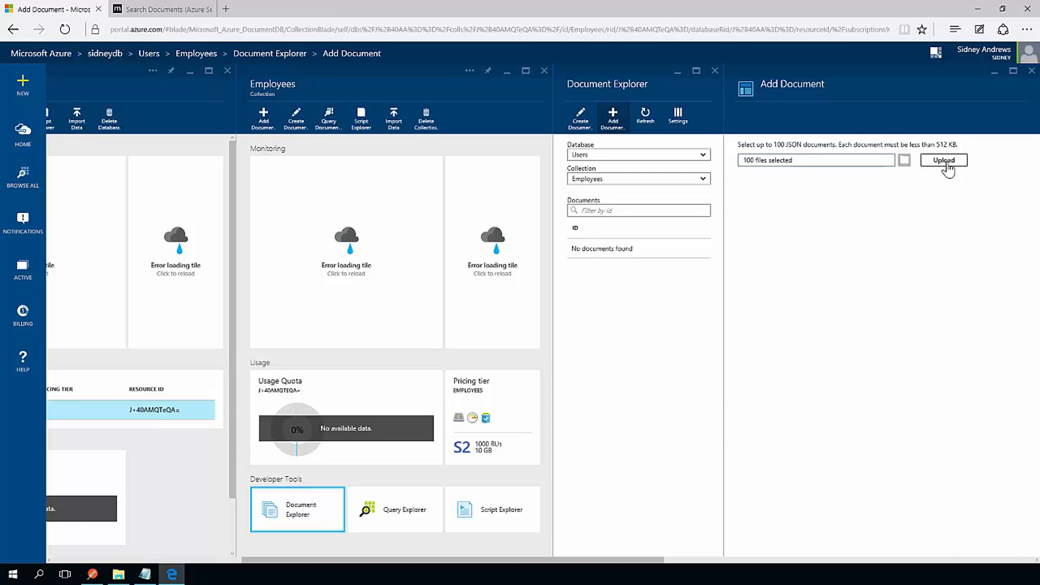
{"action": "left_click", "coordinate": [944, 160]}
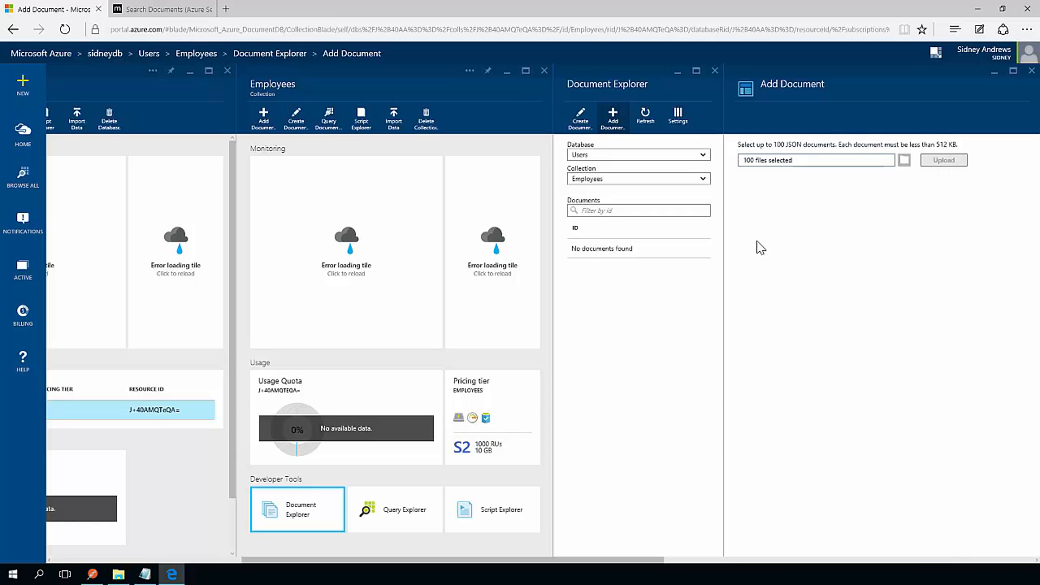
{"action": "left_click", "coordinate": [944, 161]}
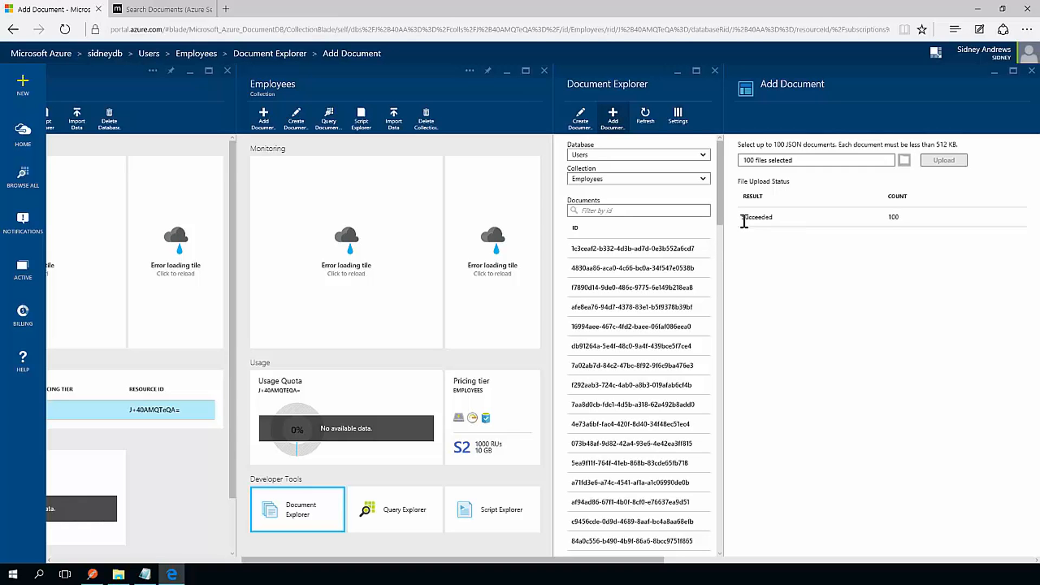
{"action": "mouse_move", "coordinate": [620, 238]}
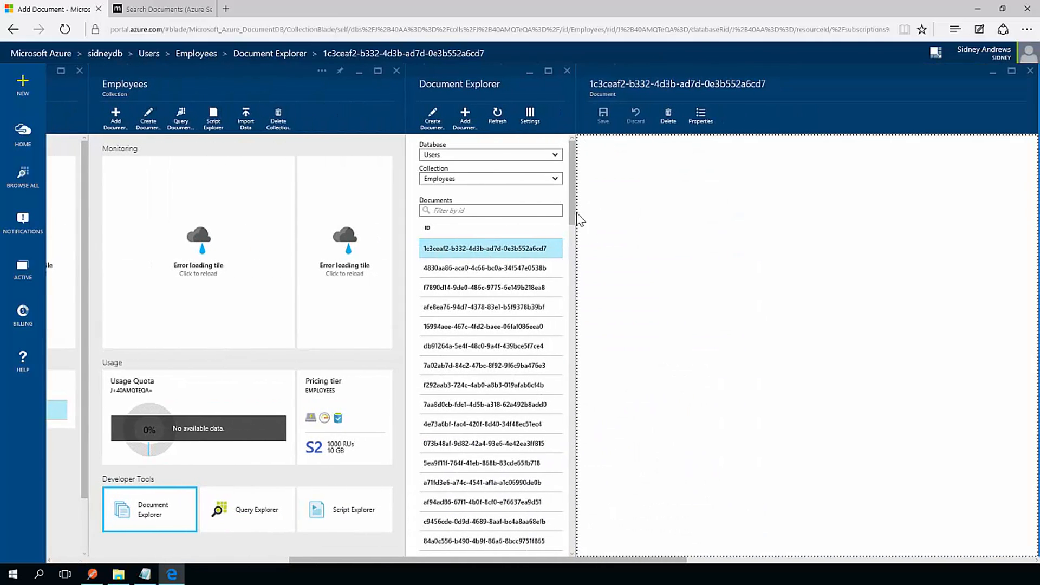
View the first uploaded employee document's JSON, then return to the home dashboard.
{"action": "left_click", "coordinate": [488, 249]}
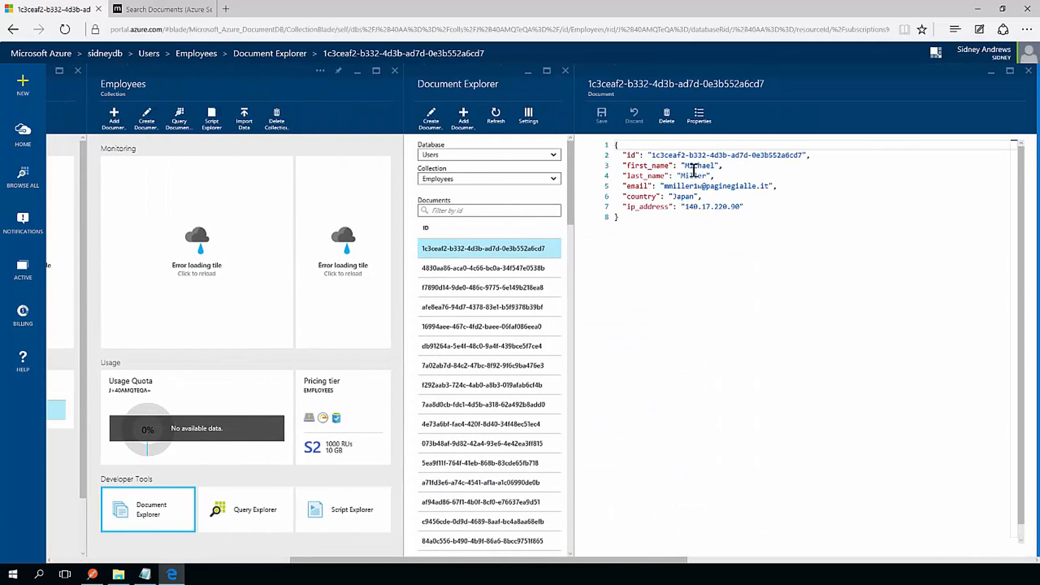
{"action": "left_click", "coordinate": [486, 268]}
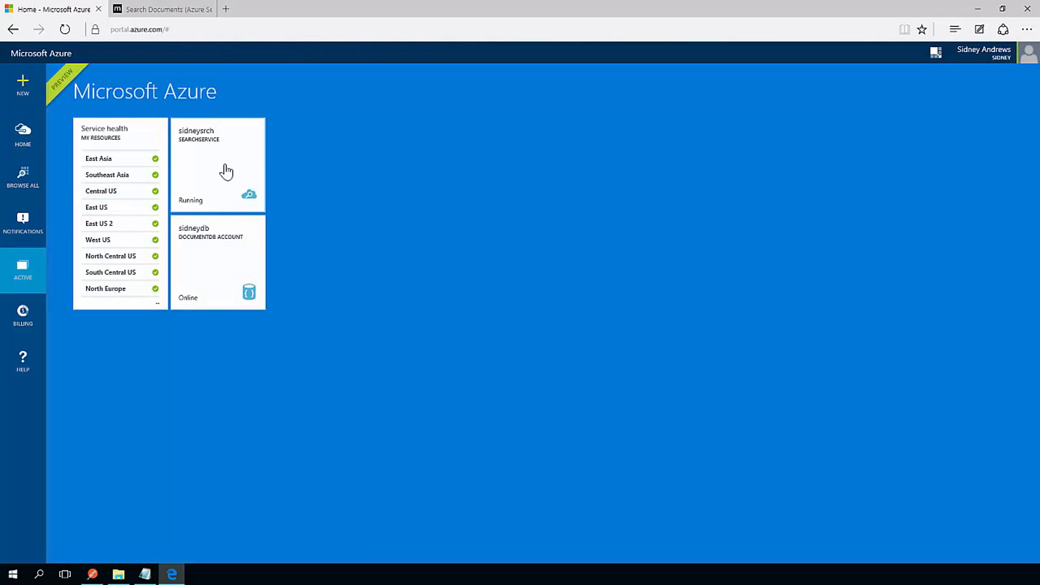
Start an import into the sidneysrch search service and begin its data source connection.
{"action": "left_click", "coordinate": [218, 165]}
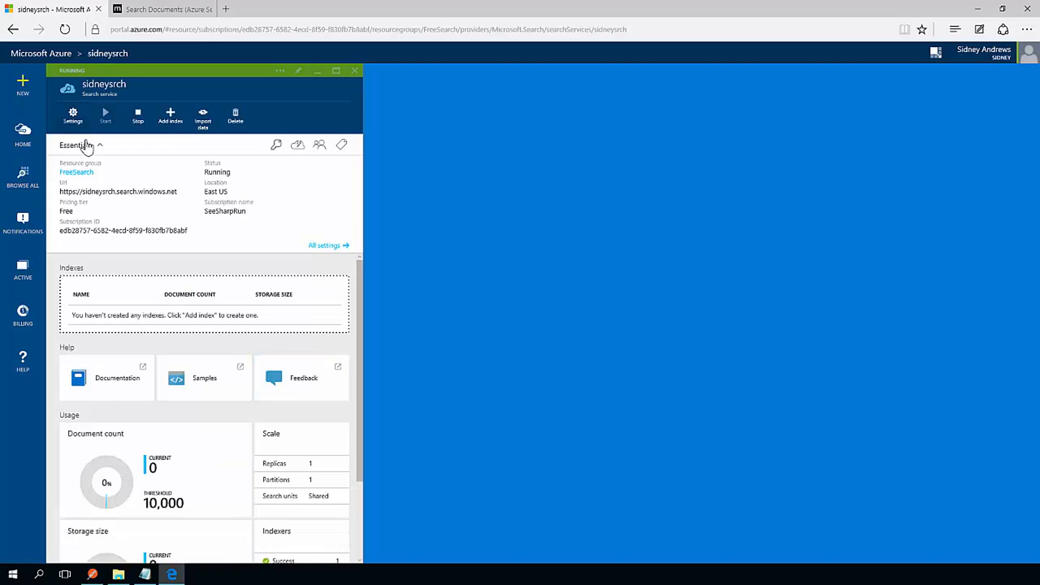
{"action": "left_click", "coordinate": [202, 116]}
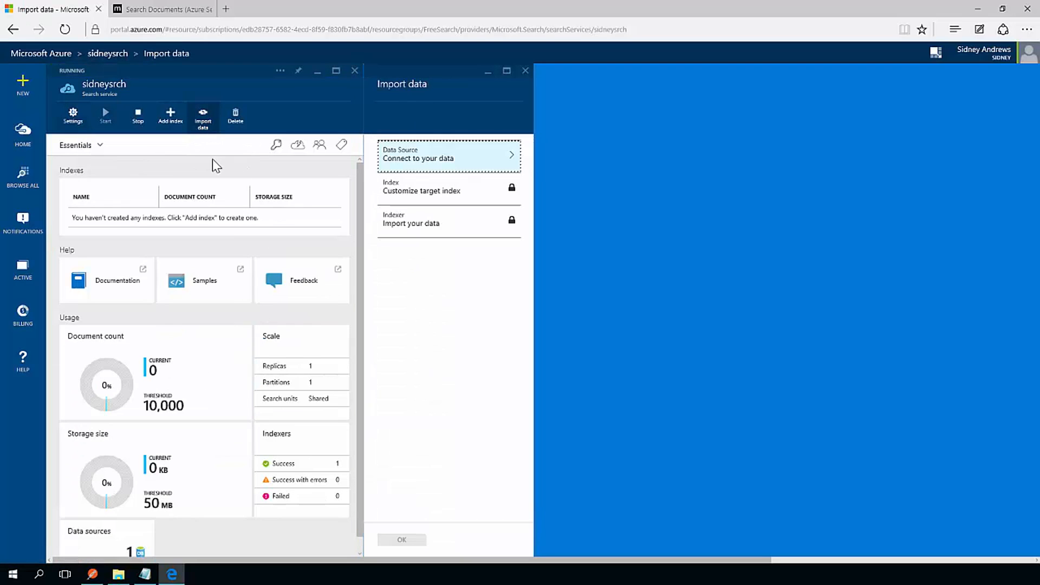
{"action": "left_click", "coordinate": [447, 154]}
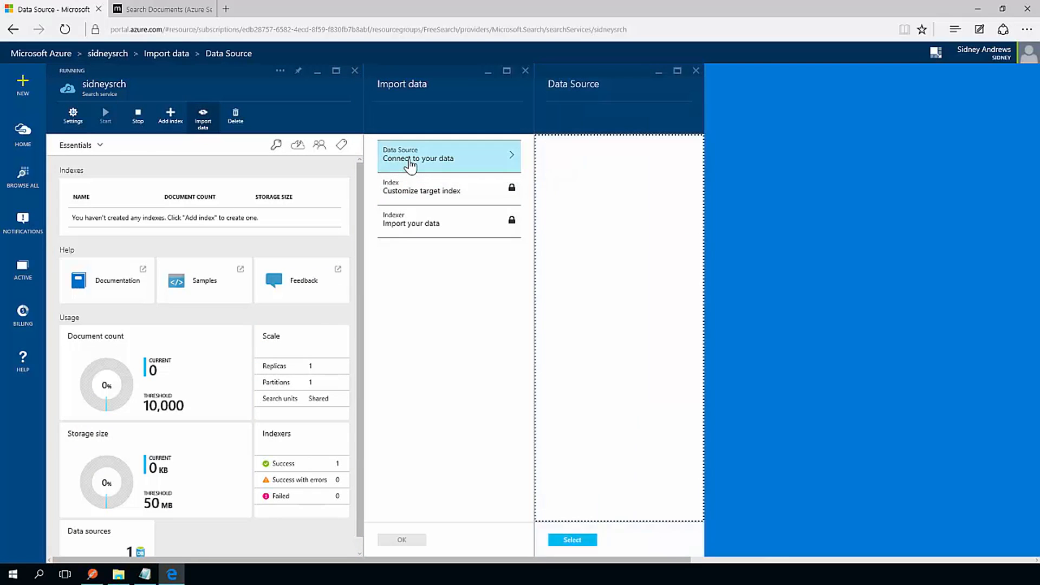
{"action": "left_click", "coordinate": [448, 154]}
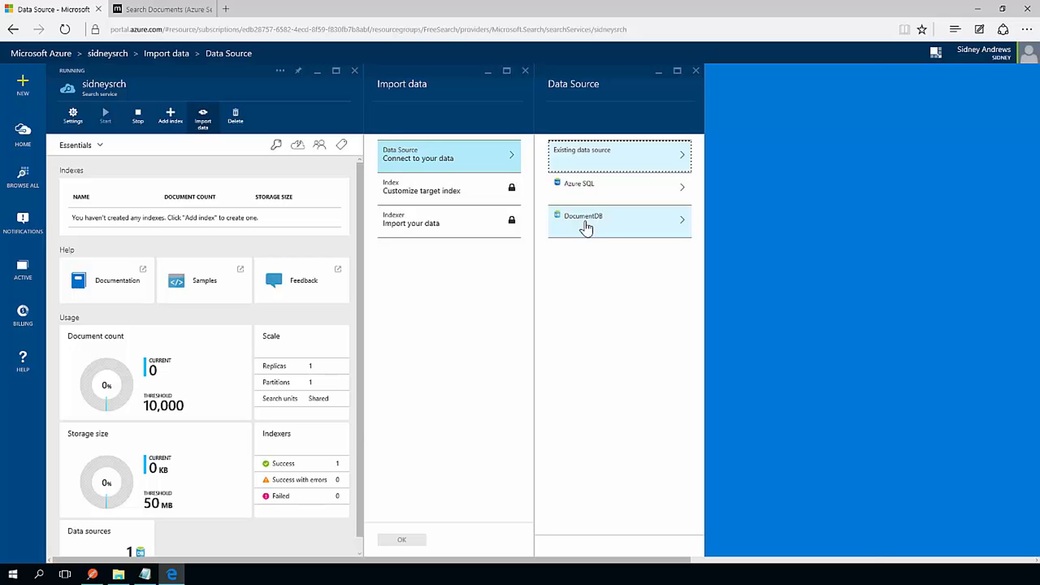
Choose DocumentDB as the data source type and begin naming it docdb-employees.
{"action": "left_click", "coordinate": [618, 221]}
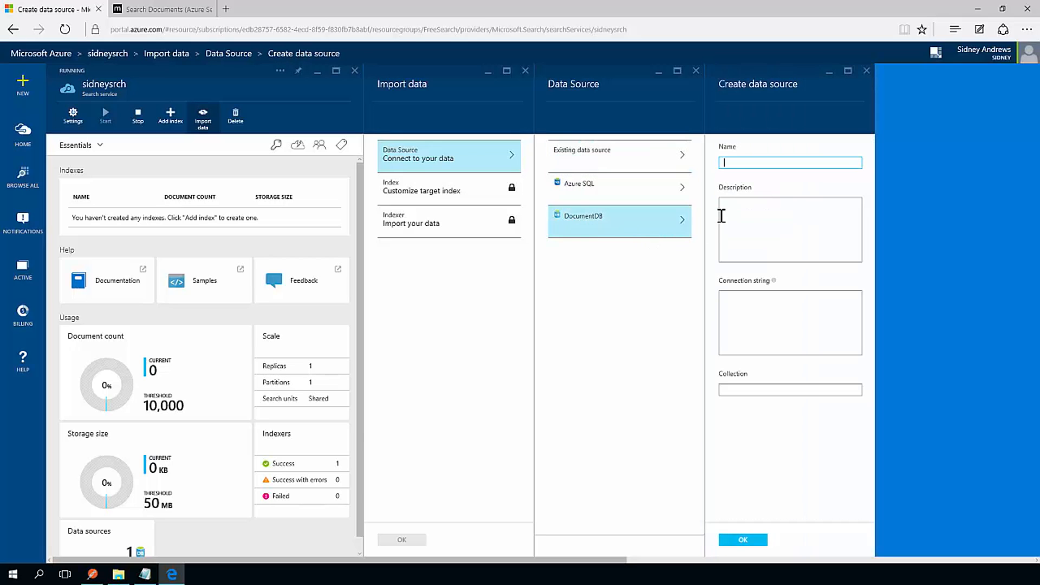
{"action": "type", "text": "docdb-employees"}
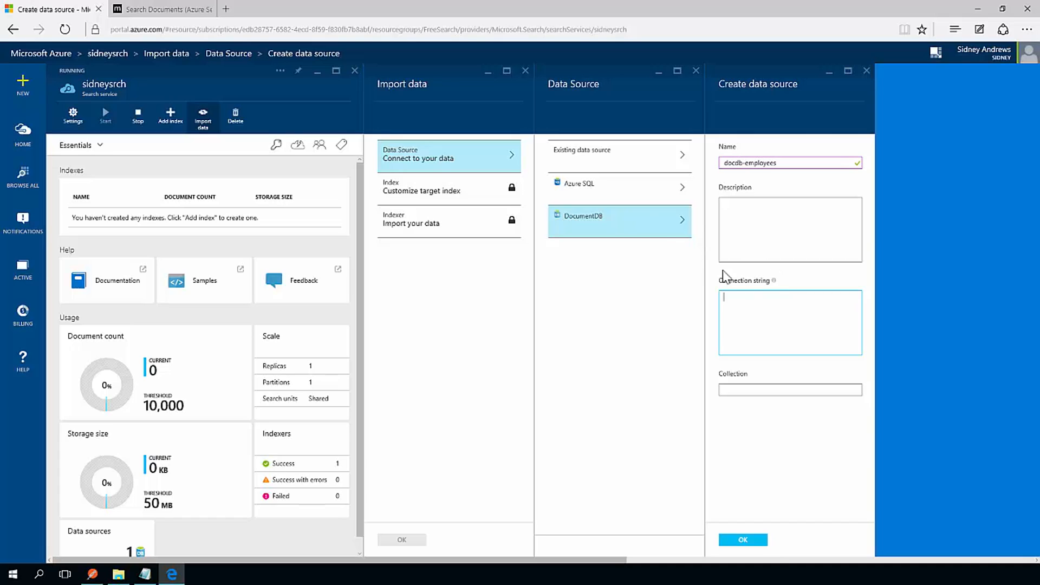
{"action": "mouse_move", "coordinate": [187, 267]}
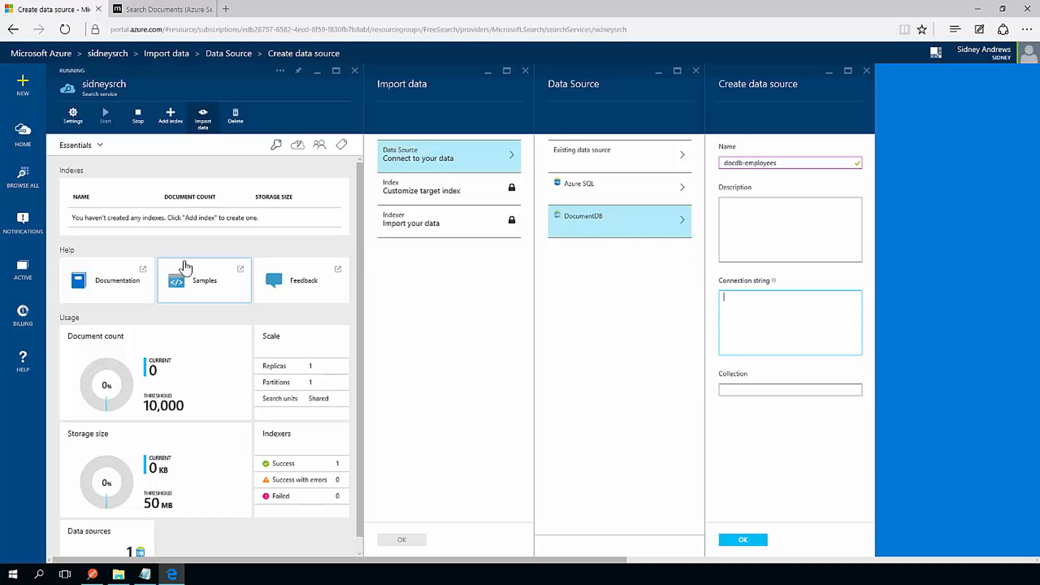
{"action": "mouse_move", "coordinate": [79, 285]}
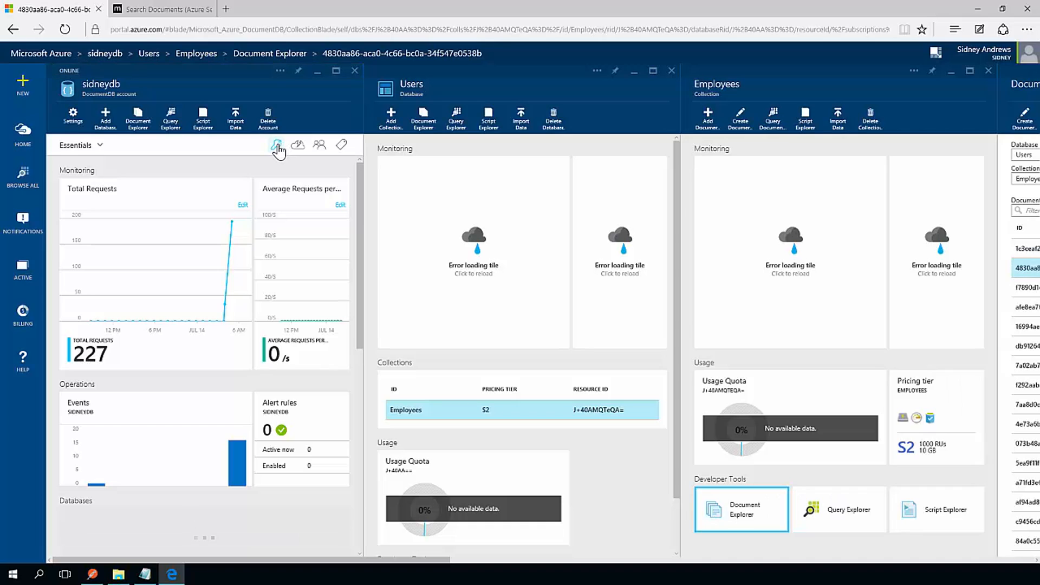
Copy sidneydb's primary connection string from its keys and return to the data source form.
{"action": "left_click", "coordinate": [276, 144]}
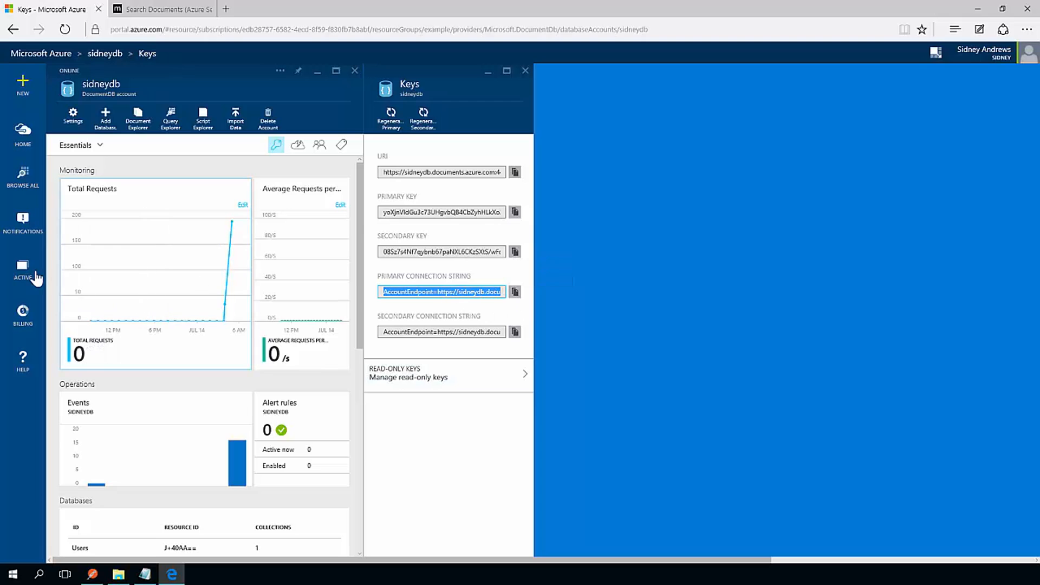
{"action": "left_click", "coordinate": [23, 268]}
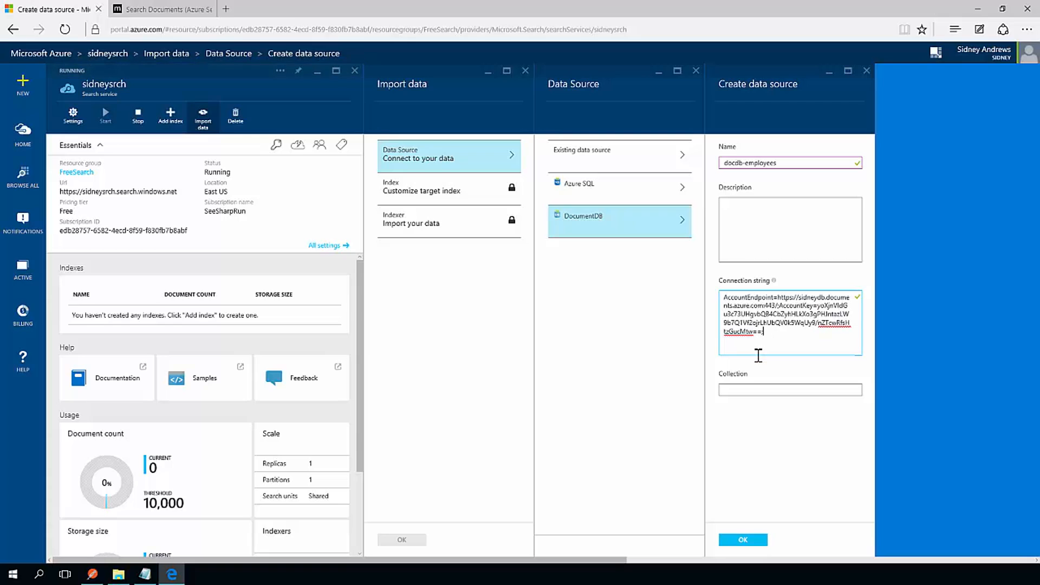
Append ;Database=Users; to the connection string, set collection Employees and save docdb-employees.
{"action": "type", "text": ";Data"}
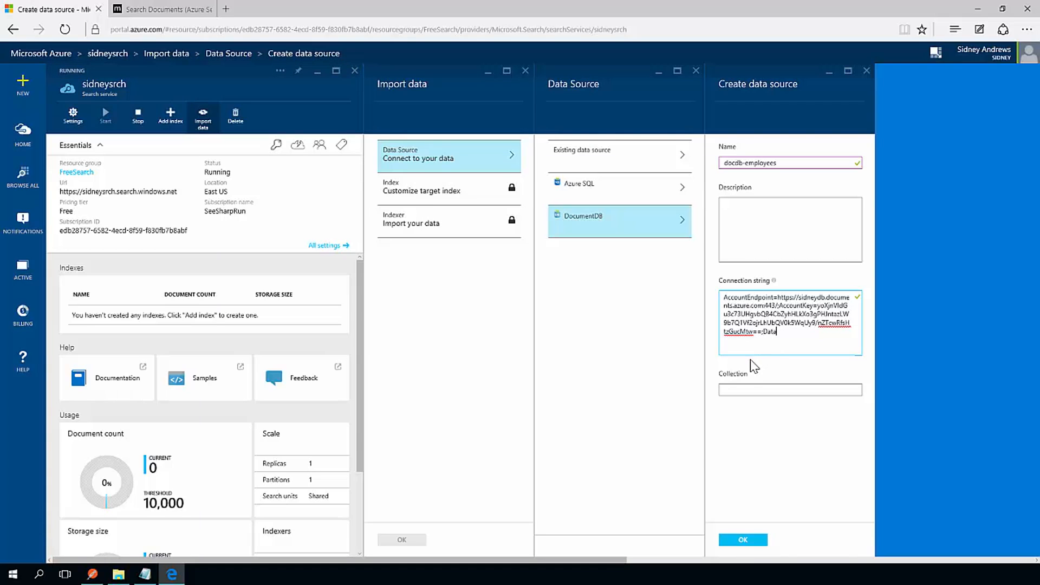
{"action": "type", "text": "Database=Users;"}
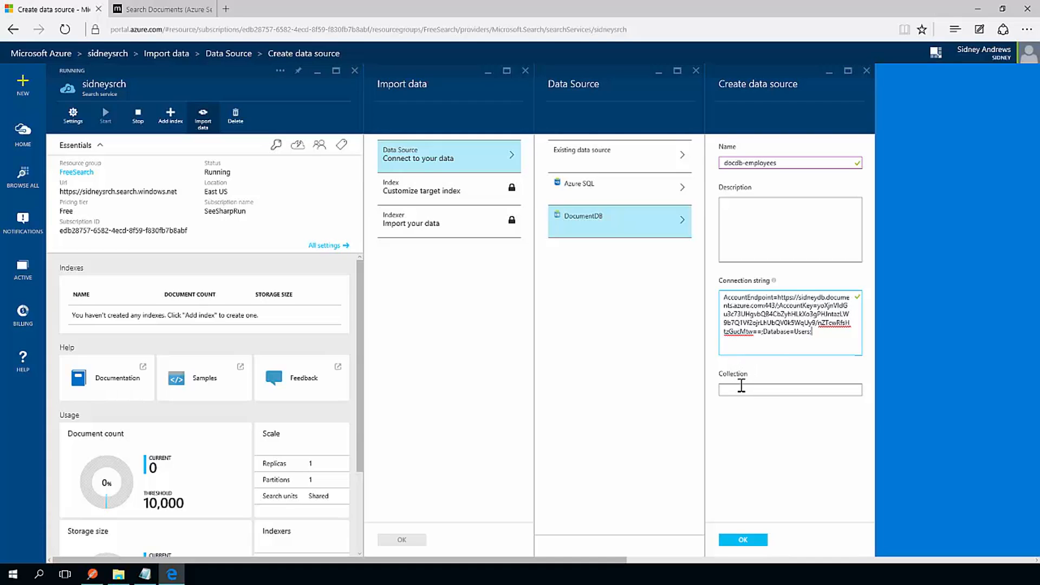
{"action": "type", "text": "Empl"}
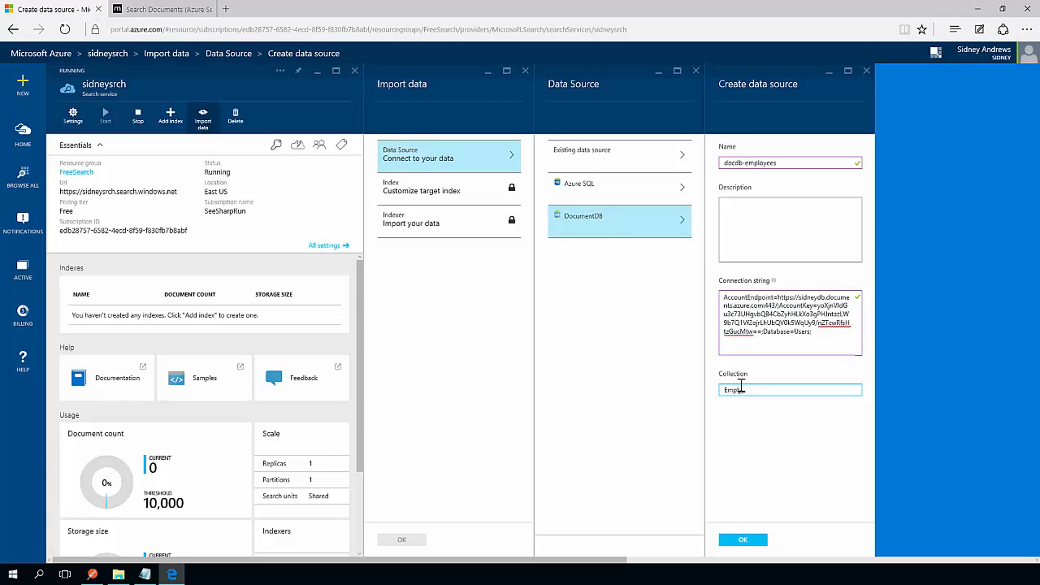
{"action": "type", "text": "Employees"}
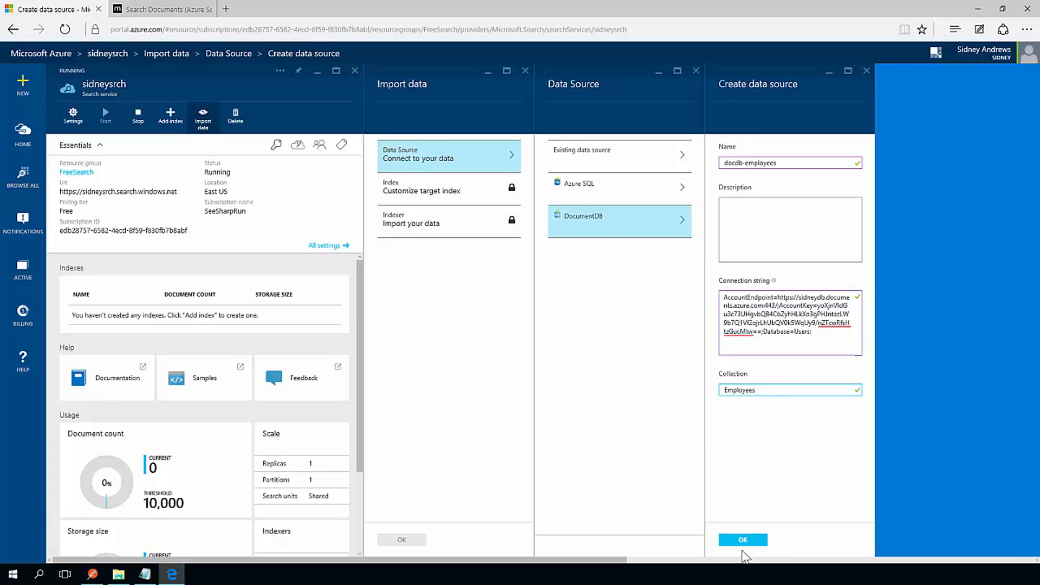
{"action": "left_click", "coordinate": [742, 539]}
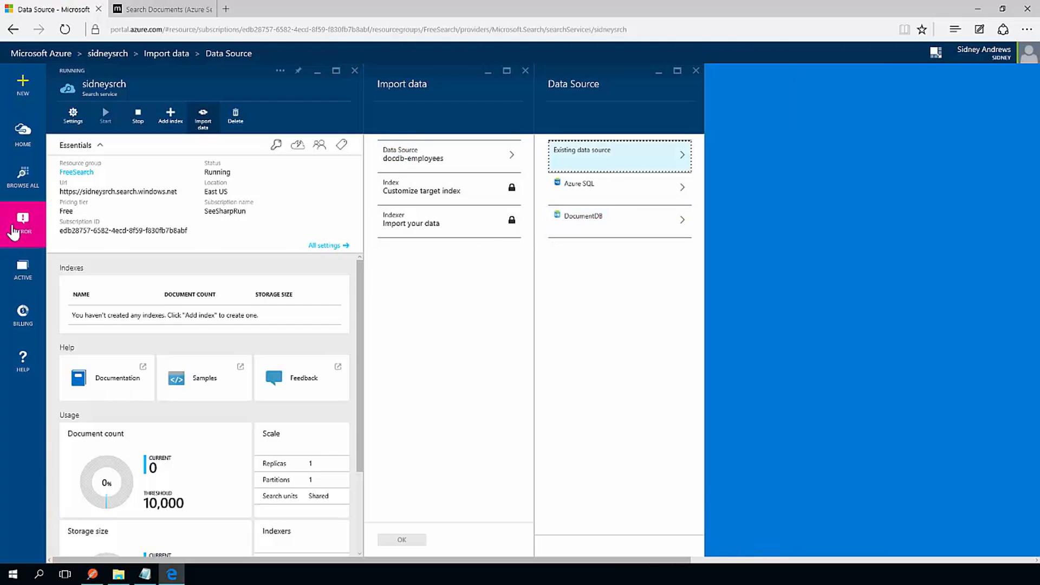
Read the connection-string schema error notification, dismiss it and reopen sidneysrch.
{"action": "left_click", "coordinate": [23, 222]}
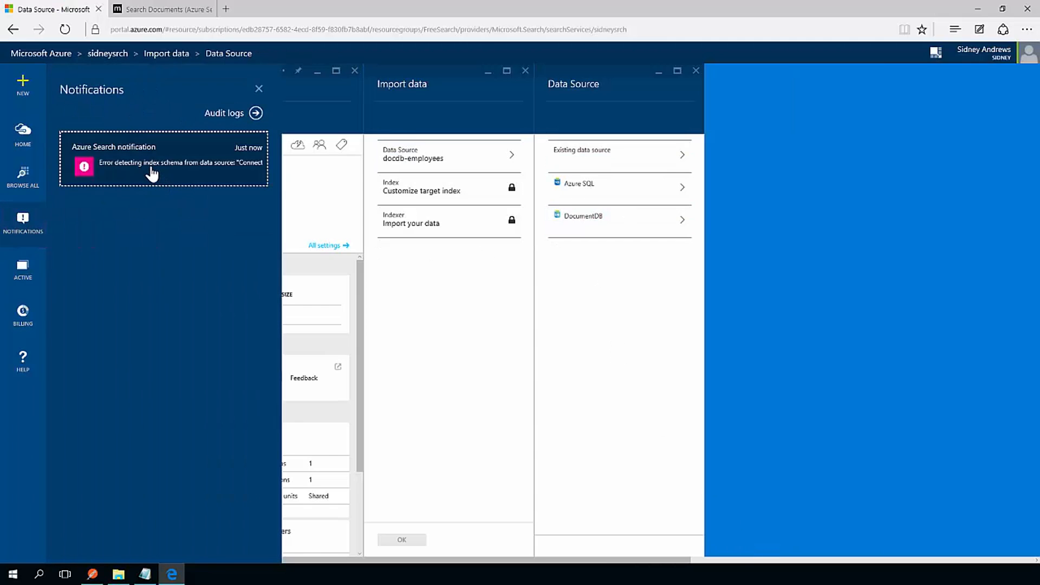
{"action": "left_click", "coordinate": [165, 166]}
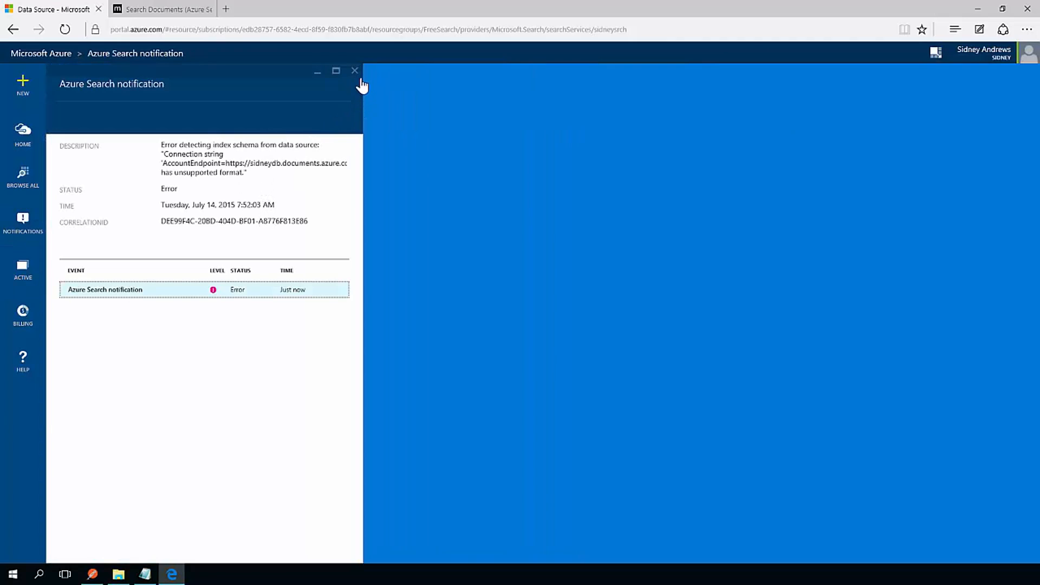
{"action": "left_click", "coordinate": [355, 72]}
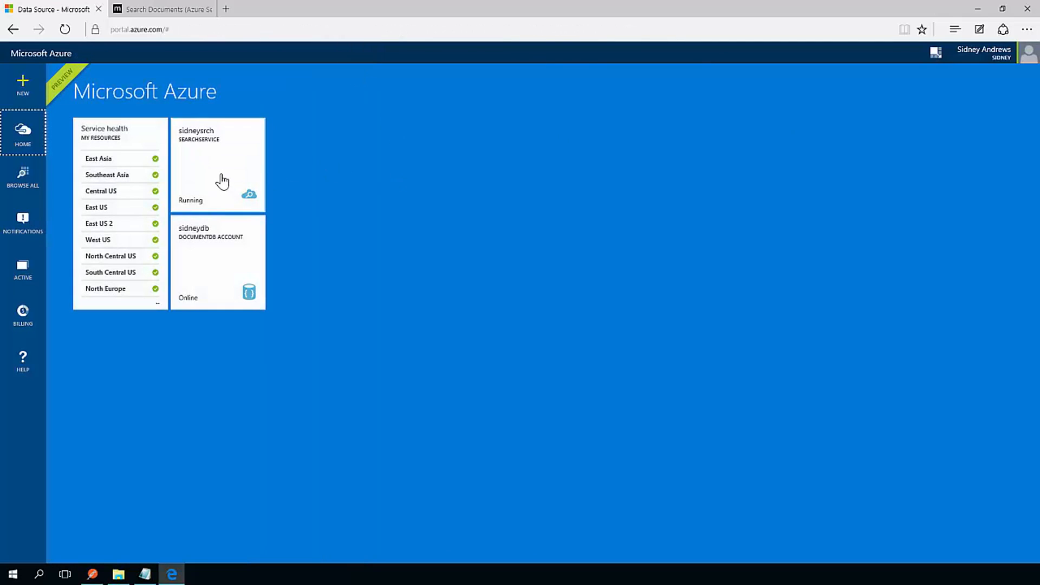
{"action": "left_click", "coordinate": [218, 163]}
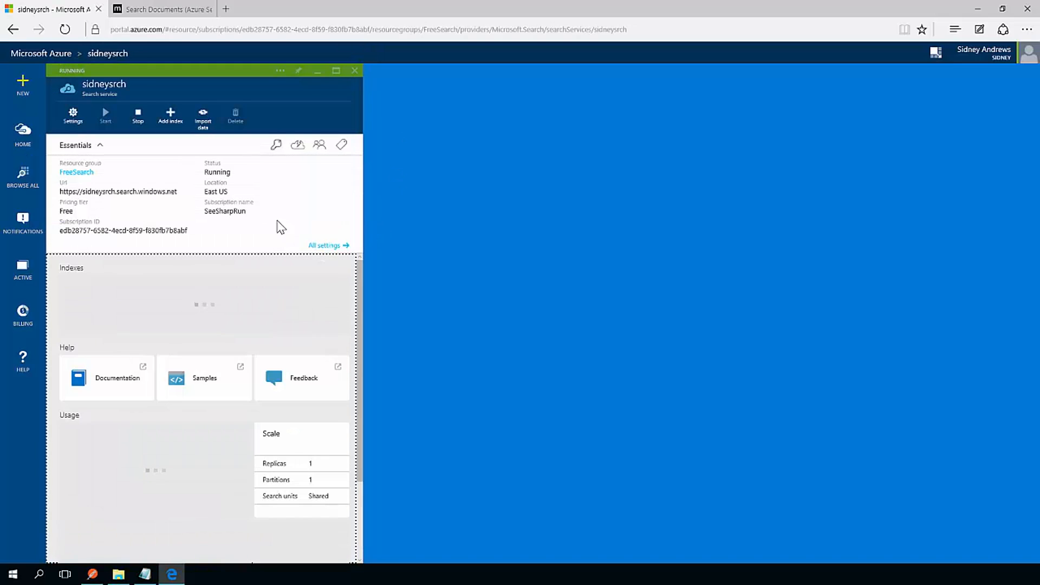
Start a new import with a DocumentDB data source.
{"action": "left_click", "coordinate": [202, 116]}
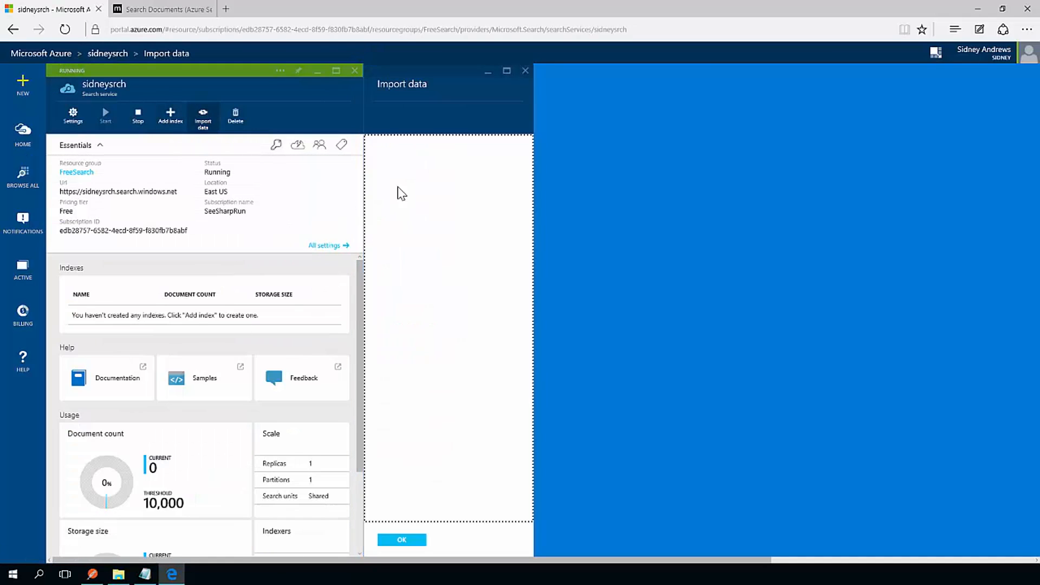
{"action": "left_click", "coordinate": [448, 153]}
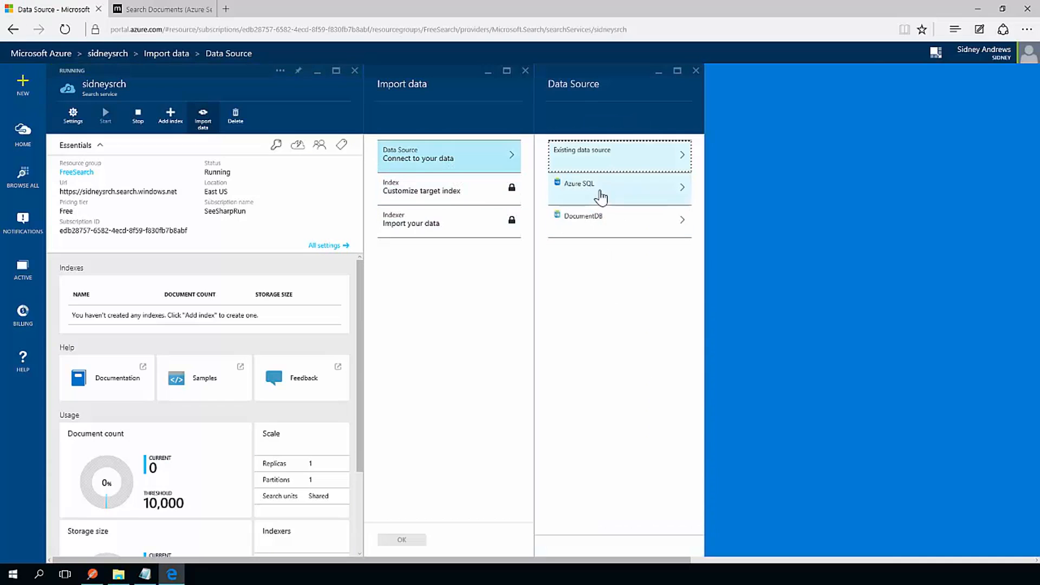
{"action": "left_click", "coordinate": [619, 220]}
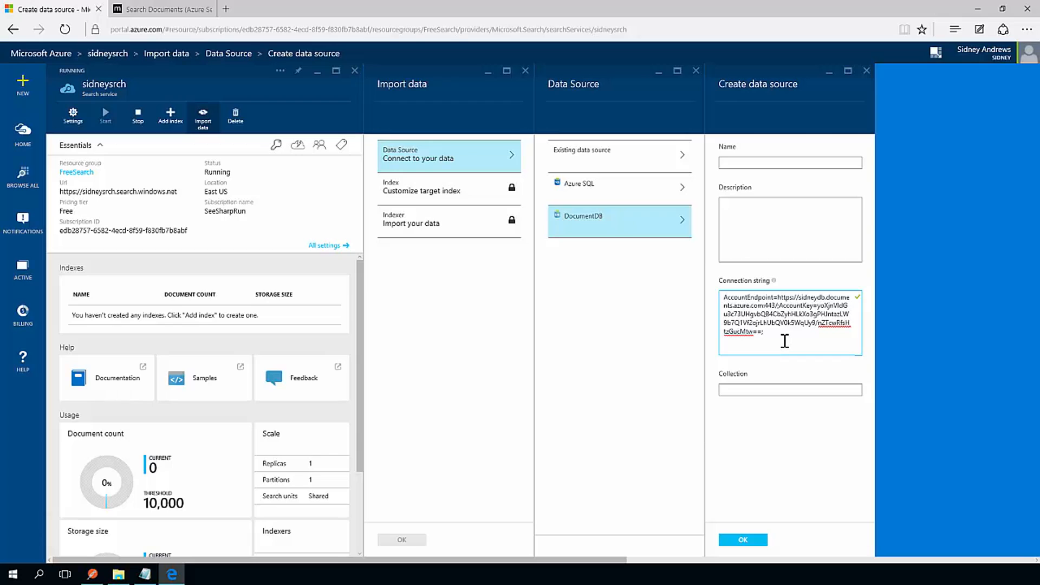
Enter the connection string with Database=Users, name docdb-employees, collection Employees, and save.
{"action": "type", "text": "Database=Users"}
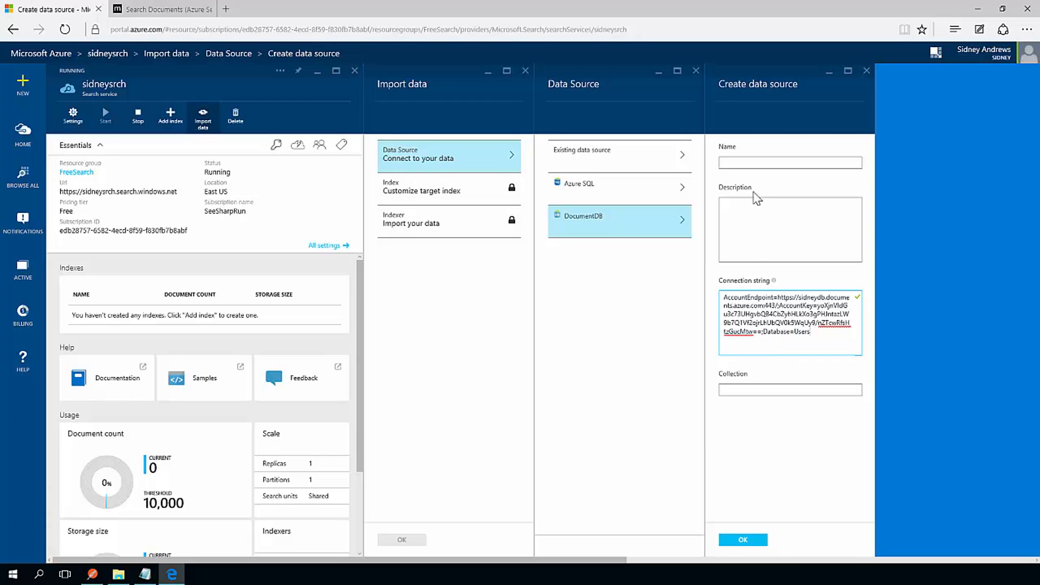
{"action": "type", "text": "docdb-employees"}
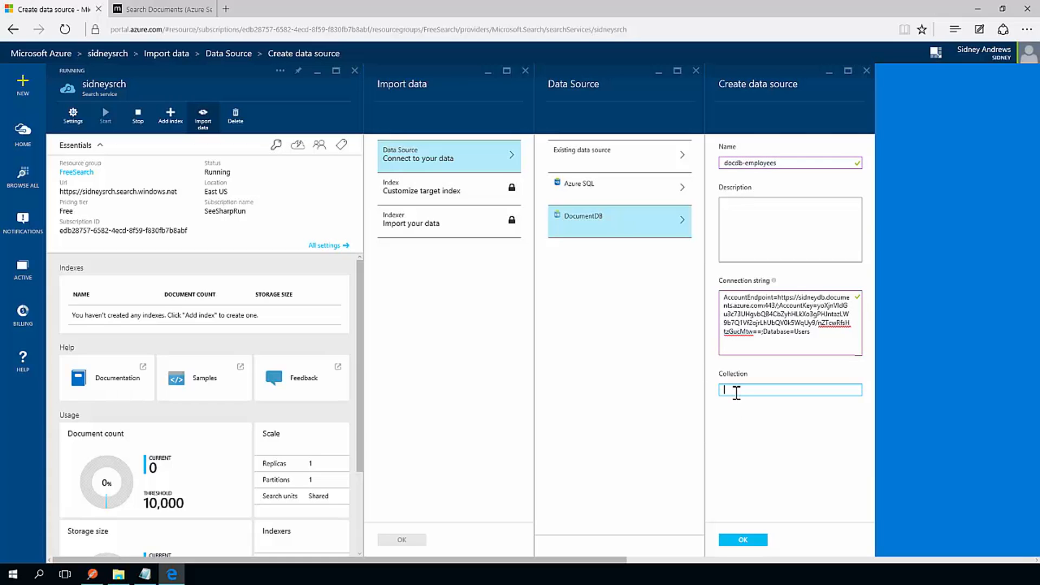
{"action": "type", "text": "Employees"}
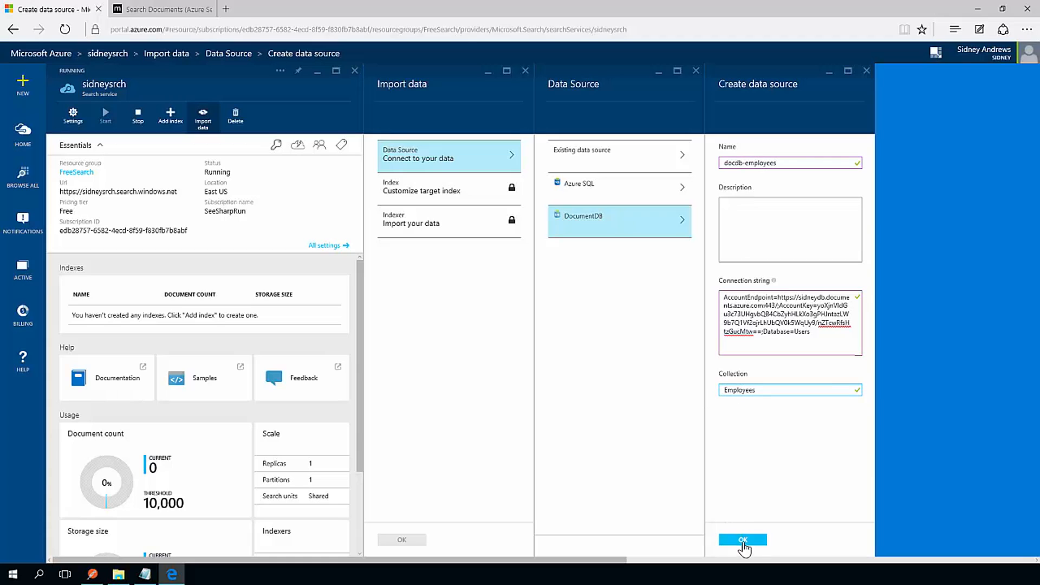
{"action": "left_click", "coordinate": [742, 540]}
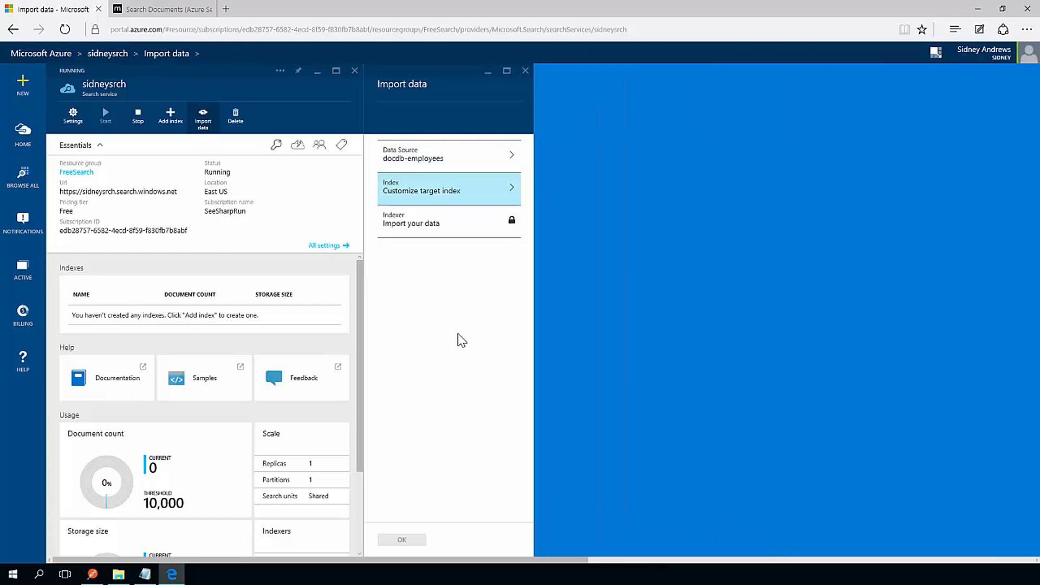
Customize the target index as employees and rename the _ts field to ts.
{"action": "left_click", "coordinate": [447, 191]}
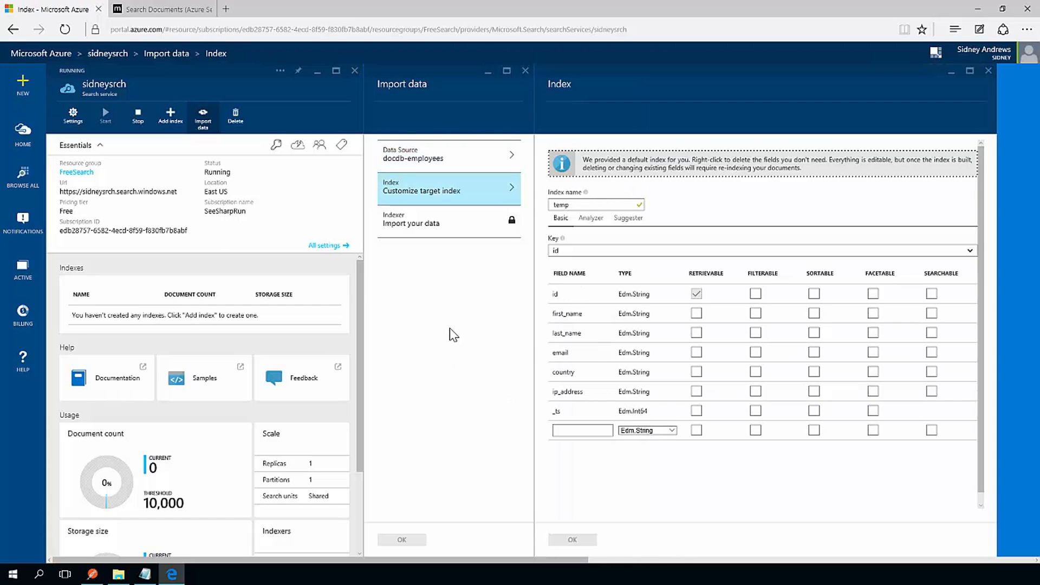
{"action": "mouse_move", "coordinate": [597, 412]}
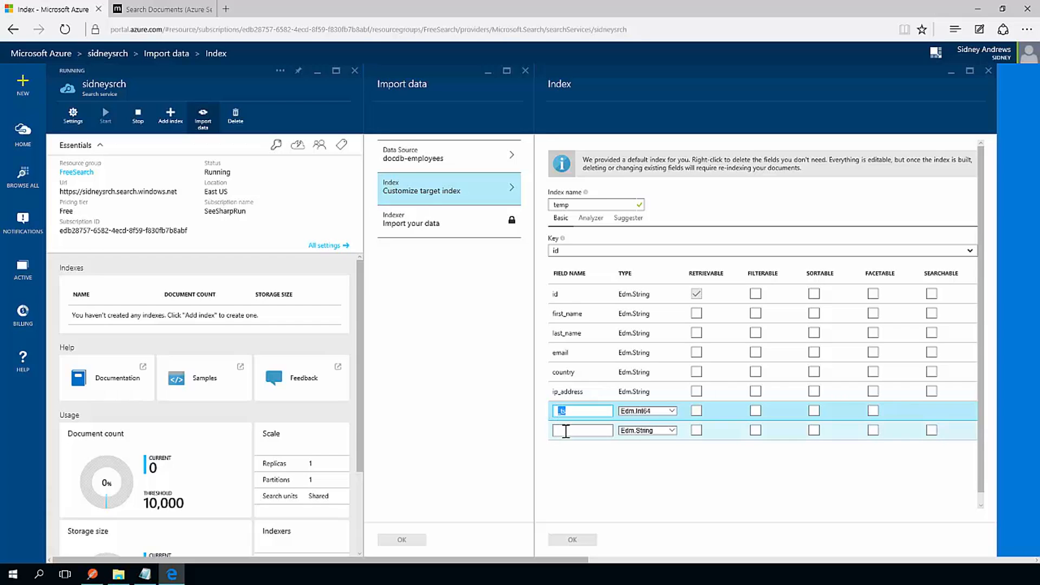
{"action": "type", "text": "_ts"}
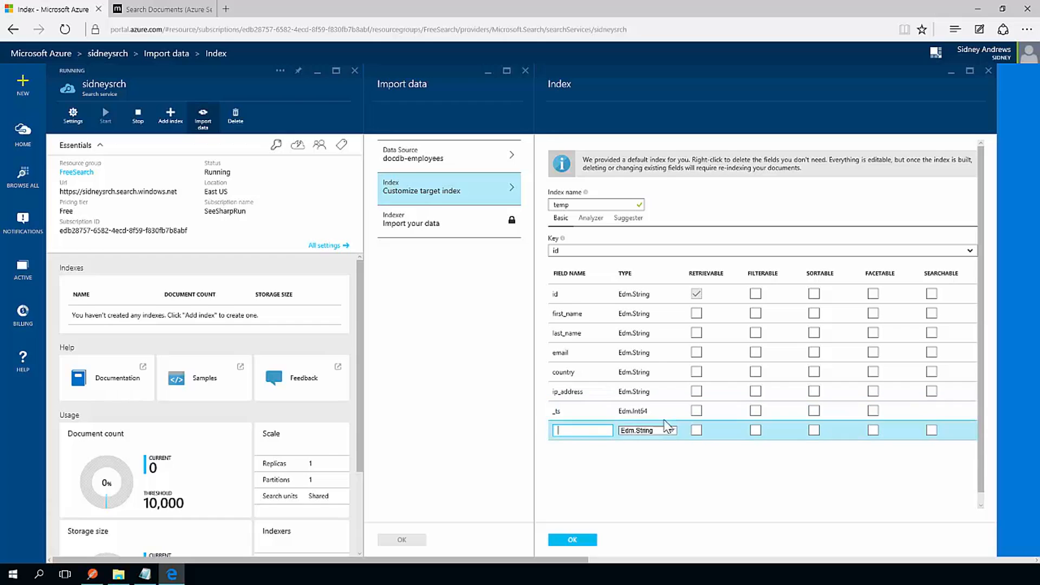
{"action": "mouse_move", "coordinate": [702, 396]}
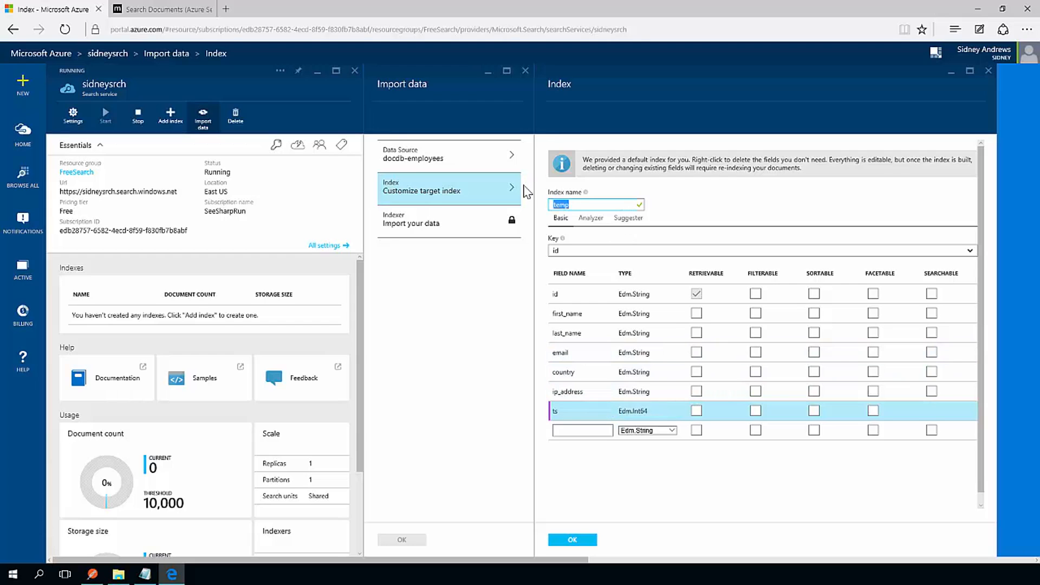
{"action": "type", "text": "edm"}
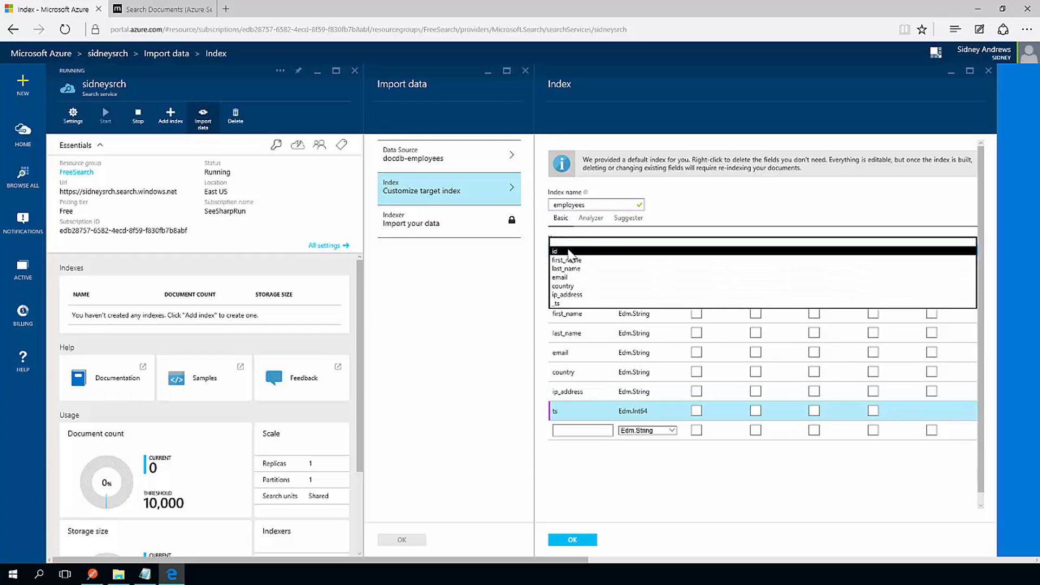
Keep id as the key and mark the employee fields retrievable, filterable, sortable and searchable.
{"action": "left_click", "coordinate": [555, 250]}
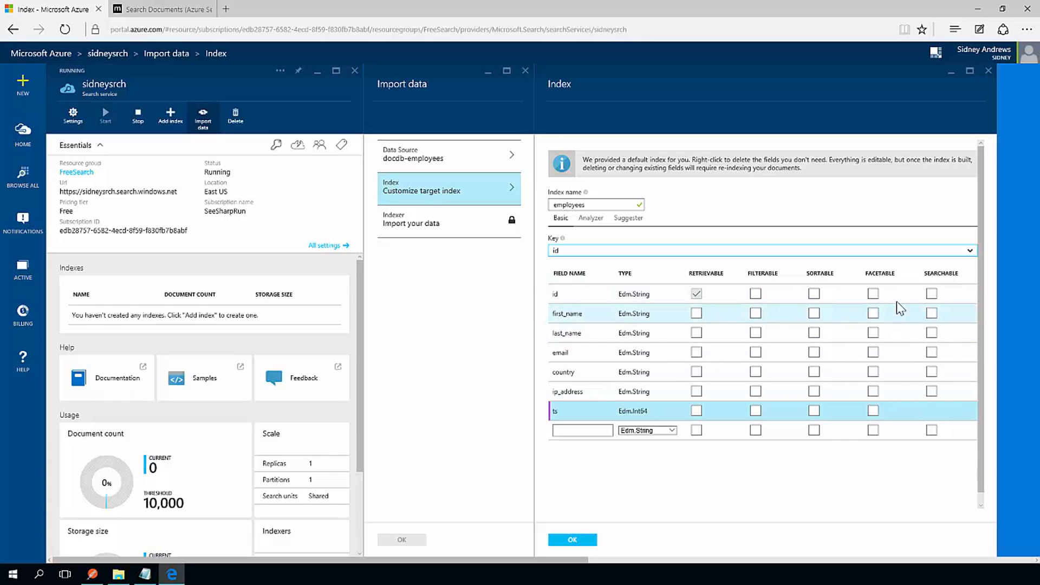
{"action": "left_click", "coordinate": [932, 312]}
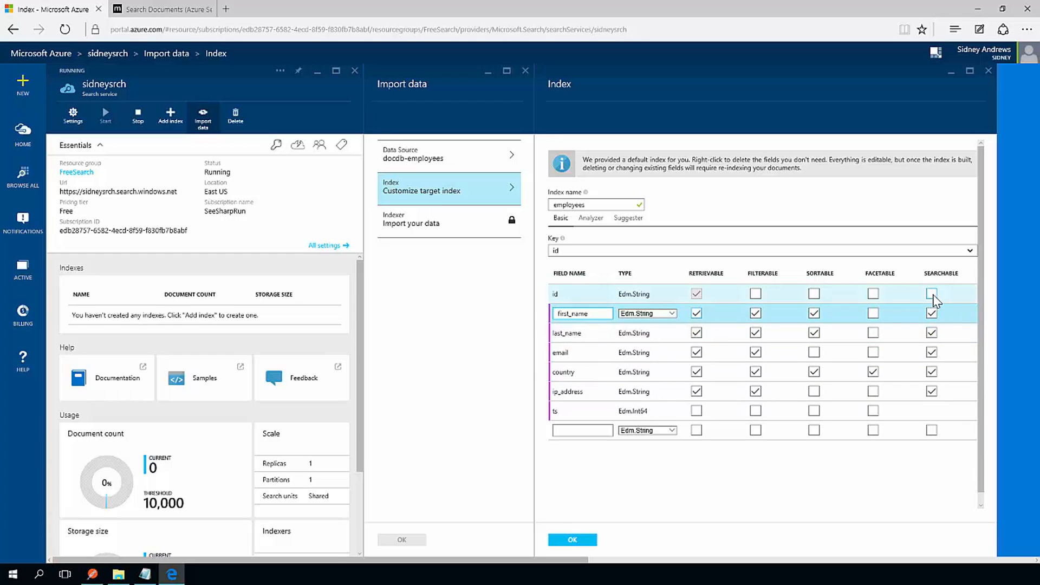
{"action": "left_click", "coordinate": [932, 293]}
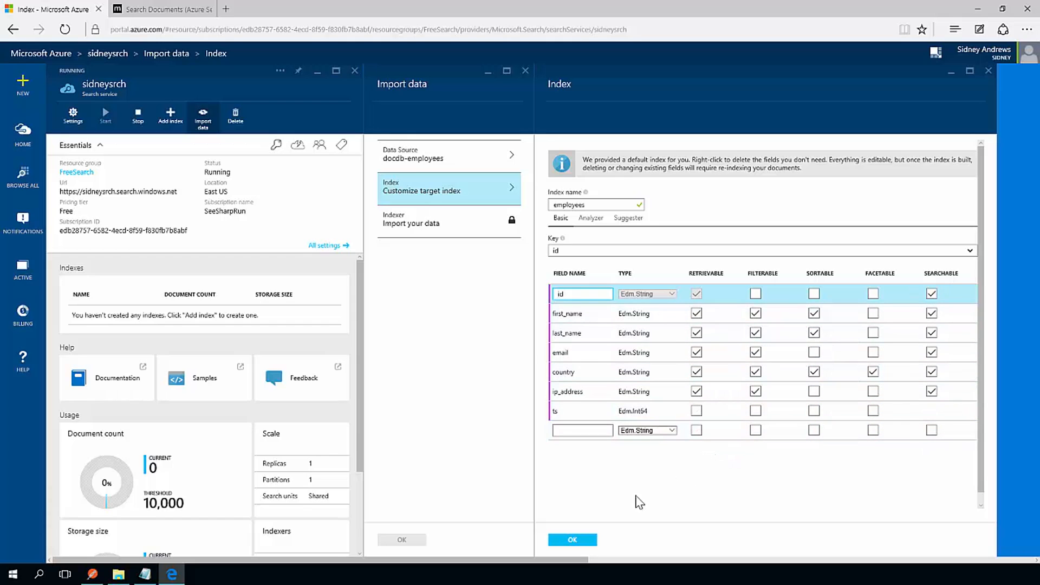
{"action": "mouse_move", "coordinate": [625, 501]}
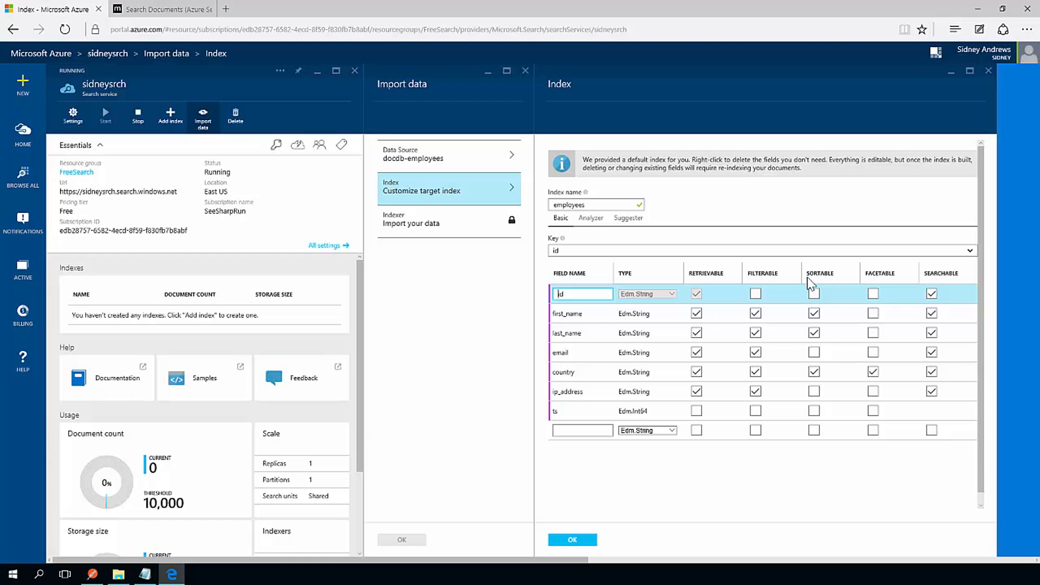
{"action": "mouse_move", "coordinate": [884, 285]}
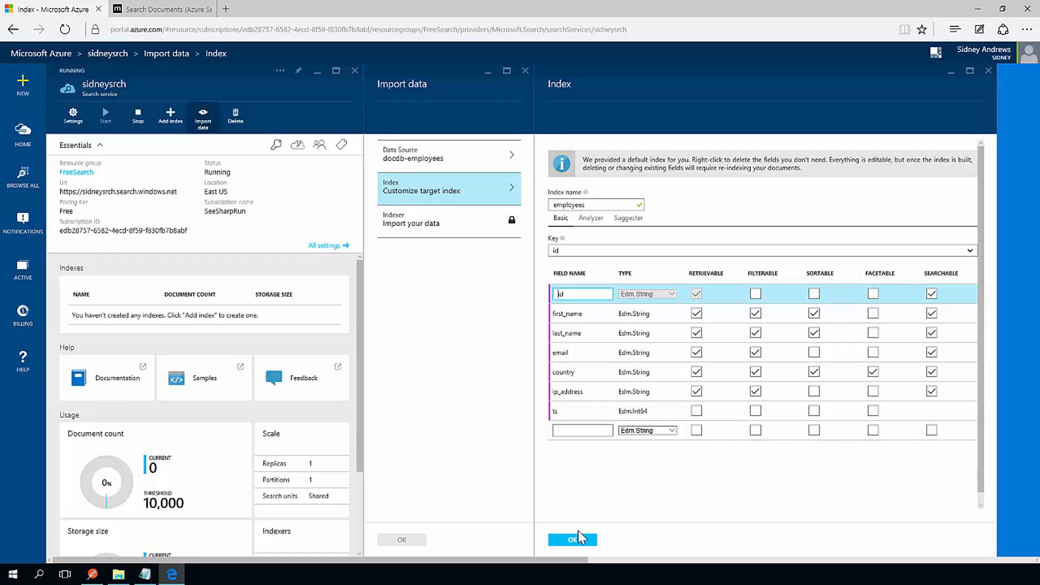
Confirm the employees index and create an indexer named docdb-employees.
{"action": "left_click", "coordinate": [572, 539]}
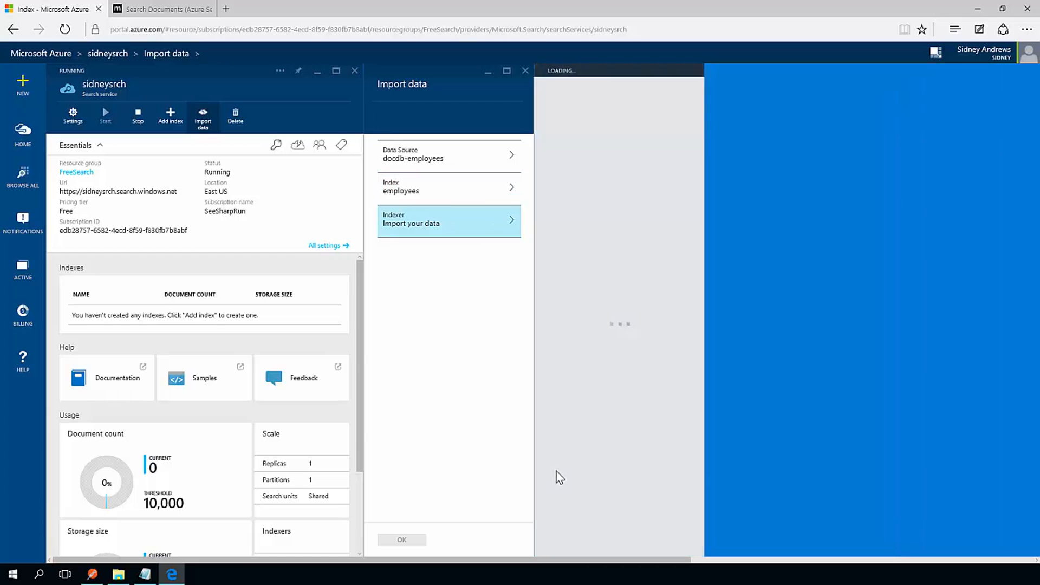
{"action": "left_click", "coordinate": [448, 219]}
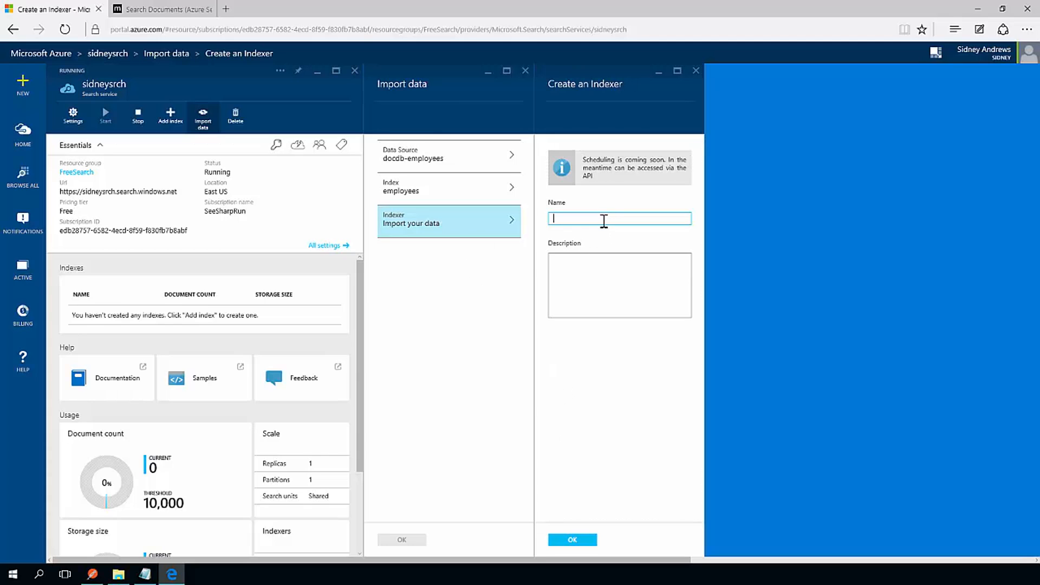
{"action": "mouse_move", "coordinate": [589, 241]}
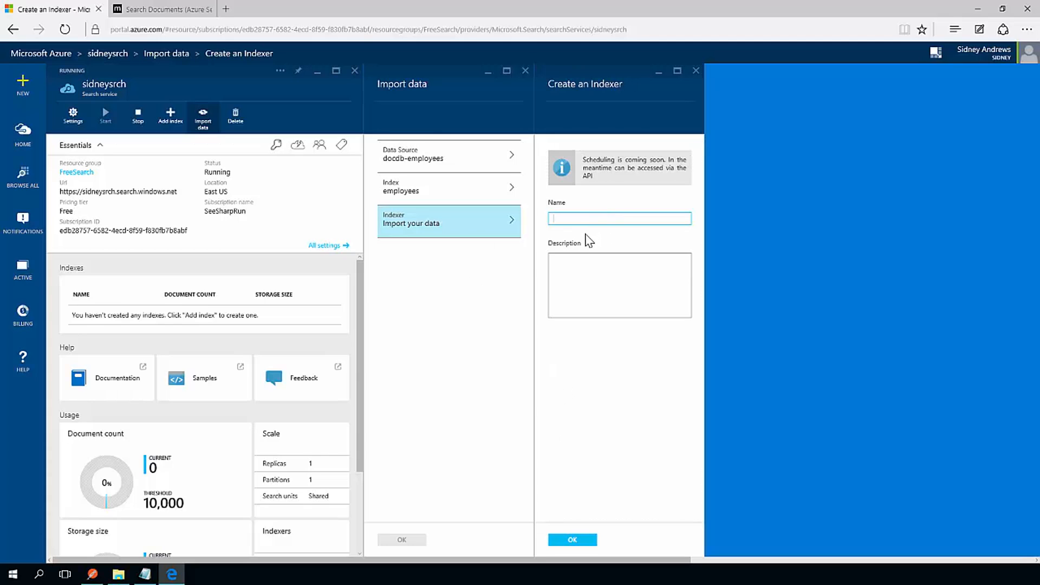
{"action": "type", "text": "docdb-employees"}
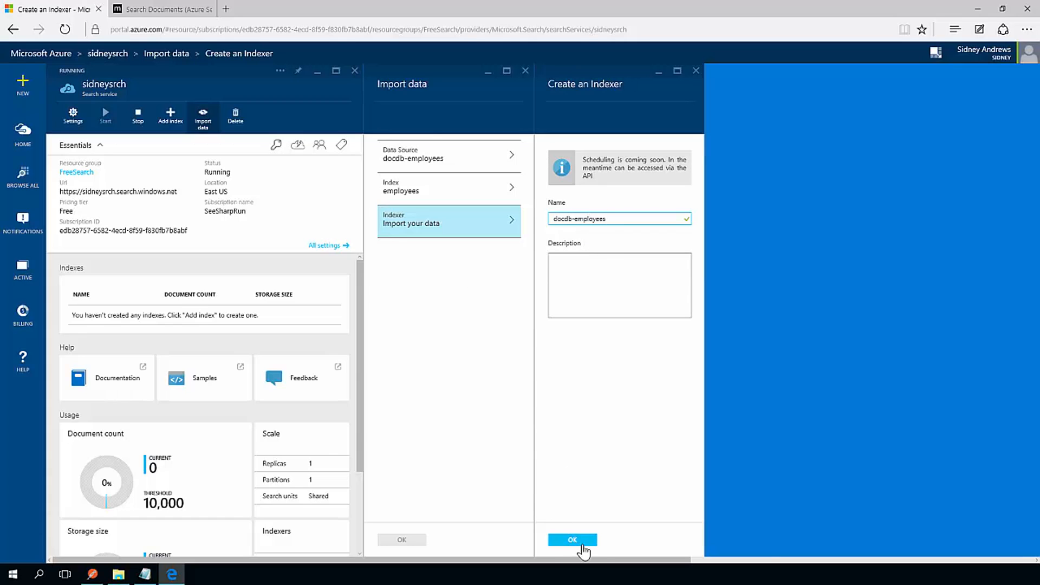
{"action": "left_click", "coordinate": [572, 540]}
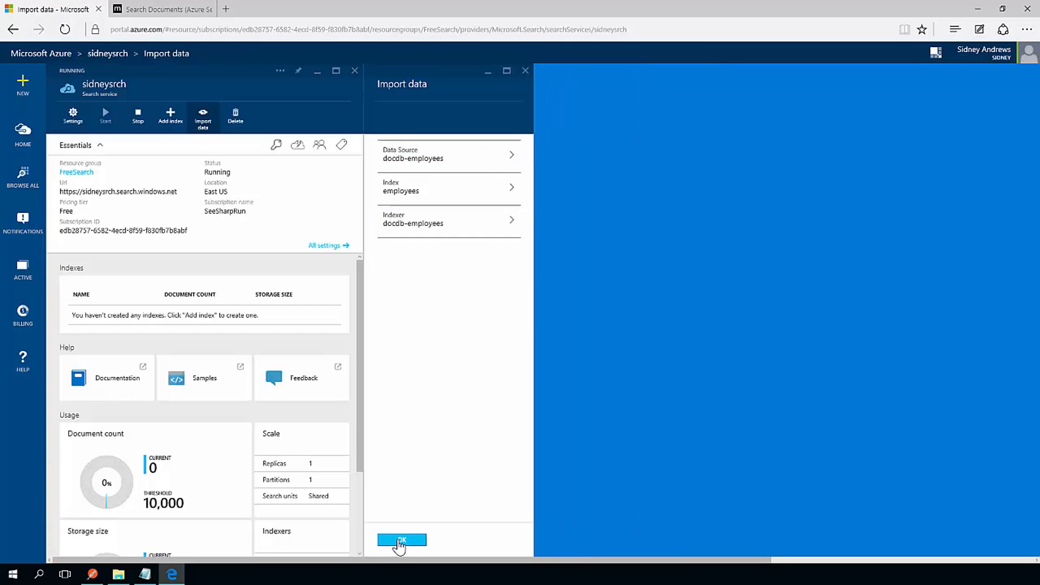
Submit the data import and go to the search service's indexers list.
{"action": "left_click", "coordinate": [401, 540]}
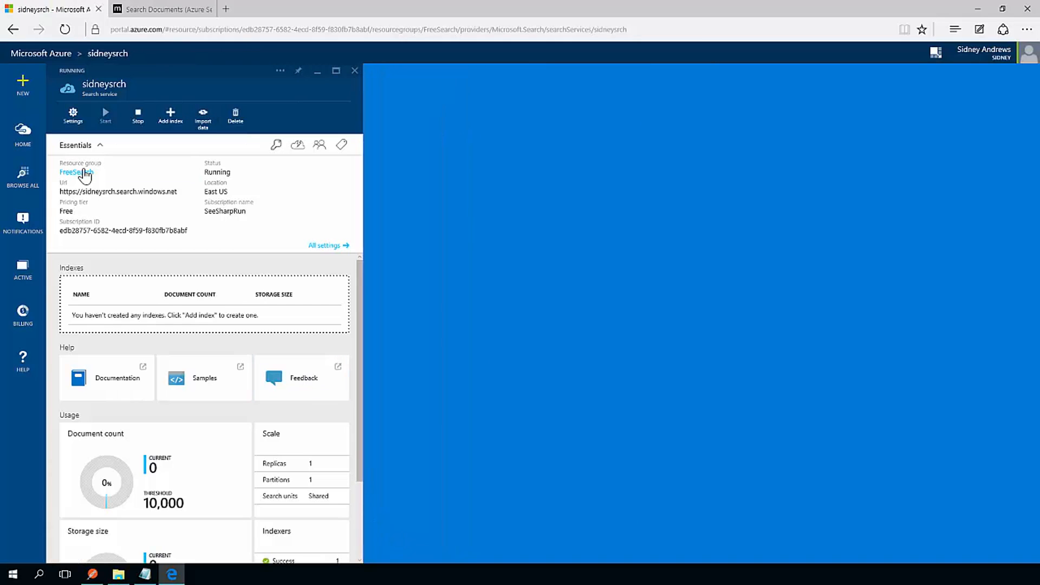
{"action": "left_click", "coordinate": [98, 144]}
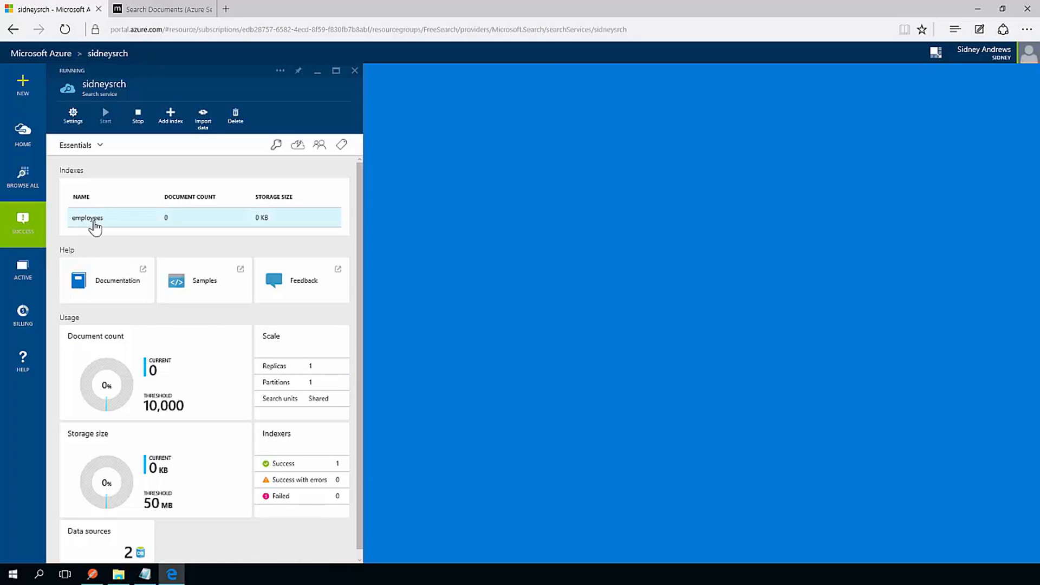
{"action": "left_click", "coordinate": [277, 433]}
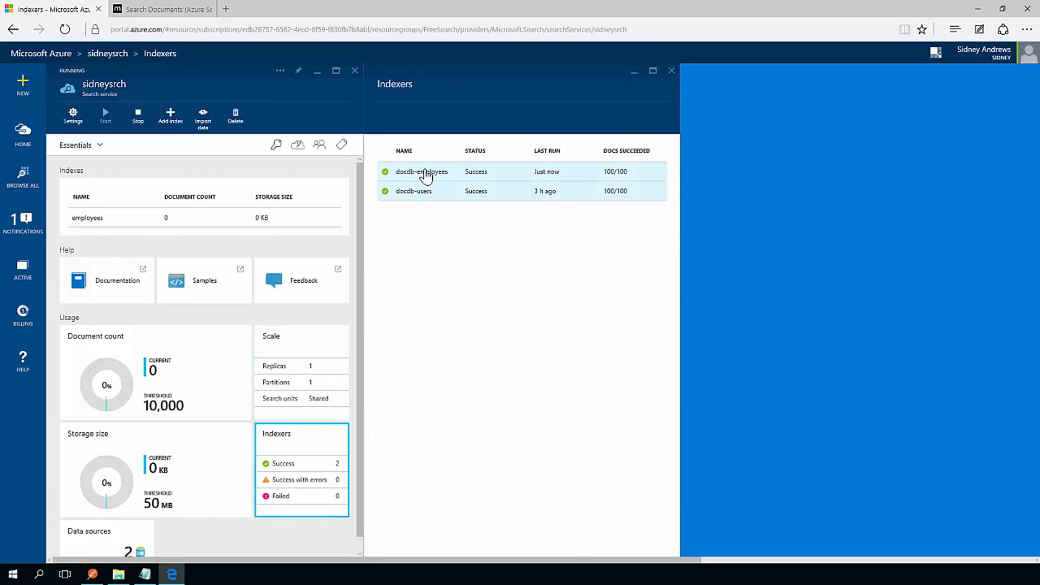
Check the docdb-employees run indexed 100 of 100 documents and view the employees index fields.
{"action": "left_click", "coordinate": [421, 171]}
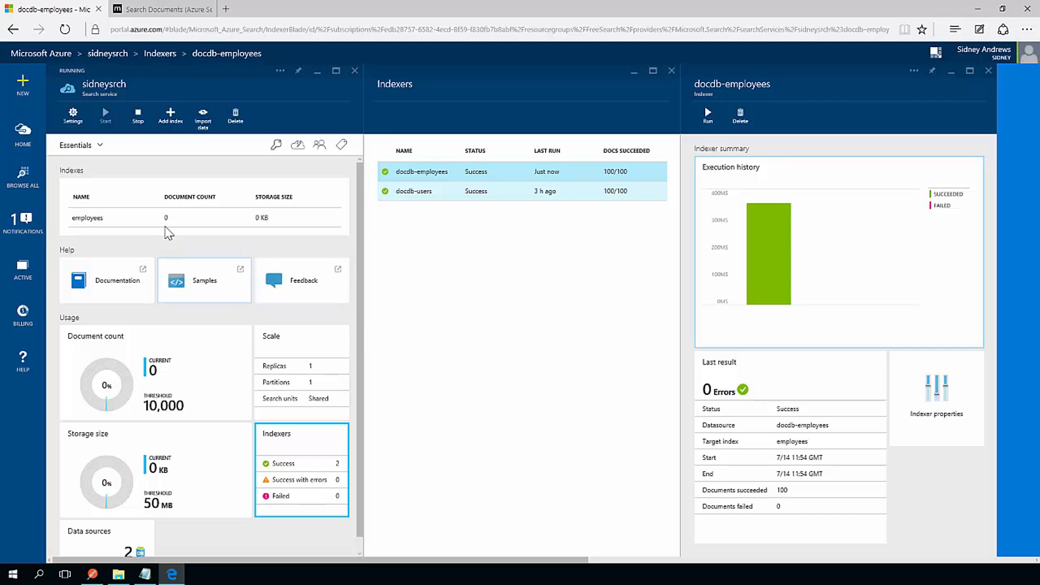
{"action": "left_click", "coordinate": [86, 218]}
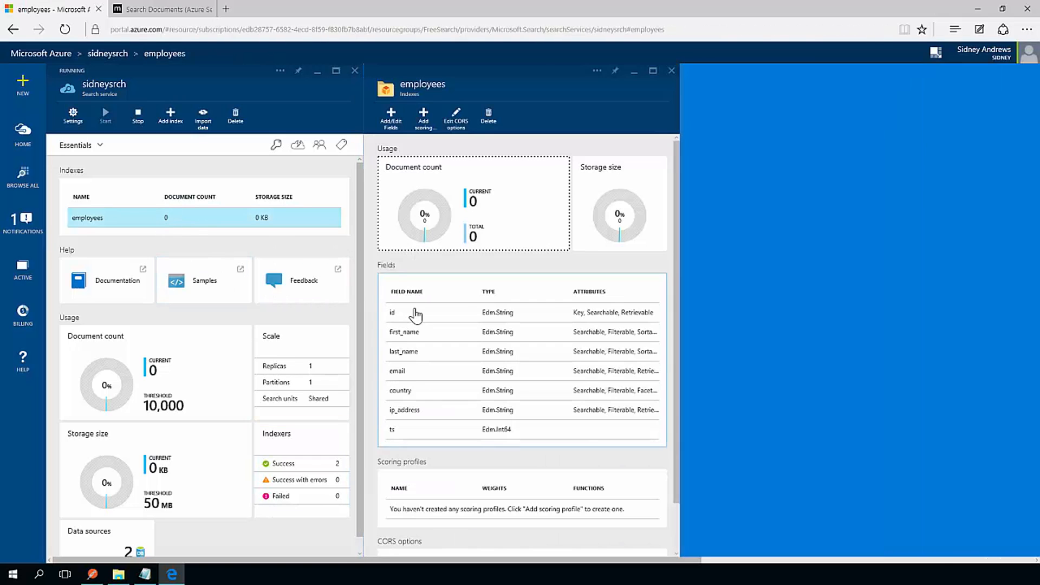
{"action": "scroll", "scroll_direction": "down", "scroll_amount": 3}
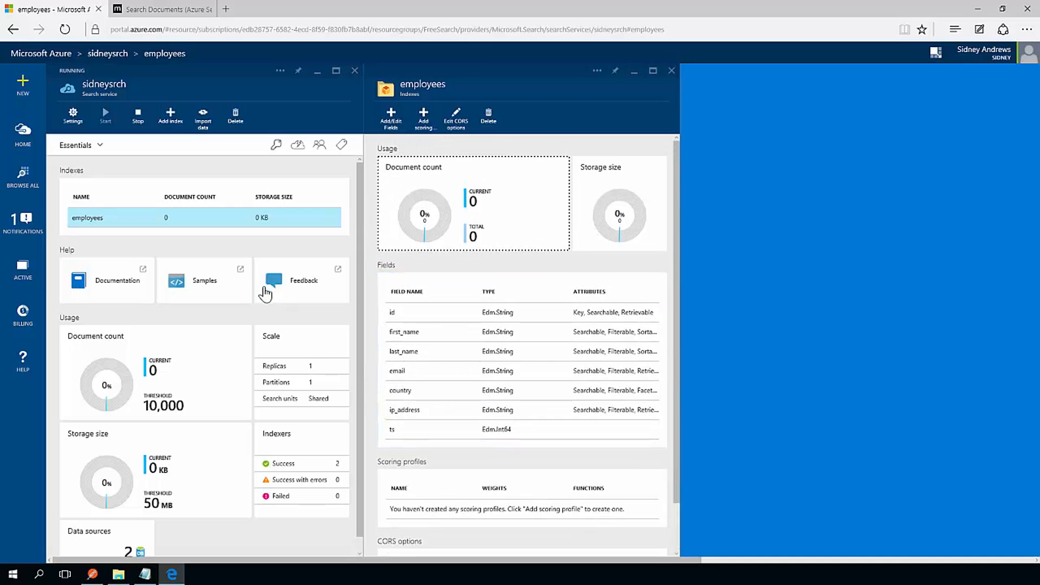
{"action": "mouse_move", "coordinate": [277, 164]}
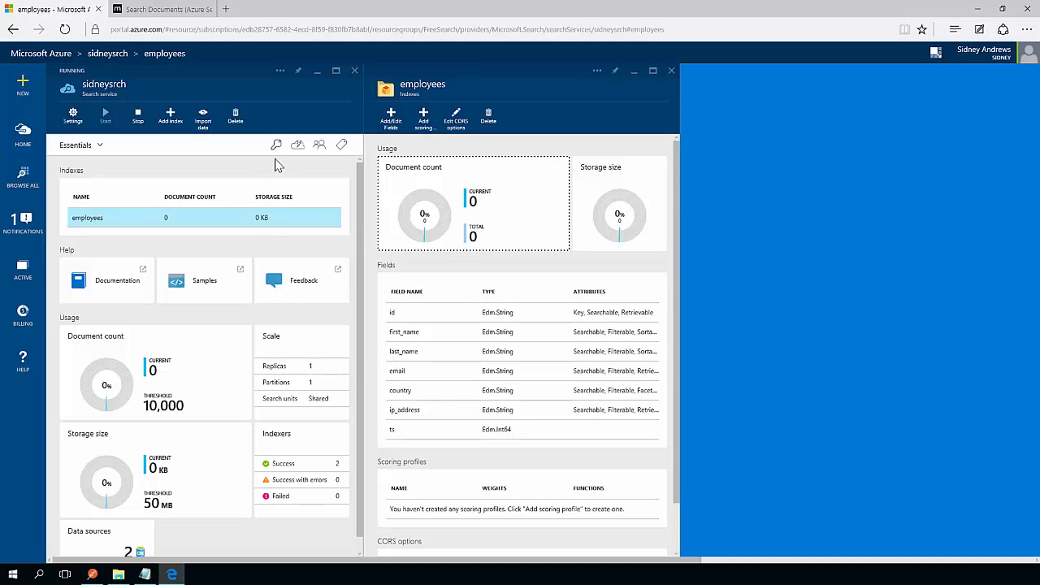
{"action": "mouse_move", "coordinate": [276, 144]}
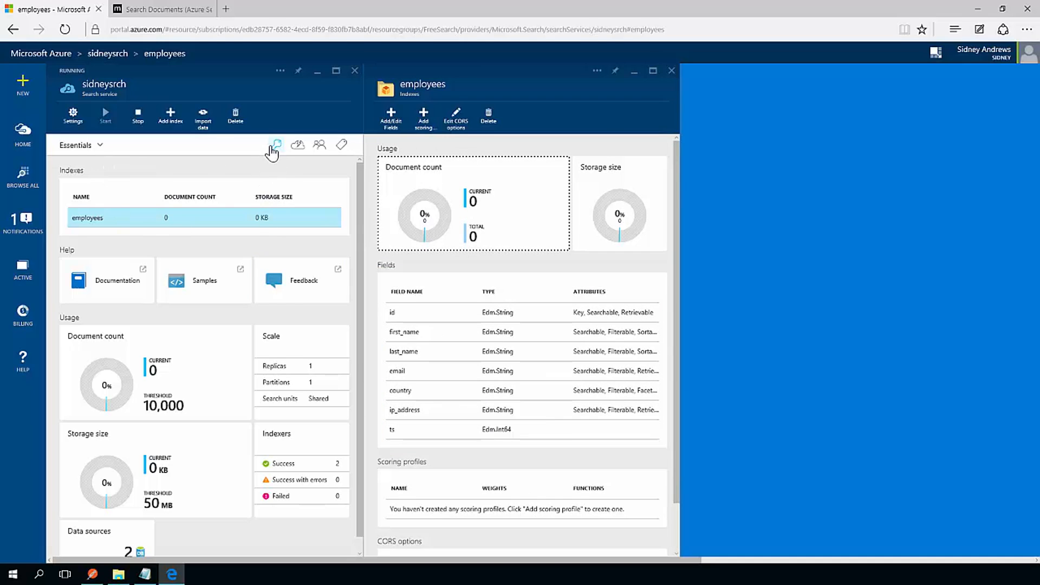
Copy the readonly query key from the service's Manage query keys list.
{"action": "left_click", "coordinate": [276, 144]}
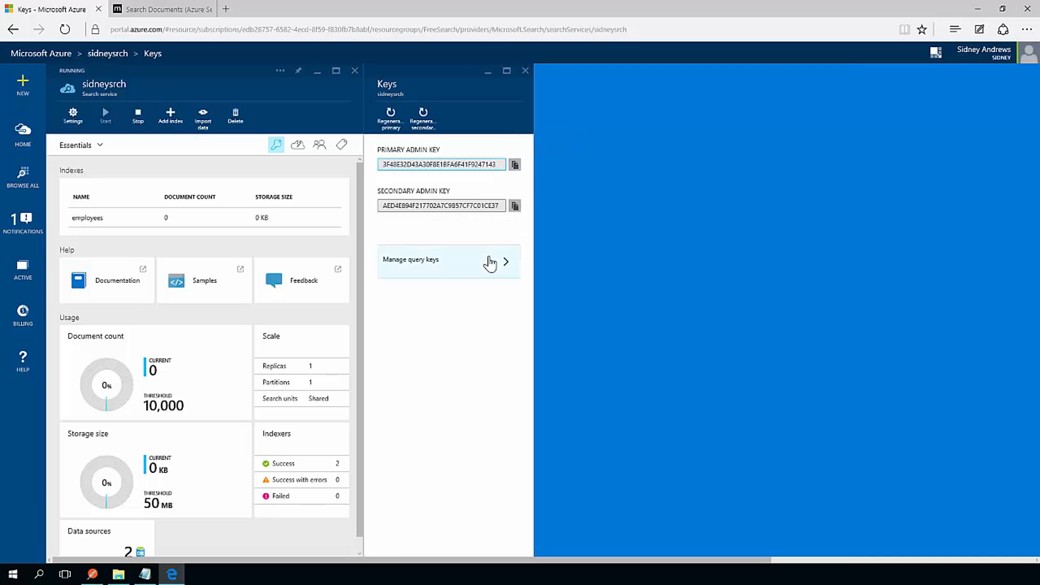
{"action": "left_click", "coordinate": [448, 259]}
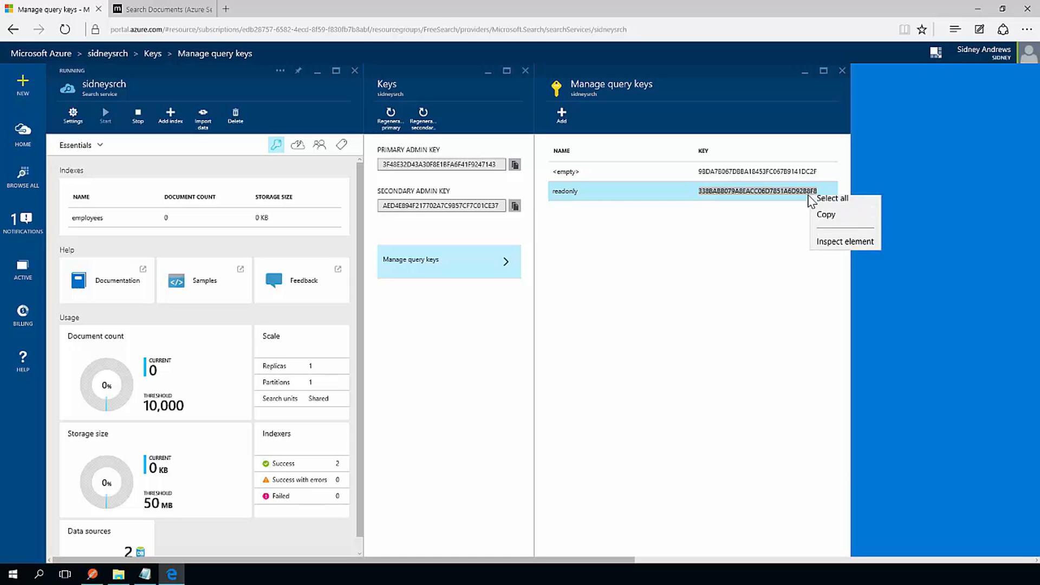
{"action": "left_click", "coordinate": [831, 198]}
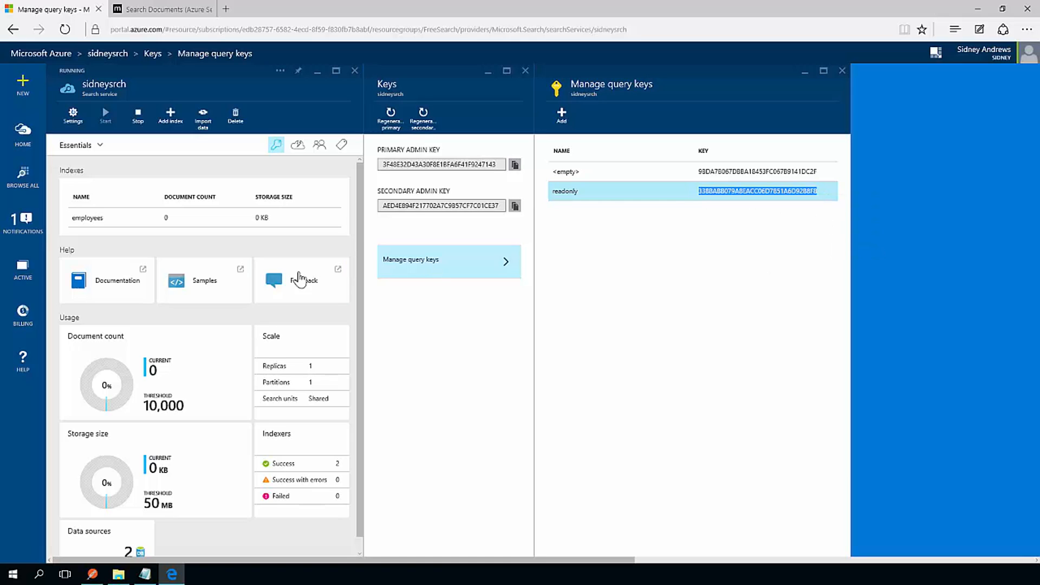
{"action": "mouse_move", "coordinate": [150, 351]}
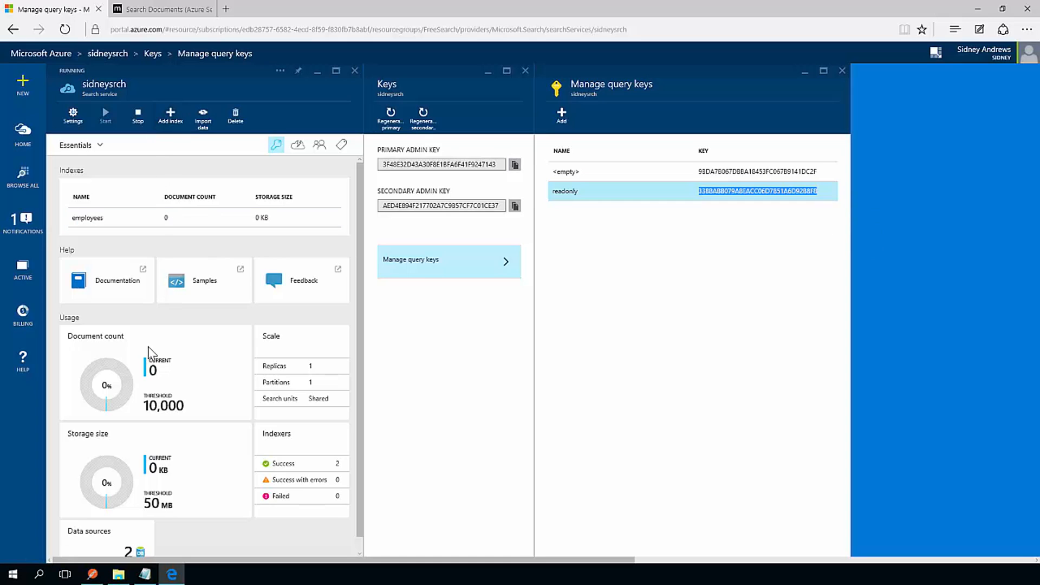
{"action": "mouse_move", "coordinate": [129, 415]}
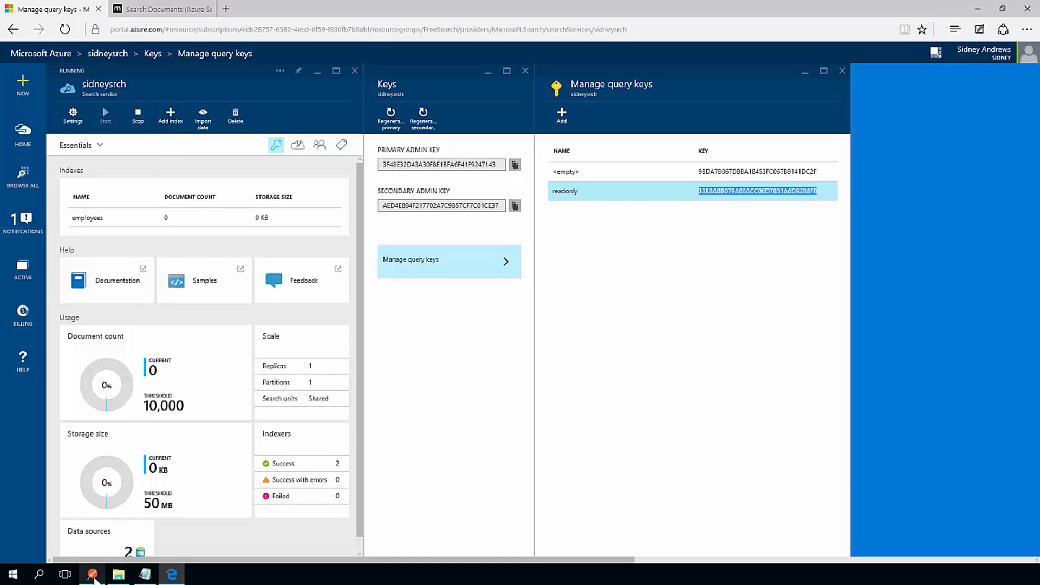
{"action": "left_click", "coordinate": [92, 574]}
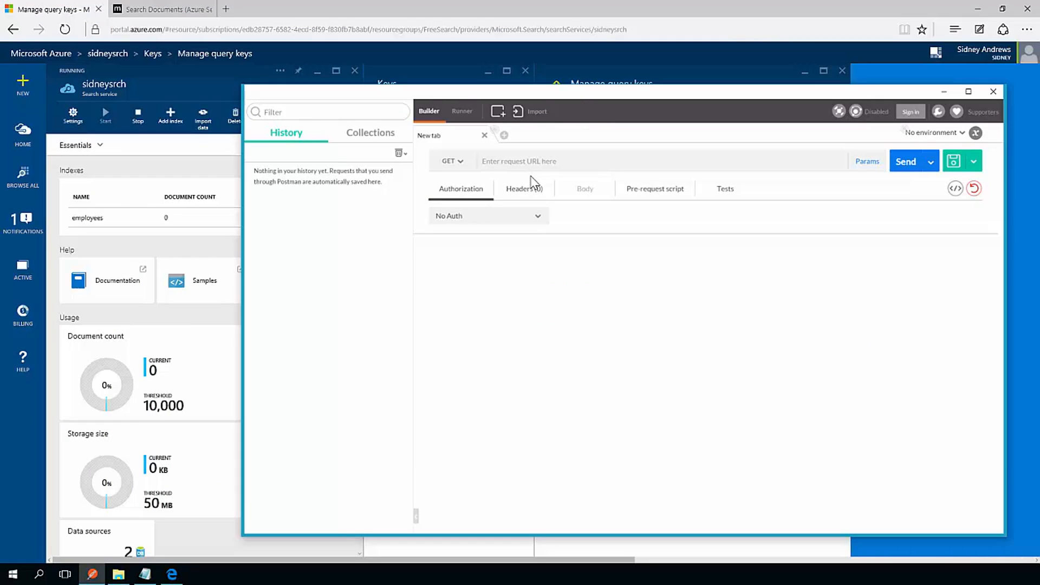
{"action": "type", "text": "https://"}
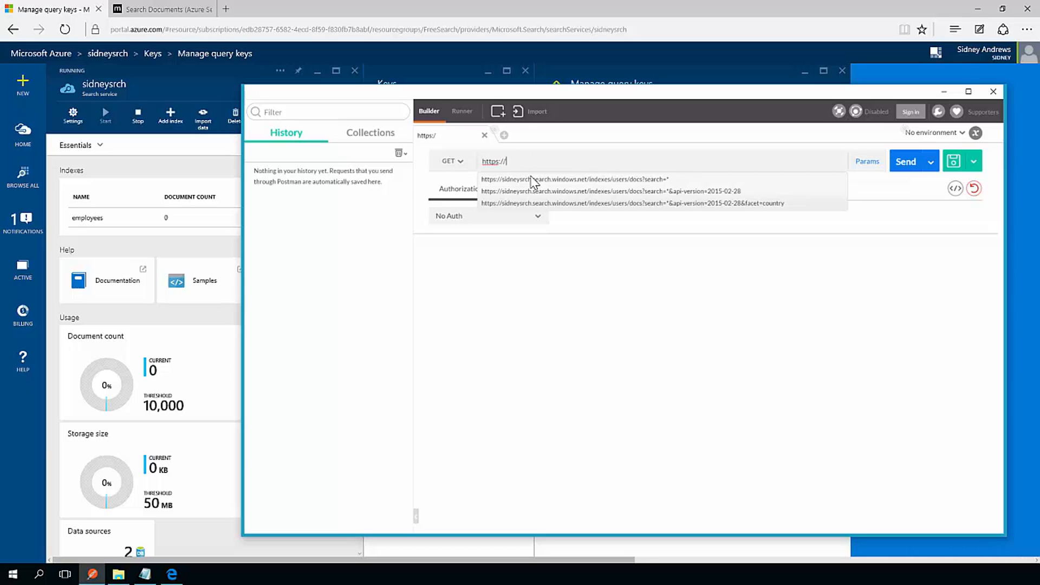
{"action": "type", "text": "sidneysrch"}
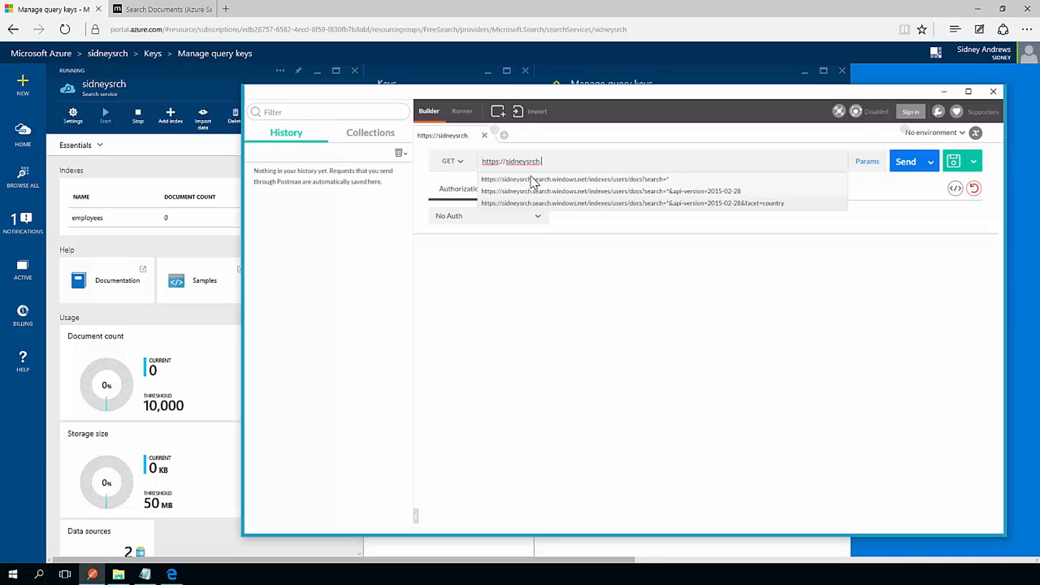
{"action": "type", "text": ".search.windows.net/"}
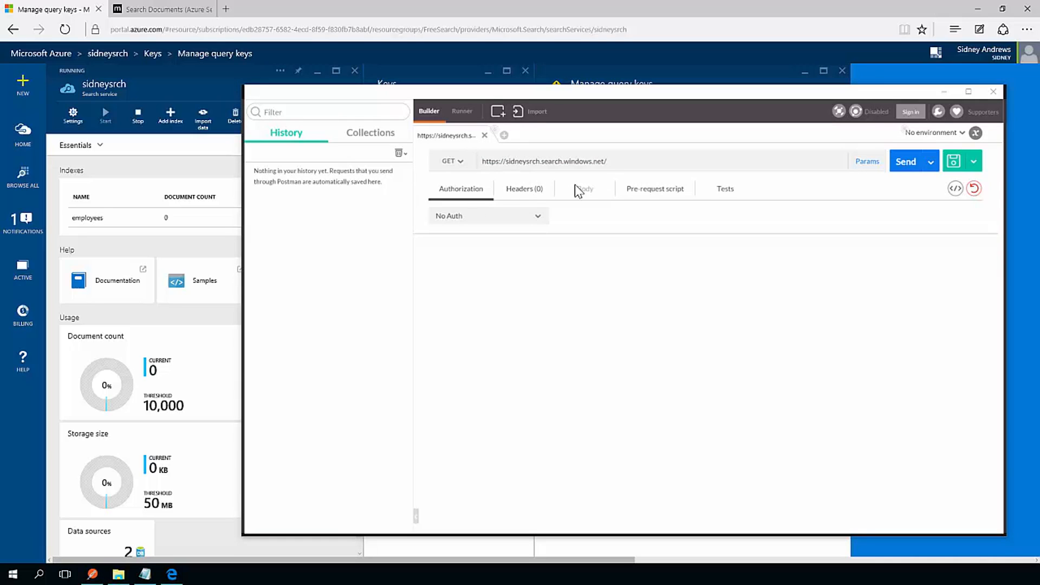
{"action": "type", "text": "indexes/employees"}
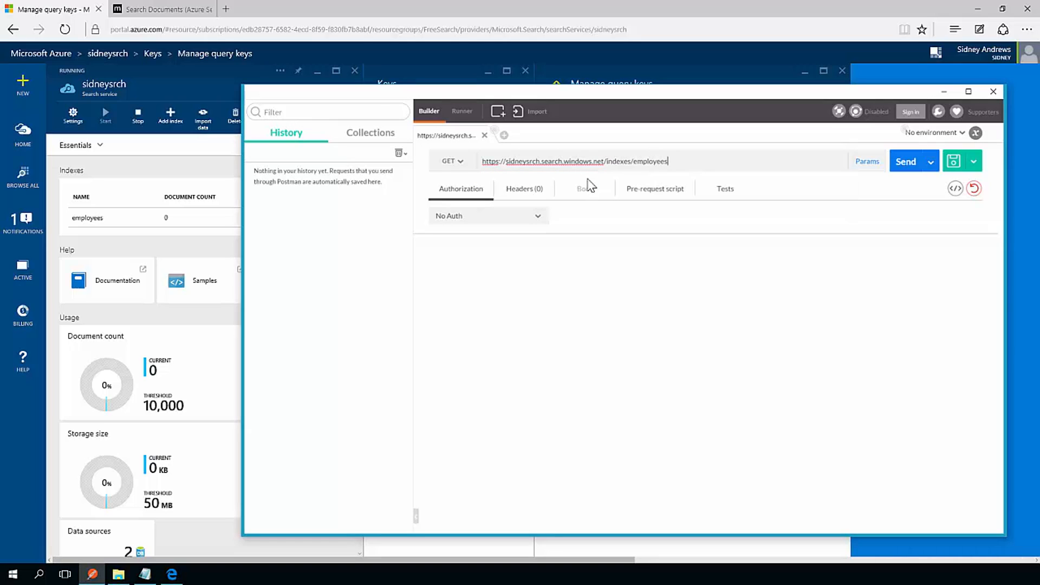
{"action": "type", "text": "/docs"}
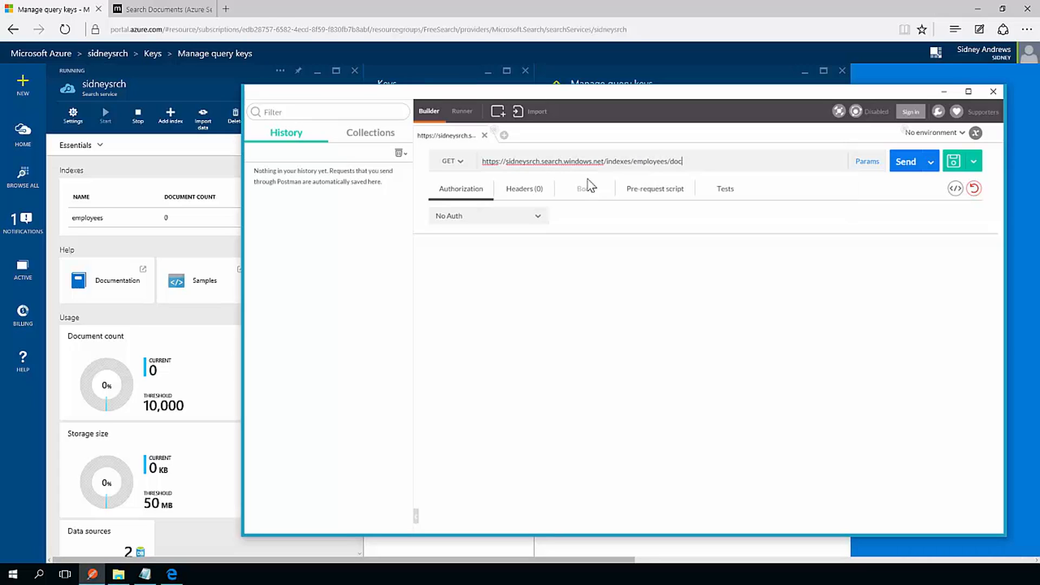
{"action": "key", "text": "BackSpace"}
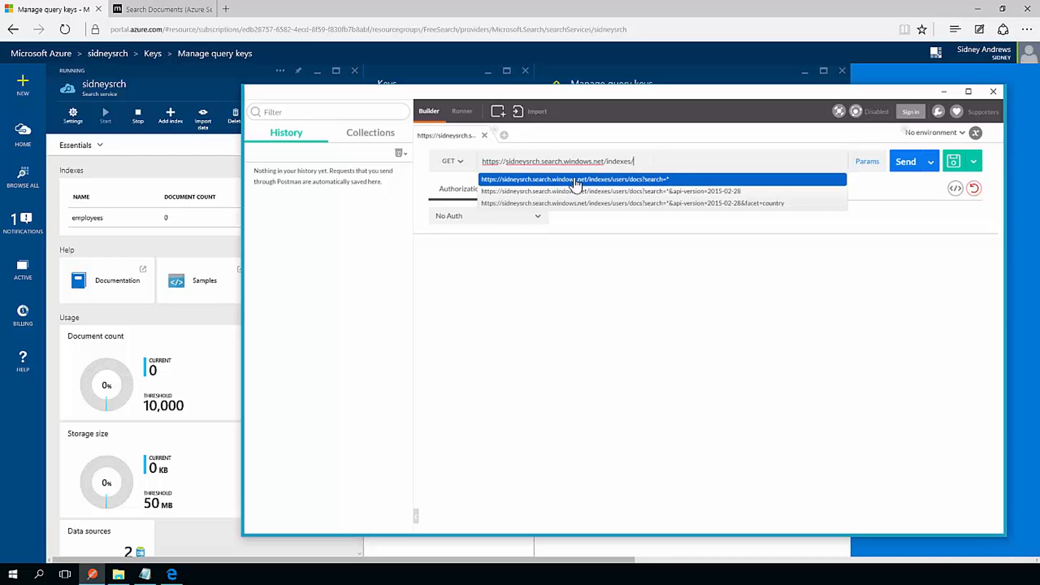
{"action": "mouse_move", "coordinate": [637, 185]}
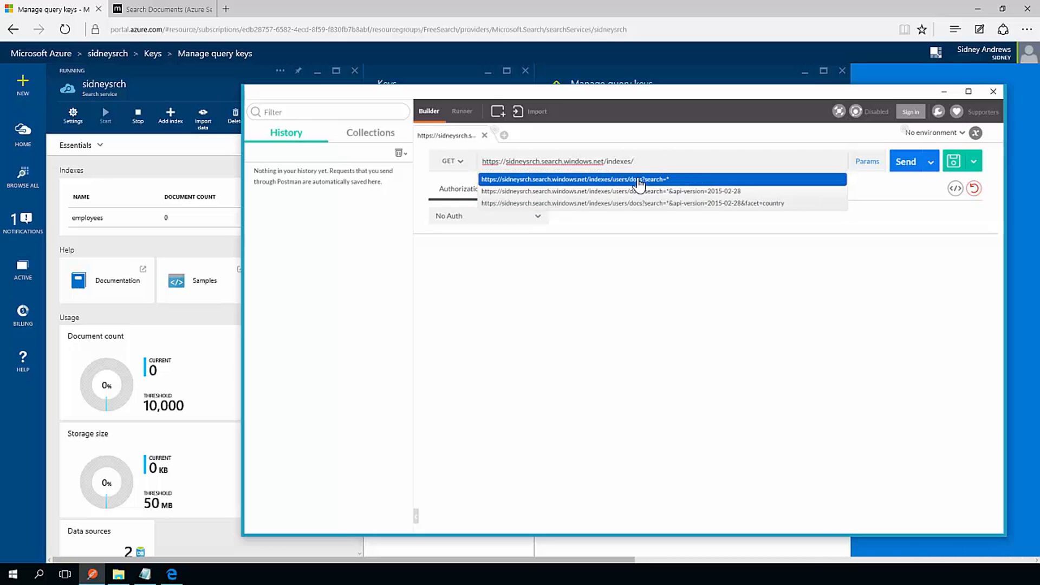
Complete the URL as indexes/employees/docs?search=* and show its parameters.
{"action": "type", "text": "employees/docs?"}
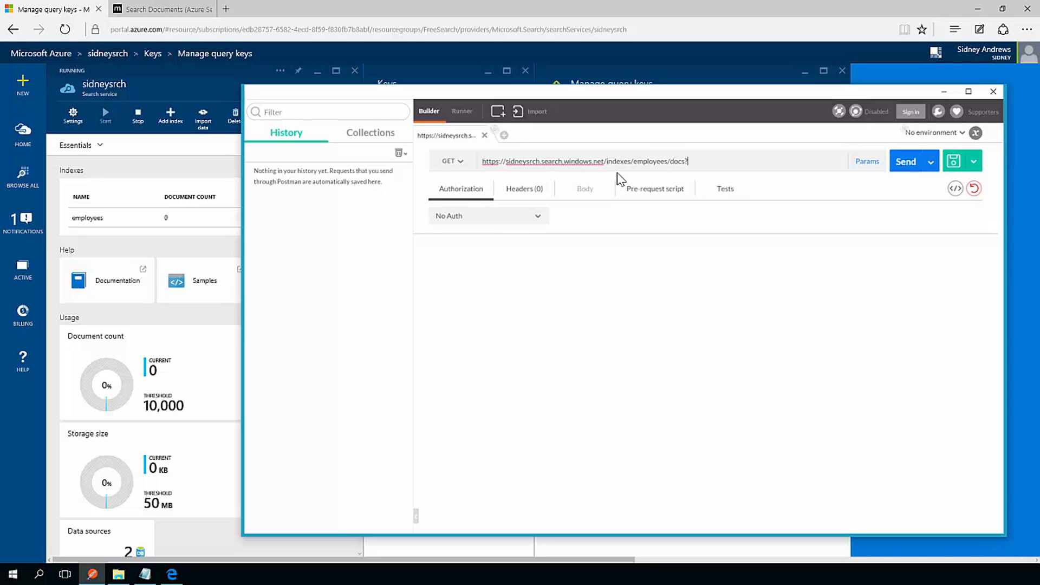
{"action": "type", "text": "search"}
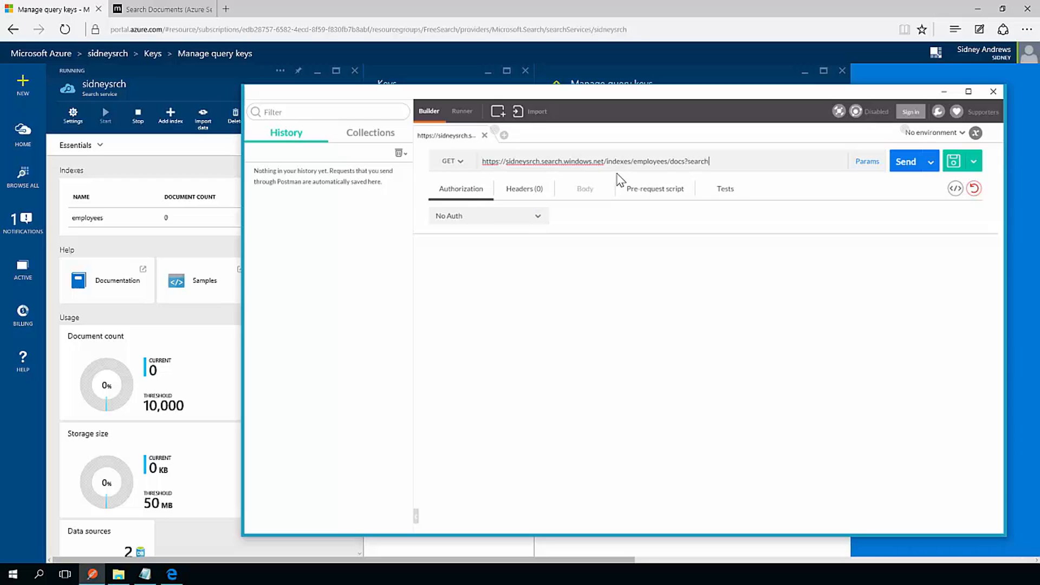
{"action": "type", "text": "=*"}
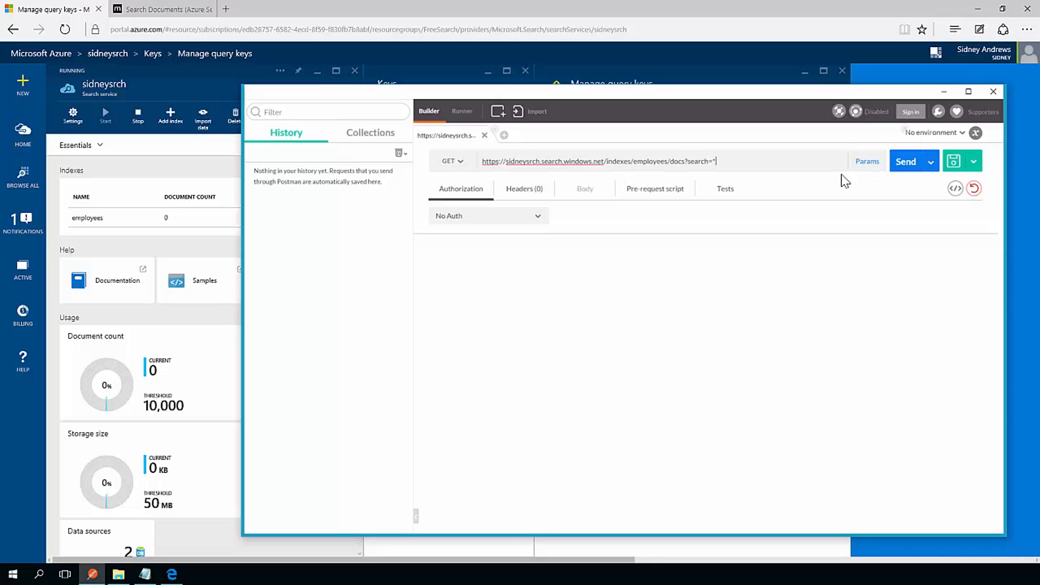
{"action": "left_click", "coordinate": [867, 160]}
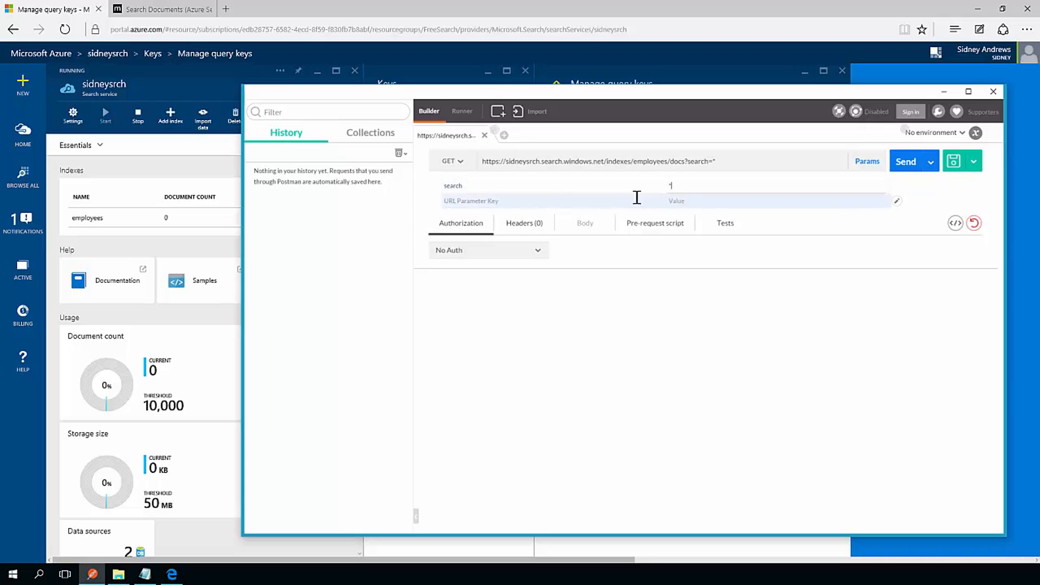
Add an api-key header holding the readonly query key and begin an api-version parameter.
{"action": "left_click", "coordinate": [524, 223]}
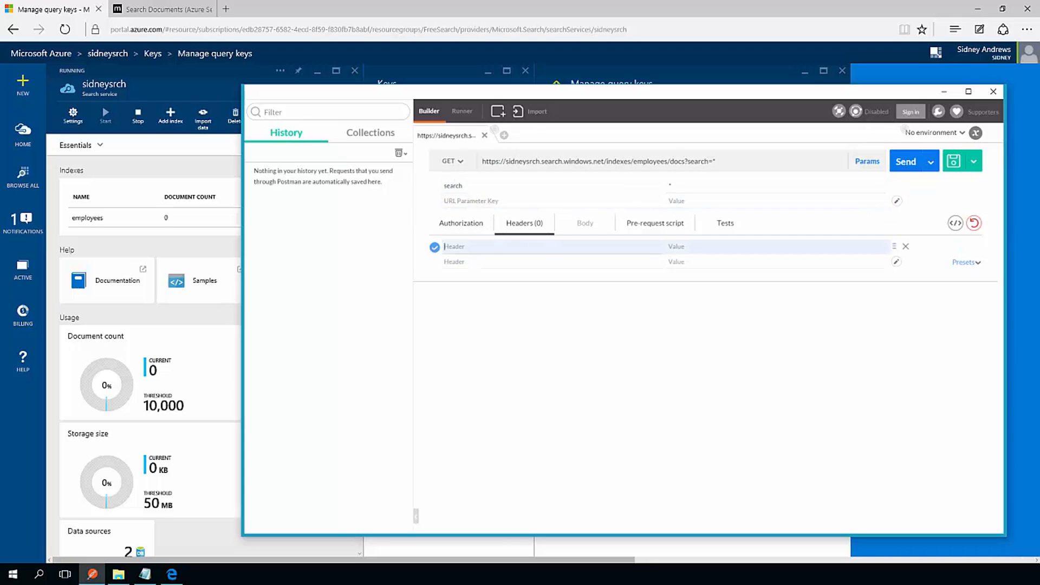
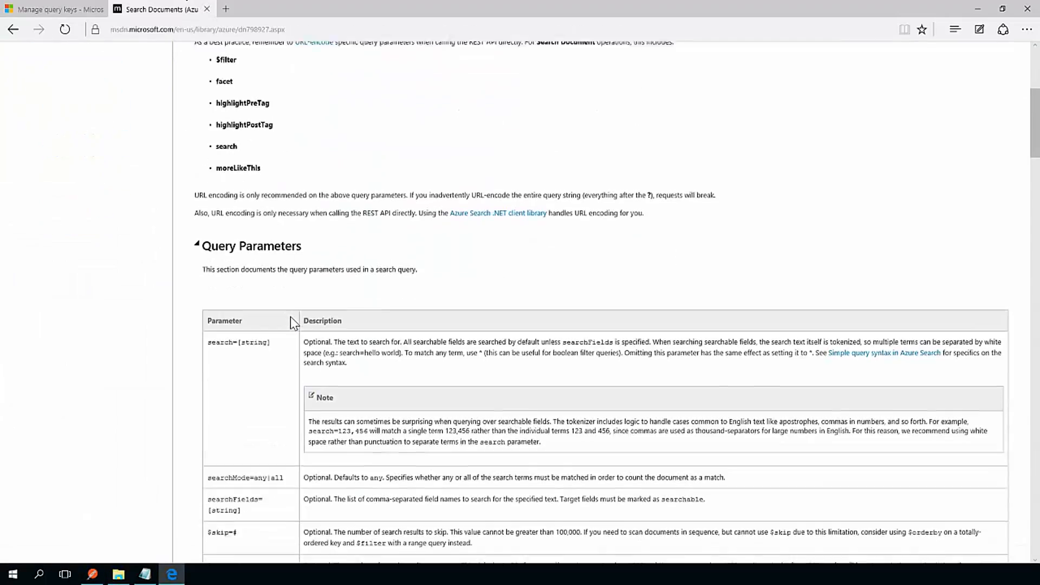
Find the api-version row in the Search Documents docs and select the value 2015-02-28.
{"action": "scroll", "scroll_direction": "down", "scroll_amount": 3}
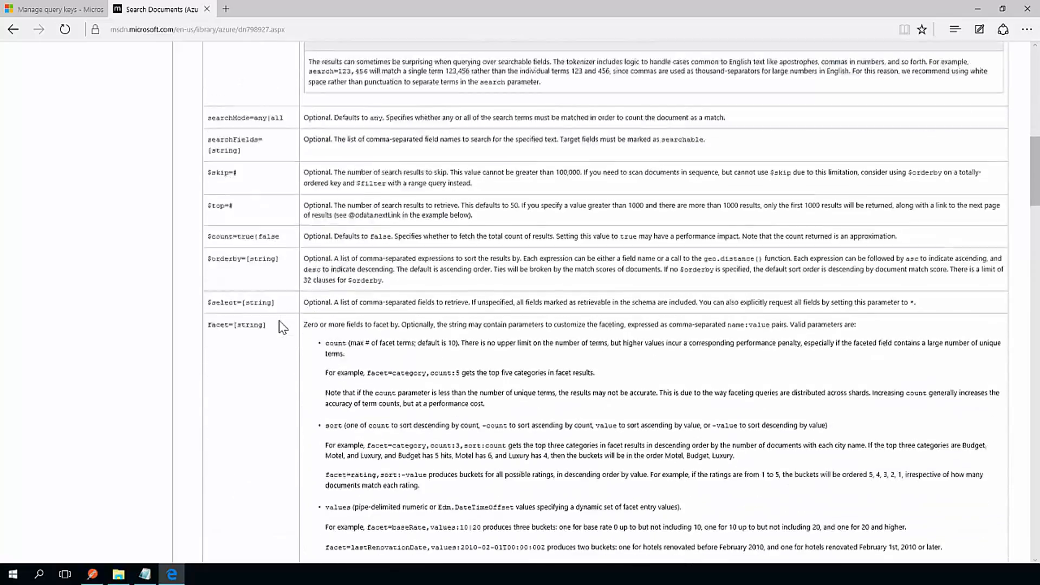
{"action": "scroll", "scroll_direction": "down", "scroll_amount": 3}
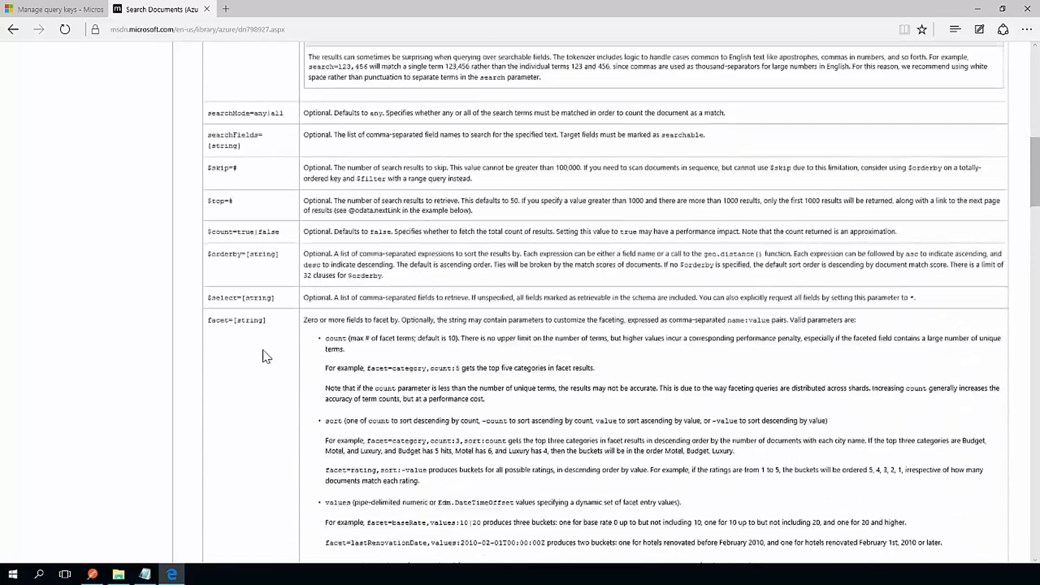
{"action": "scroll", "scroll_direction": "down", "scroll_amount": 3}
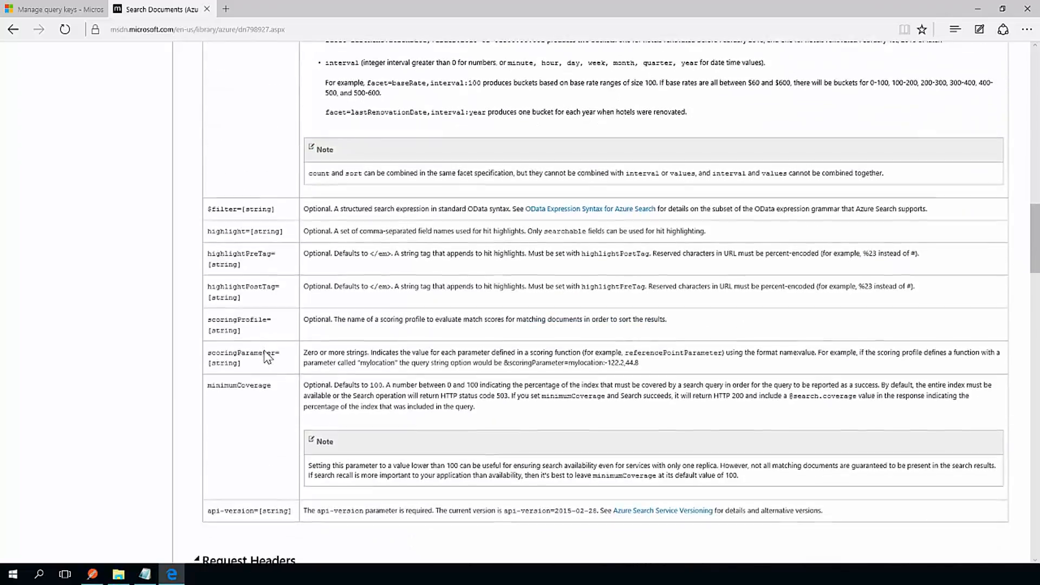
{"action": "scroll", "scroll_direction": "down", "scroll_amount": 3}
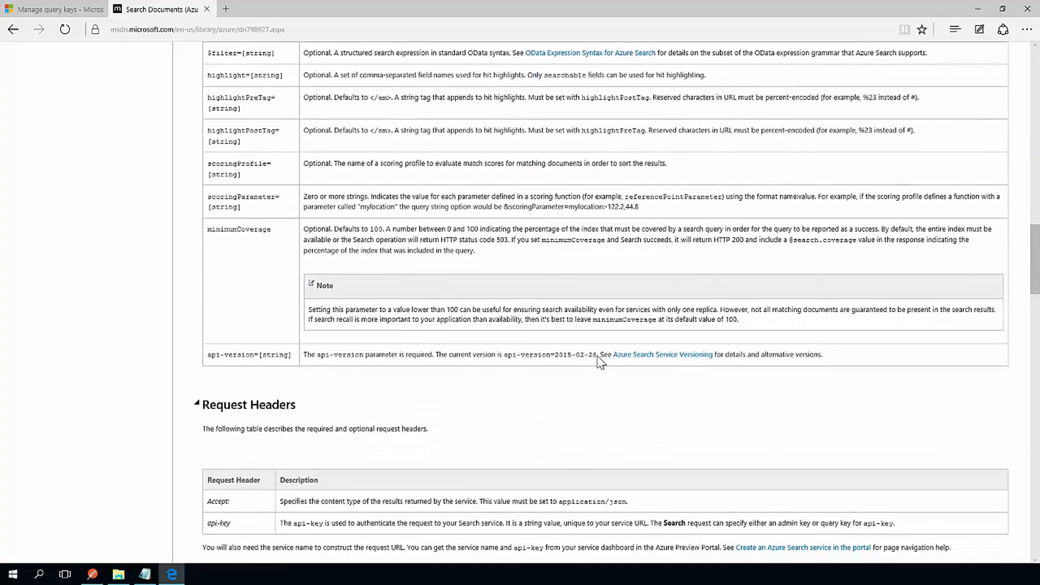
{"action": "double_click", "coordinate": [574, 354]}
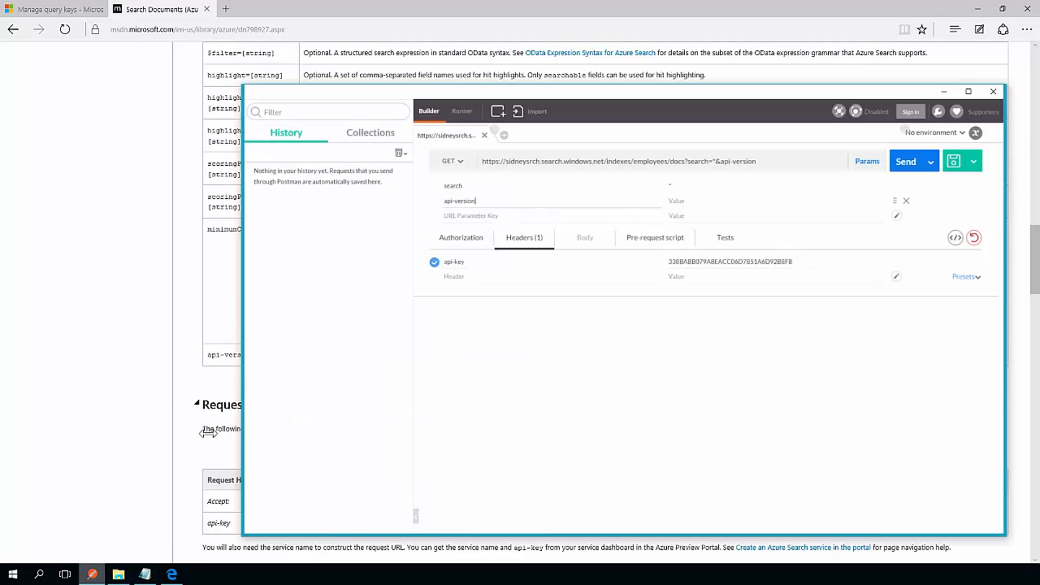
Set api-version to 2015-02-28 and send the request, getting 200 OK with employee results.
{"action": "type", "text": "2015-02-28"}
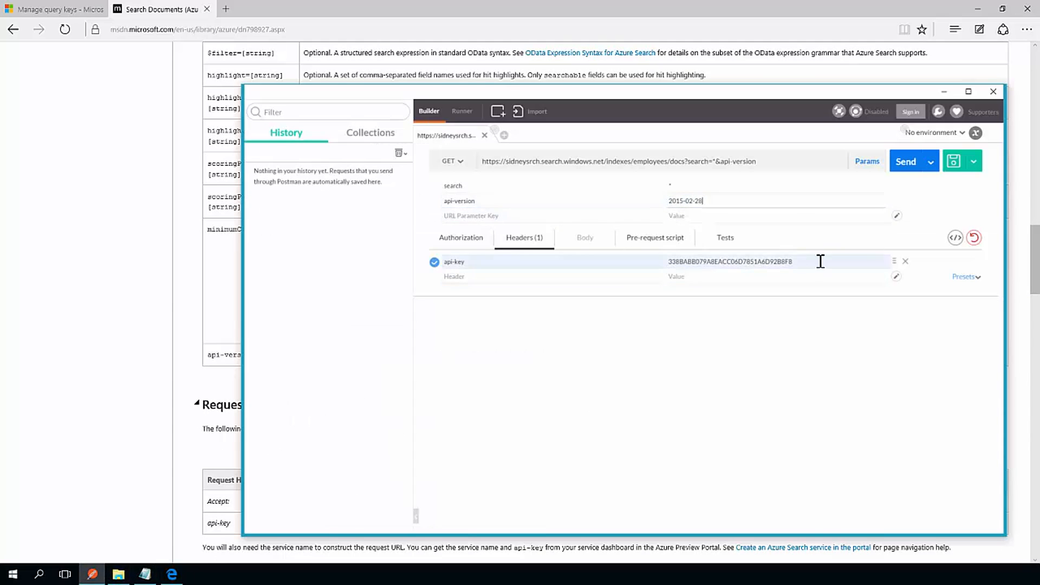
{"action": "left_click", "coordinate": [906, 162]}
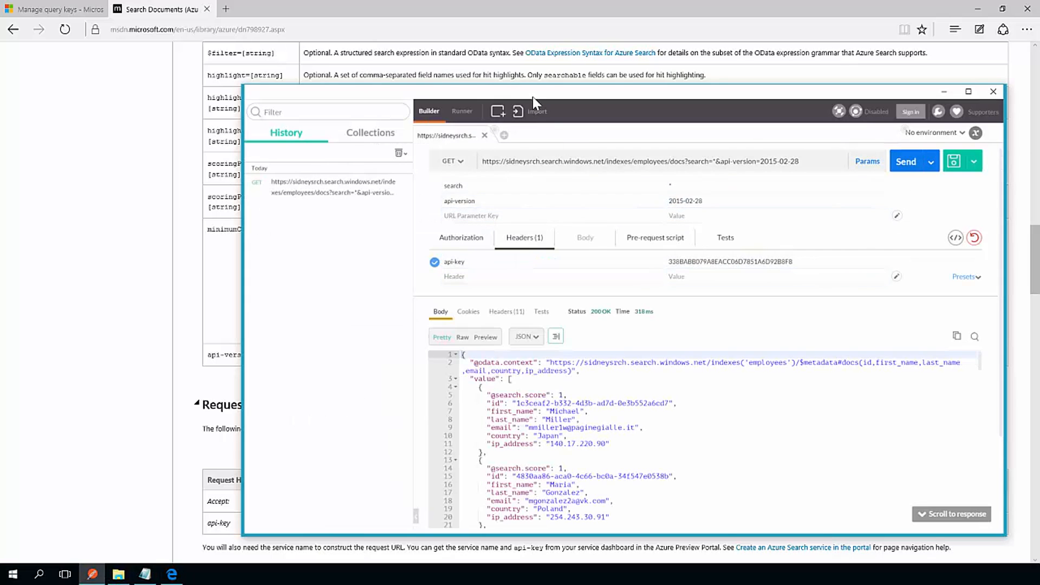
{"action": "left_click", "coordinate": [967, 91]}
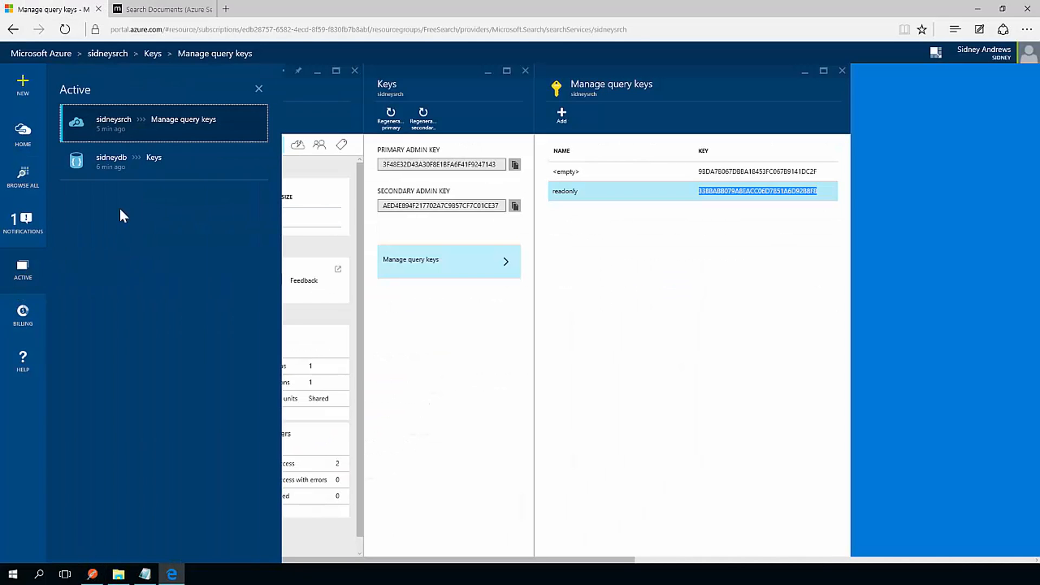
Reopen sidneydb's Users database, Employees collection and its Document Explorer.
{"action": "left_click", "coordinate": [111, 161]}
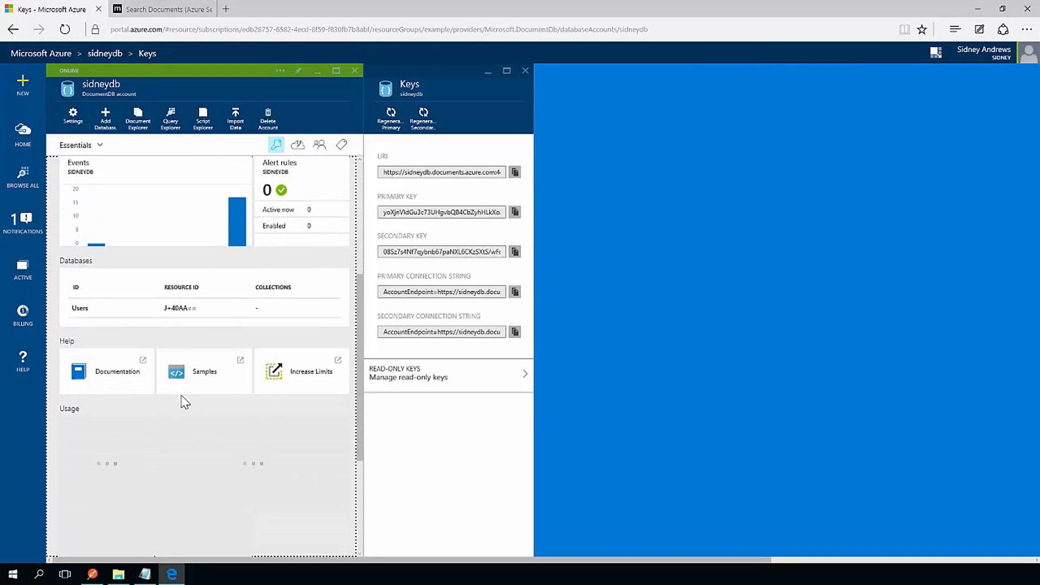
{"action": "left_click", "coordinate": [79, 307]}
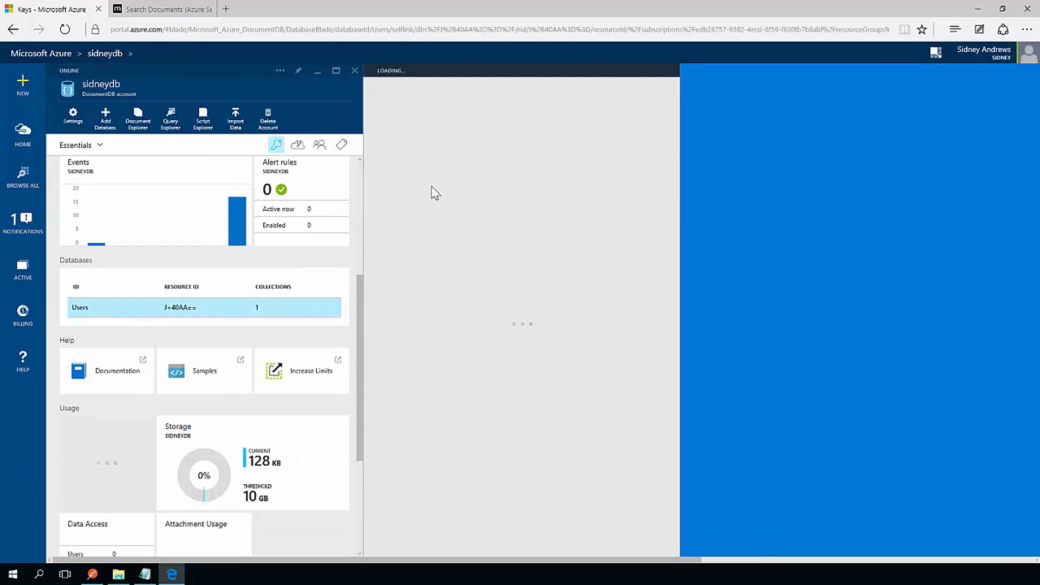
{"action": "left_click", "coordinate": [79, 307]}
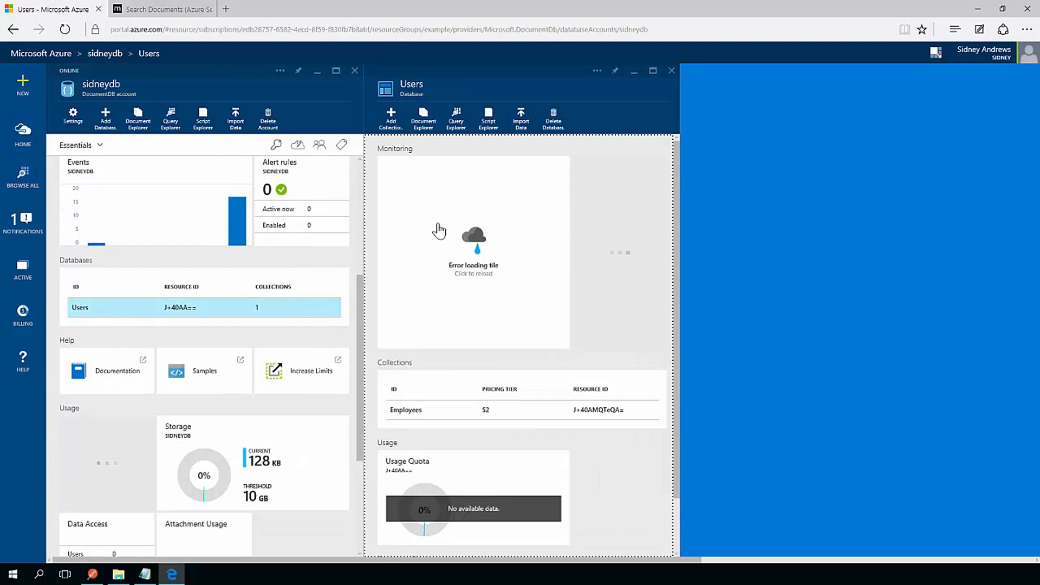
{"action": "left_click", "coordinate": [405, 409]}
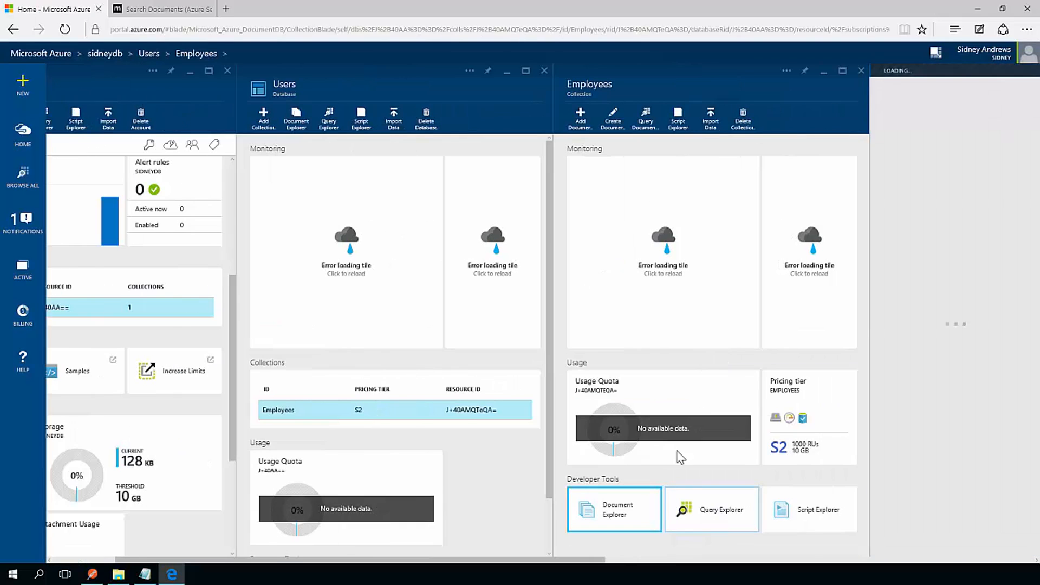
{"action": "left_click", "coordinate": [614, 509]}
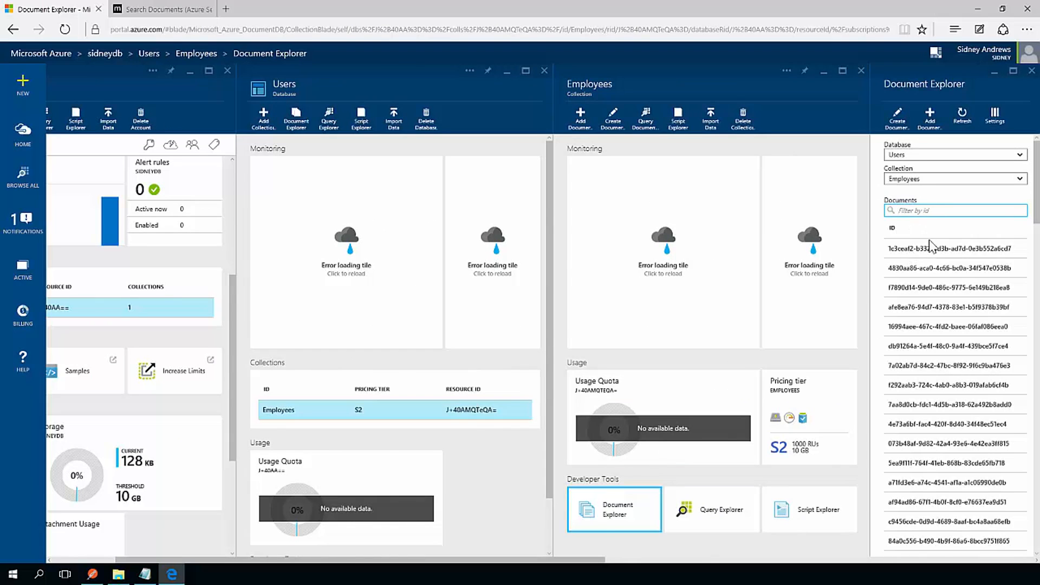
Change the first document's first_name from Michael to Stephen and save it.
{"action": "left_click", "coordinate": [953, 249]}
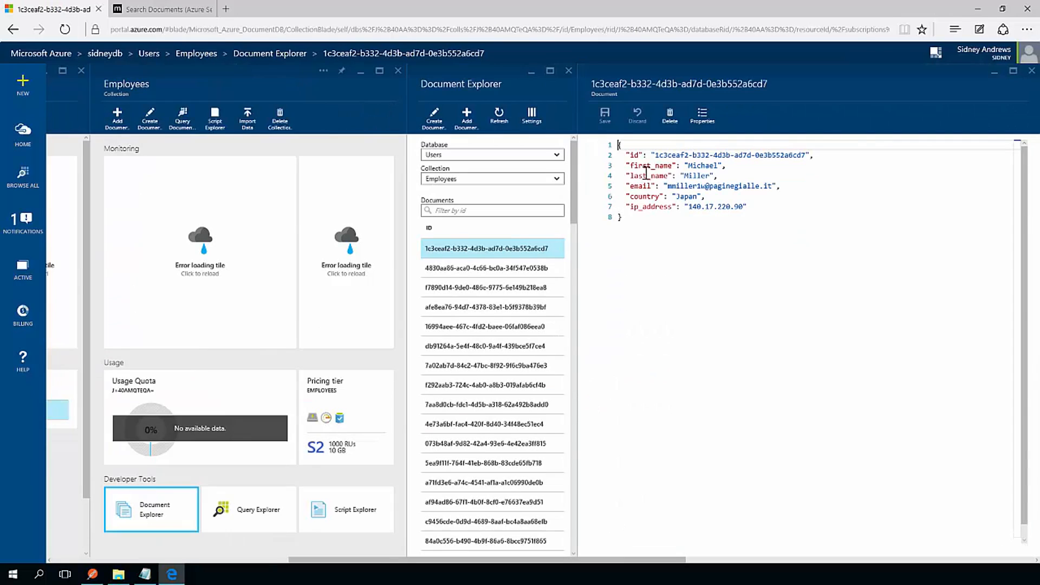
{"action": "double_click", "coordinate": [702, 165]}
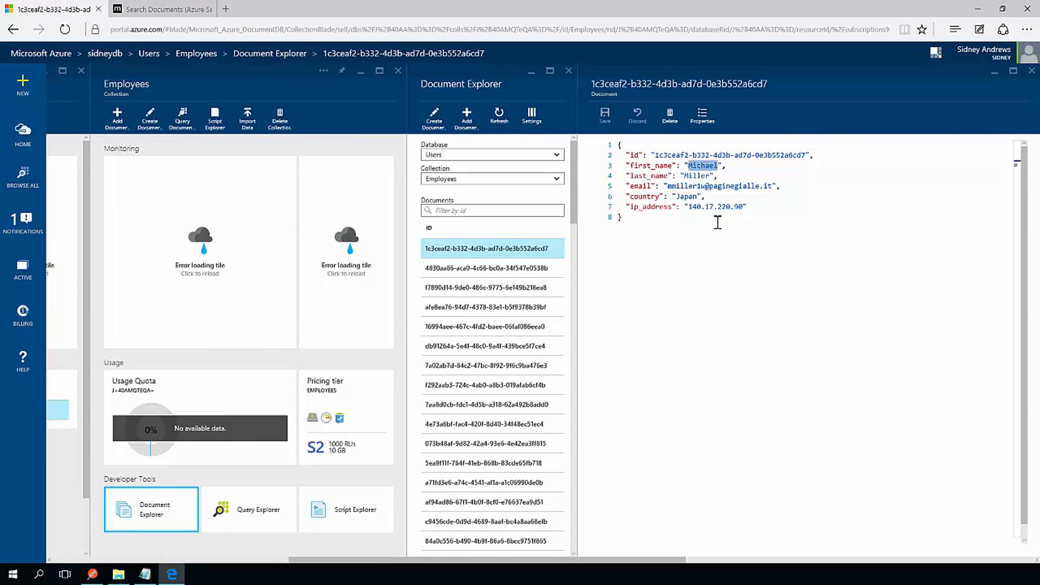
{"action": "type", "text": "Stephen"}
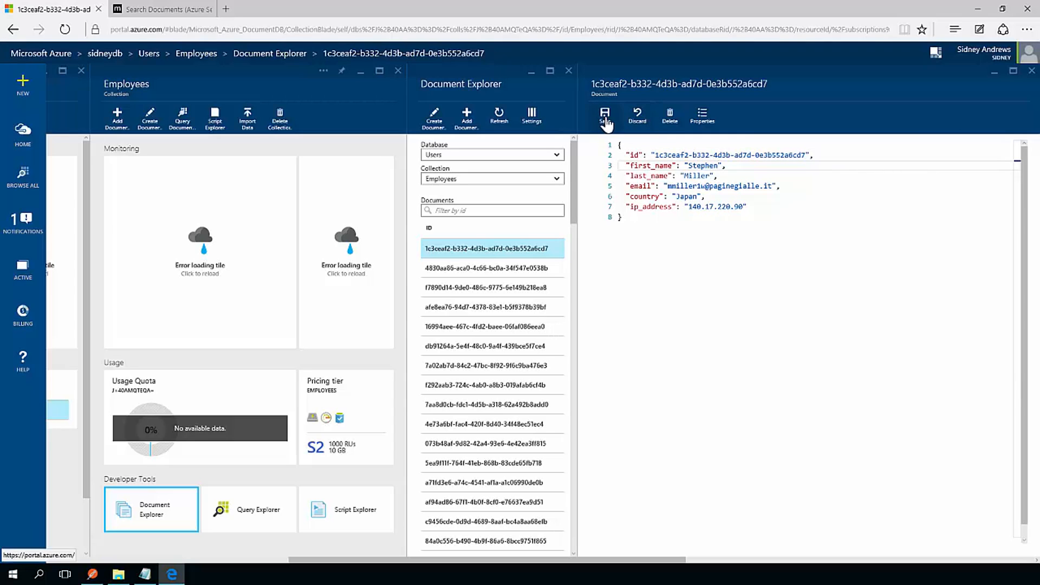
{"action": "left_click", "coordinate": [605, 116]}
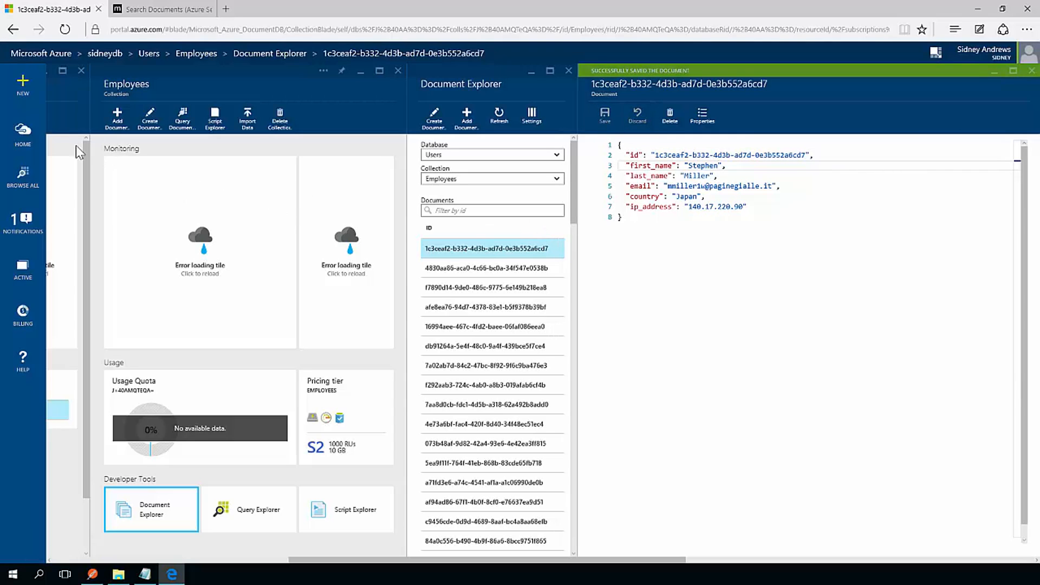
{"action": "mouse_move", "coordinate": [23, 267]}
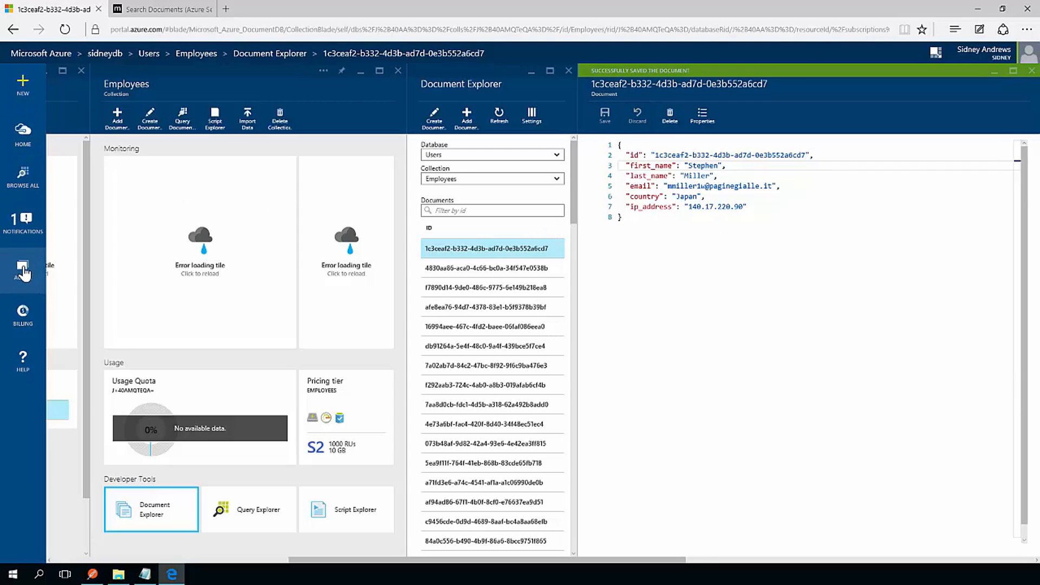
From the recently active resources, return to sidneysrch and inspect the docdb-employees indexer details.
{"action": "left_click", "coordinate": [23, 269]}
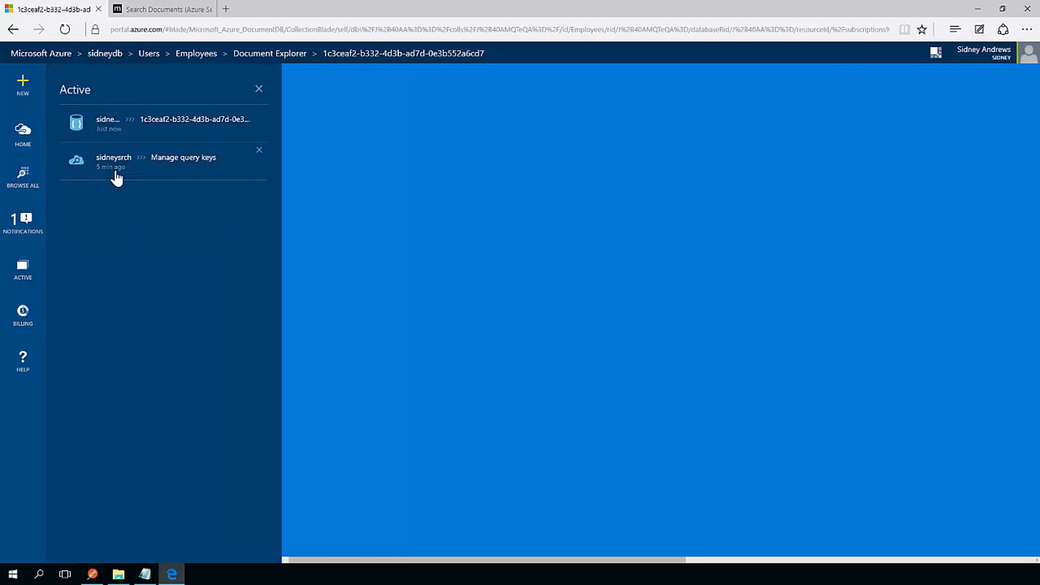
{"action": "left_click", "coordinate": [182, 157]}
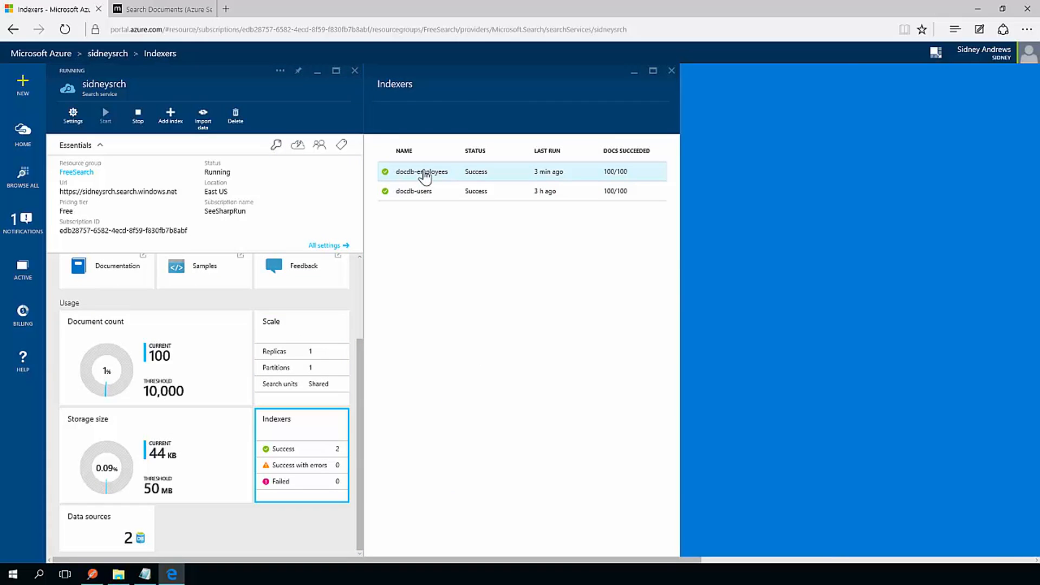
{"action": "left_click", "coordinate": [422, 172]}
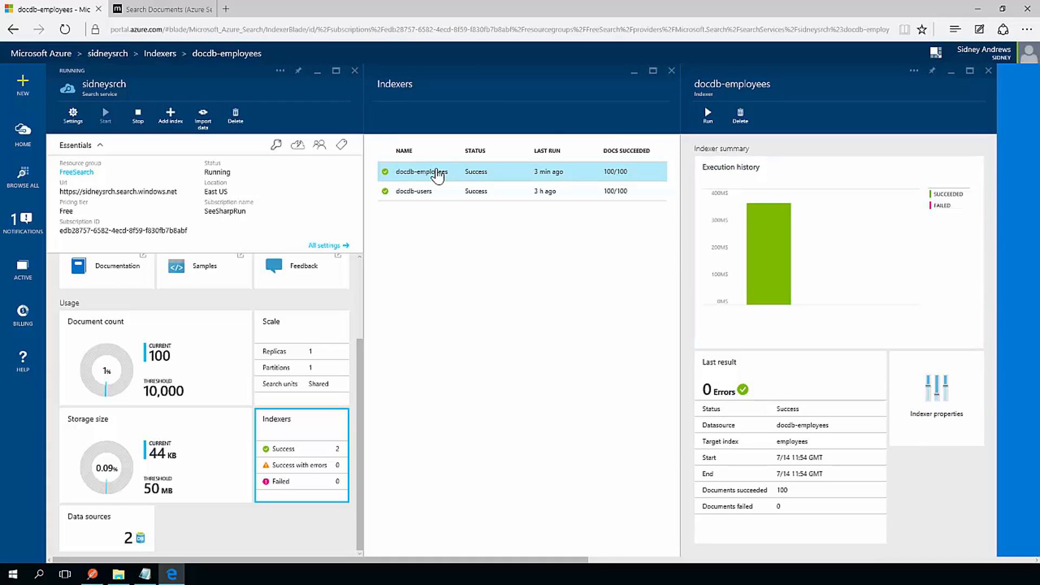
{"action": "left_click", "coordinate": [671, 71]}
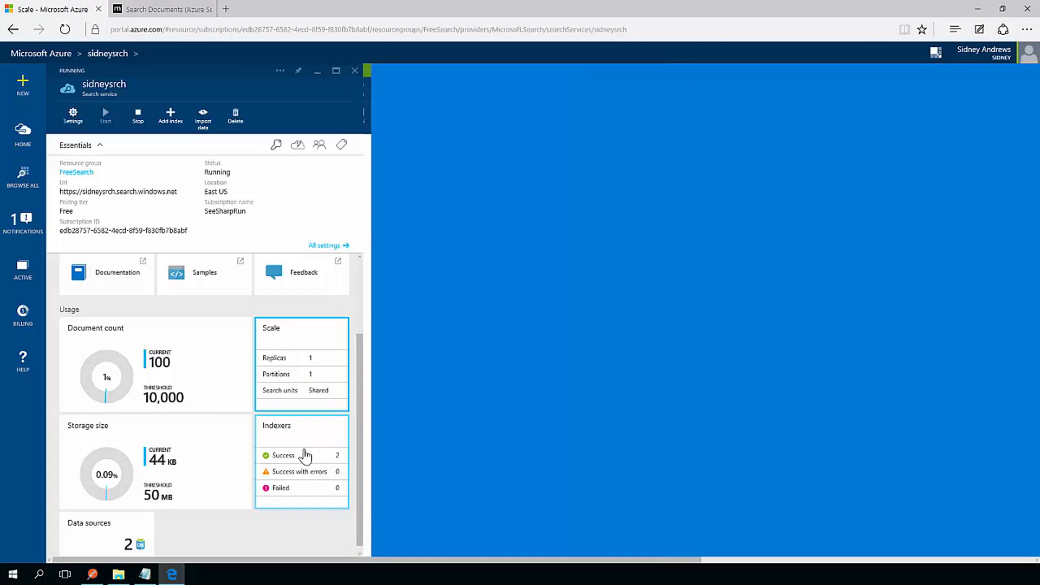
Browse the search service's Indexers and scale tiles and re-inspect docdb-employees before closing back to Home.
{"action": "left_click", "coordinate": [276, 425]}
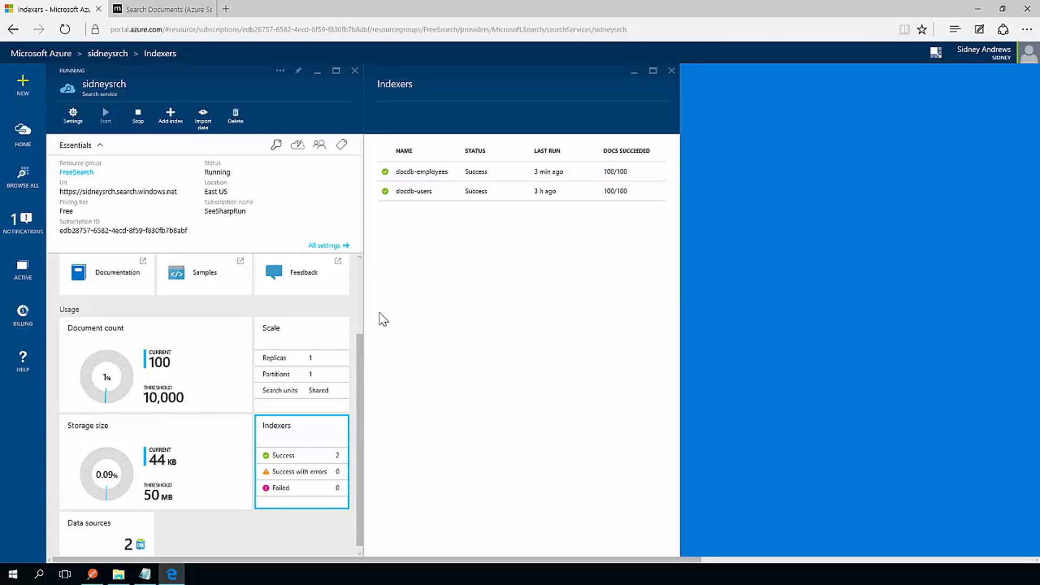
{"action": "left_click", "coordinate": [301, 327]}
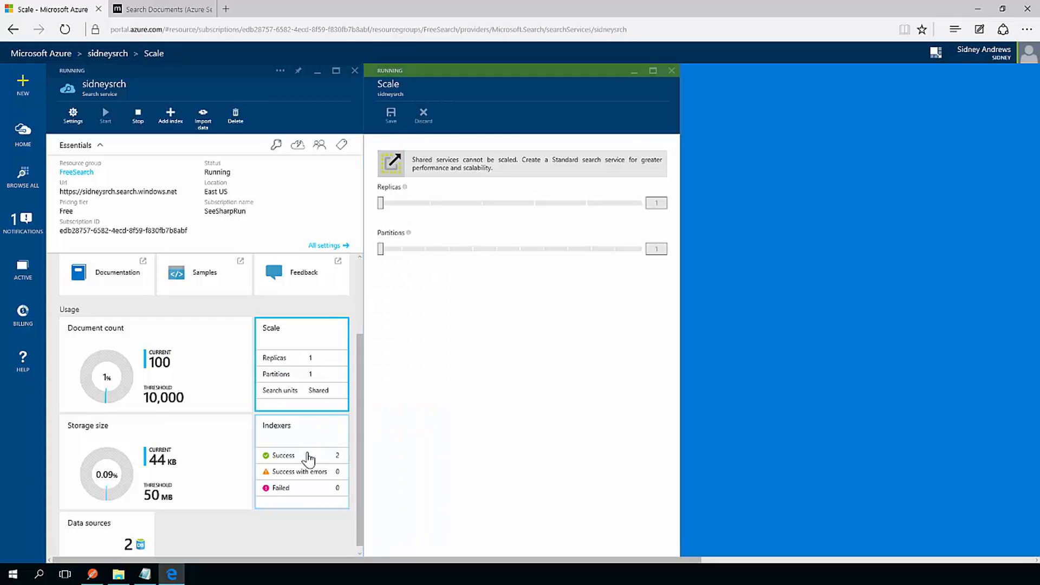
{"action": "left_click", "coordinate": [301, 425]}
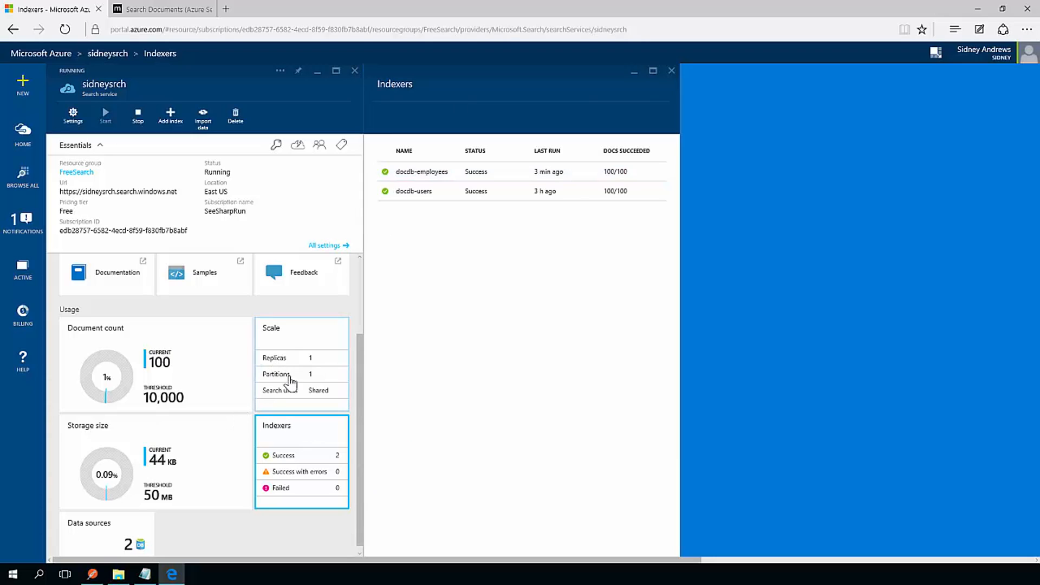
{"action": "left_click", "coordinate": [301, 331]}
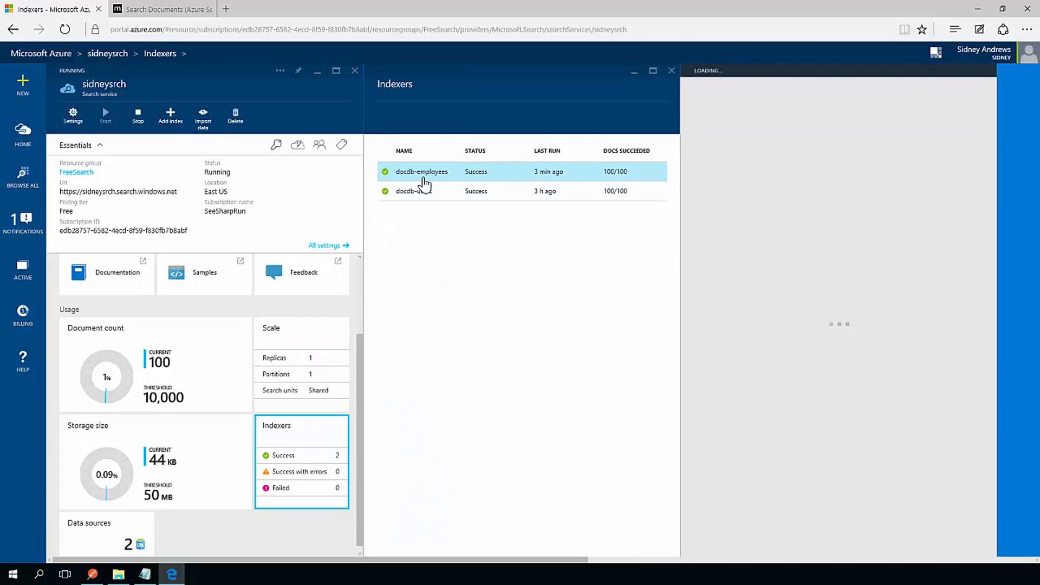
{"action": "left_click", "coordinate": [422, 171]}
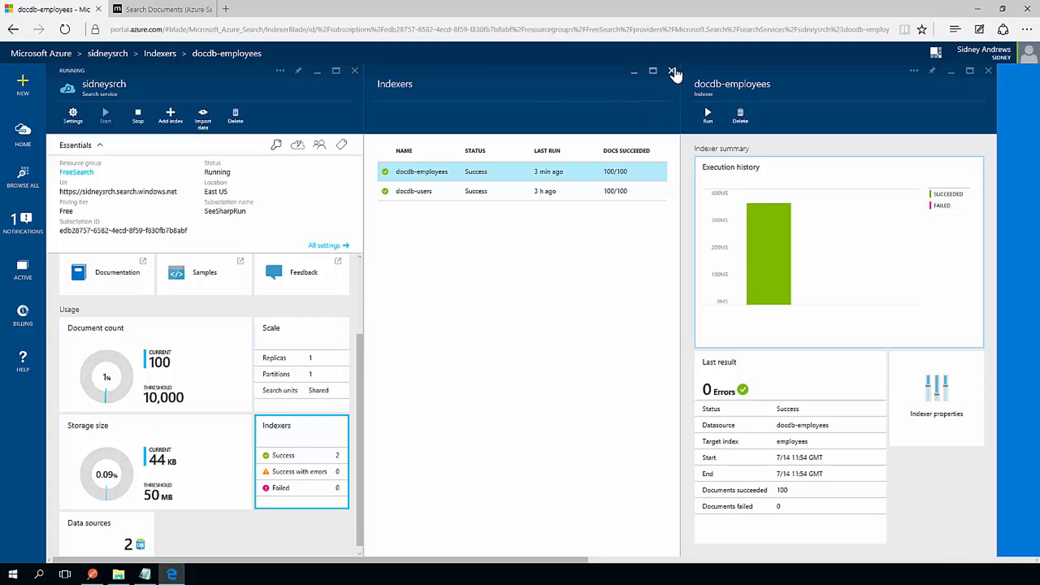
{"action": "left_click", "coordinate": [672, 72]}
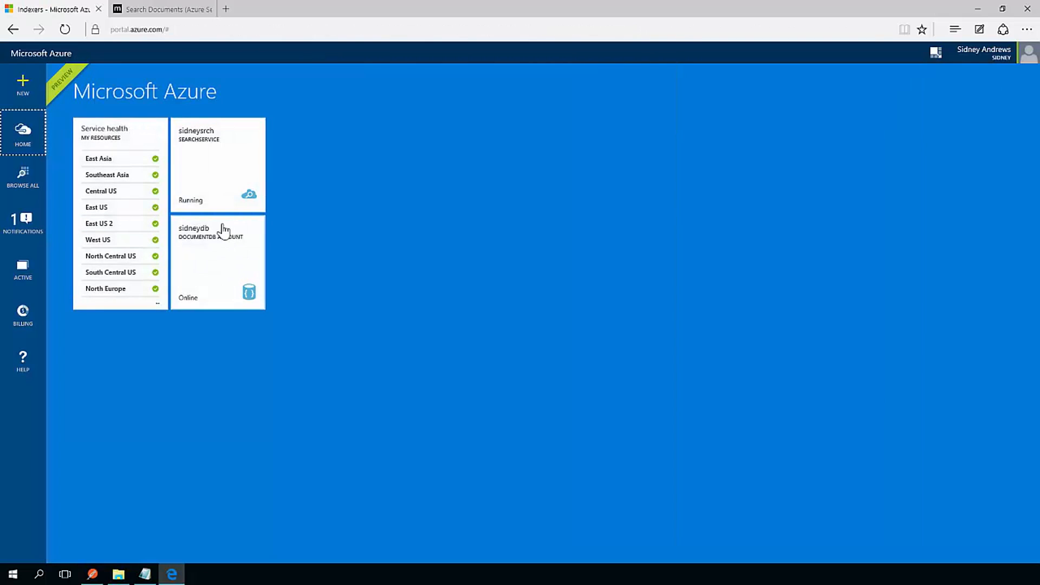
Reopen sidneysrch from Home and show its indexers list with docdb-employees last run 4 min ago.
{"action": "left_click", "coordinate": [217, 162]}
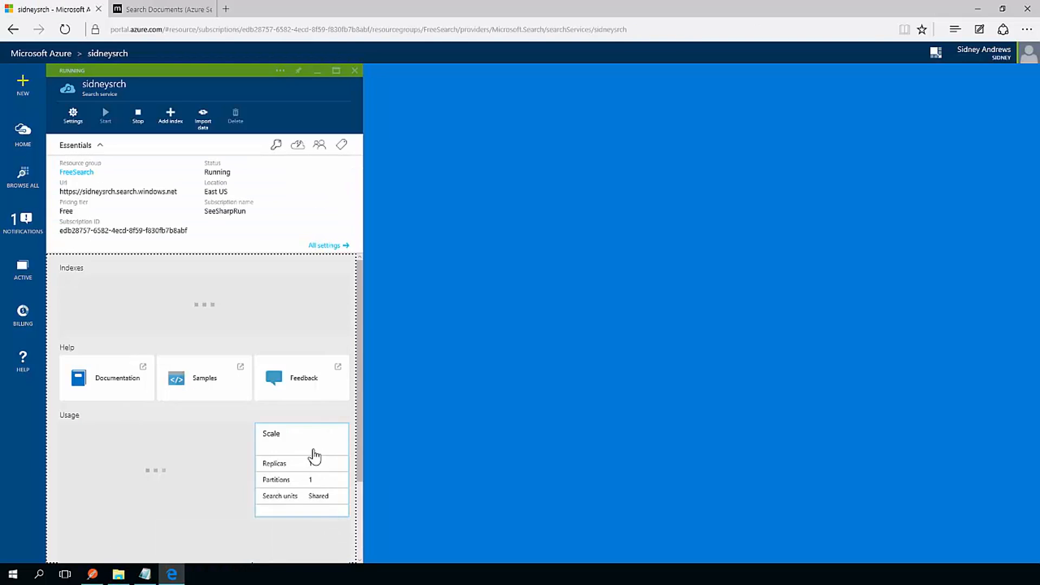
{"action": "left_click", "coordinate": [301, 437]}
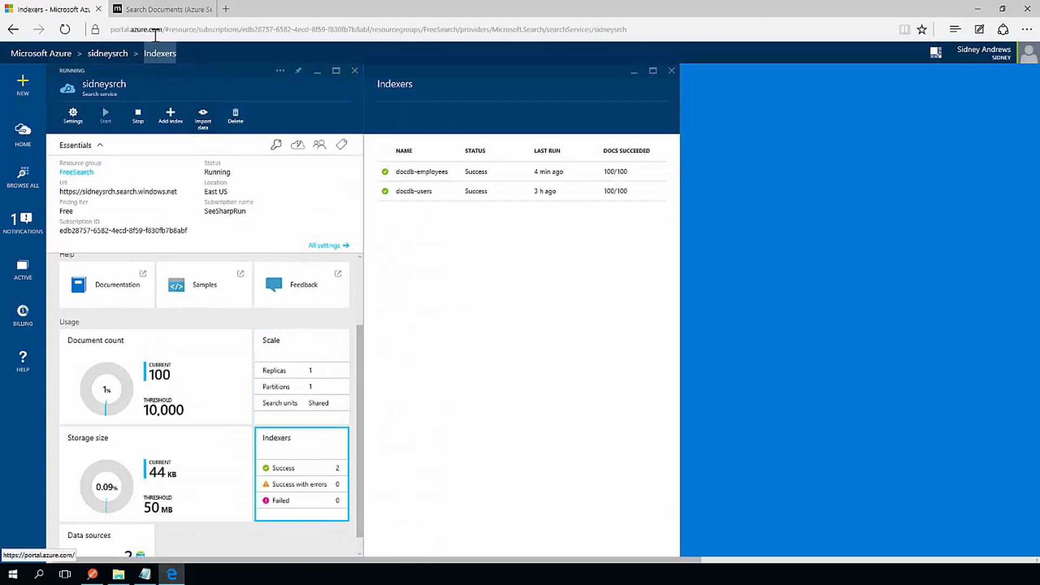
Add a facet=country query parameter to the employees request and send it.
{"action": "left_click", "coordinate": [159, 9]}
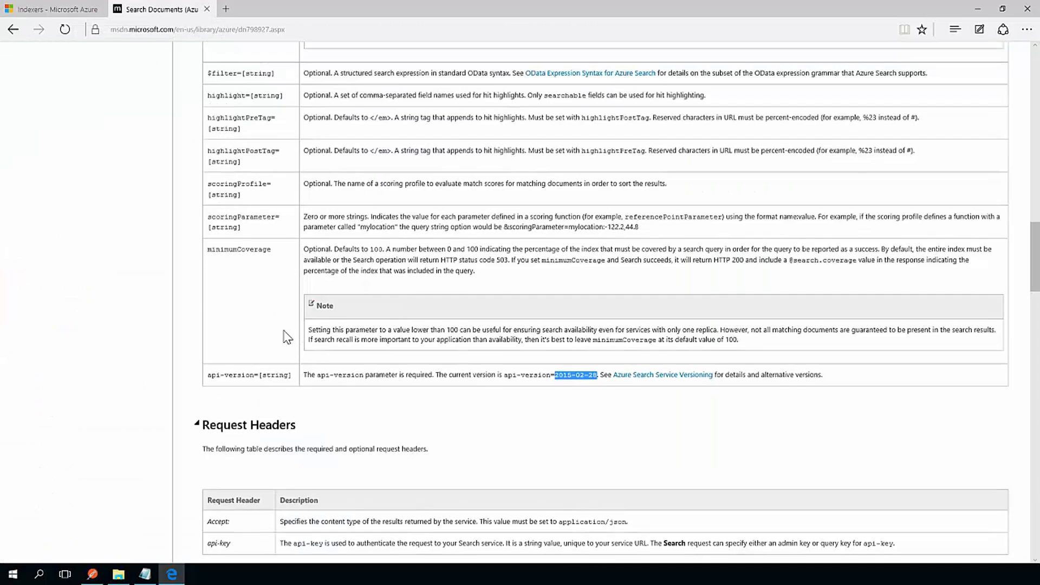
{"action": "scroll", "scroll_direction": "up", "scroll_amount": 3}
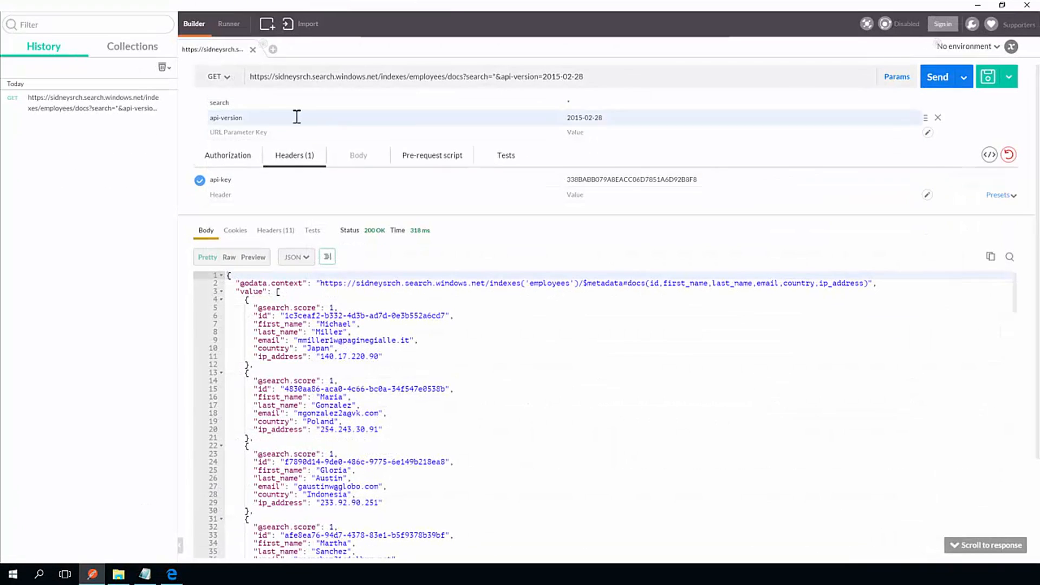
{"action": "type", "text": "facet"}
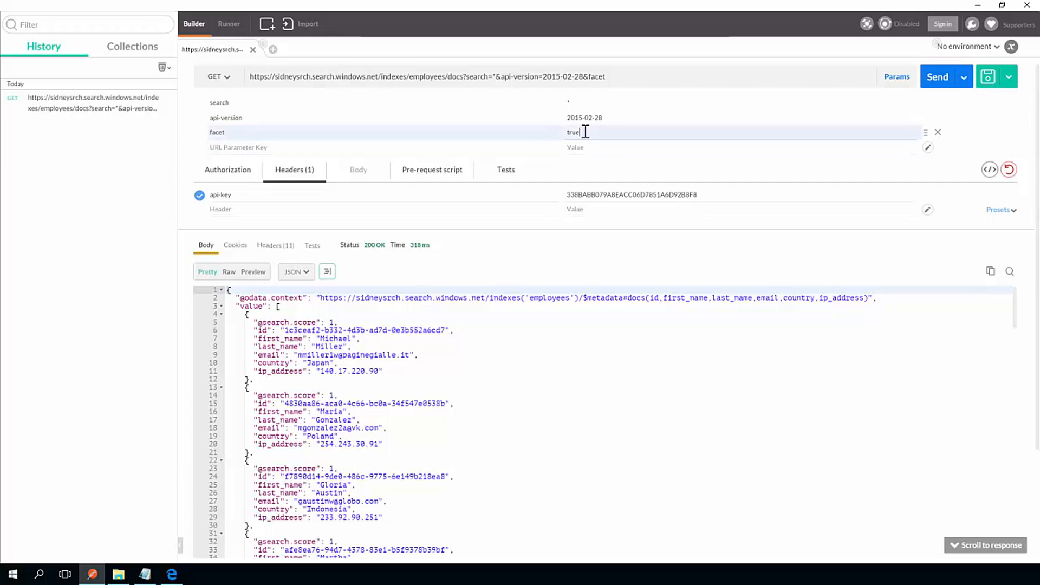
{"action": "type", "text": "country"}
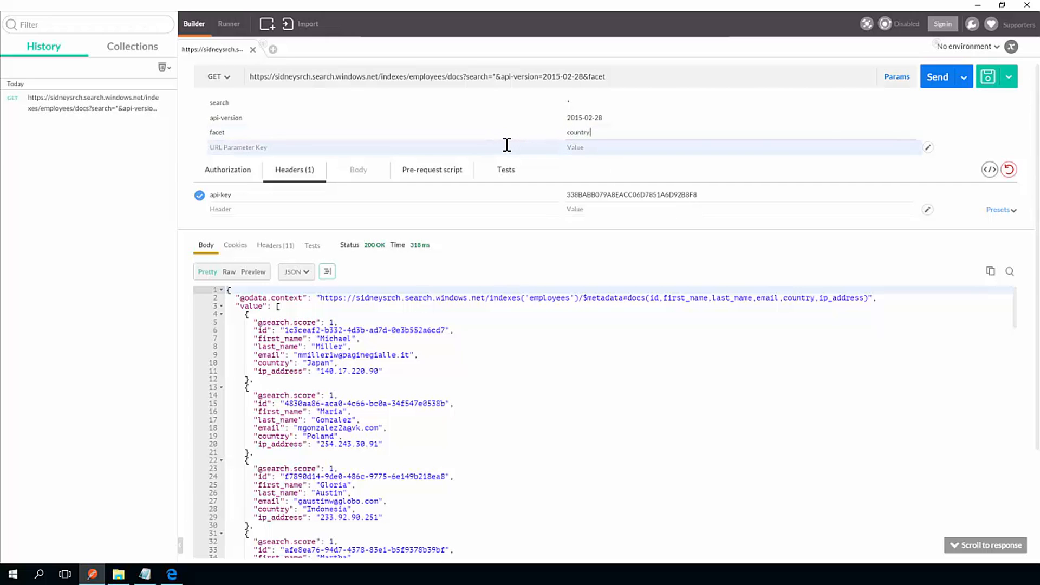
{"action": "left_click", "coordinate": [936, 75]}
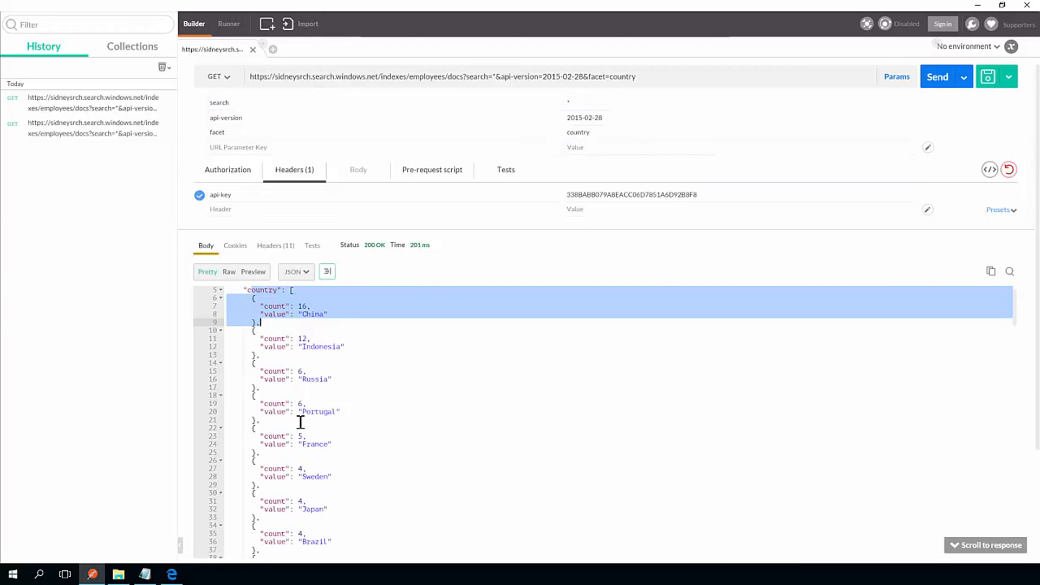
{"action": "mouse_move", "coordinate": [259, 329]}
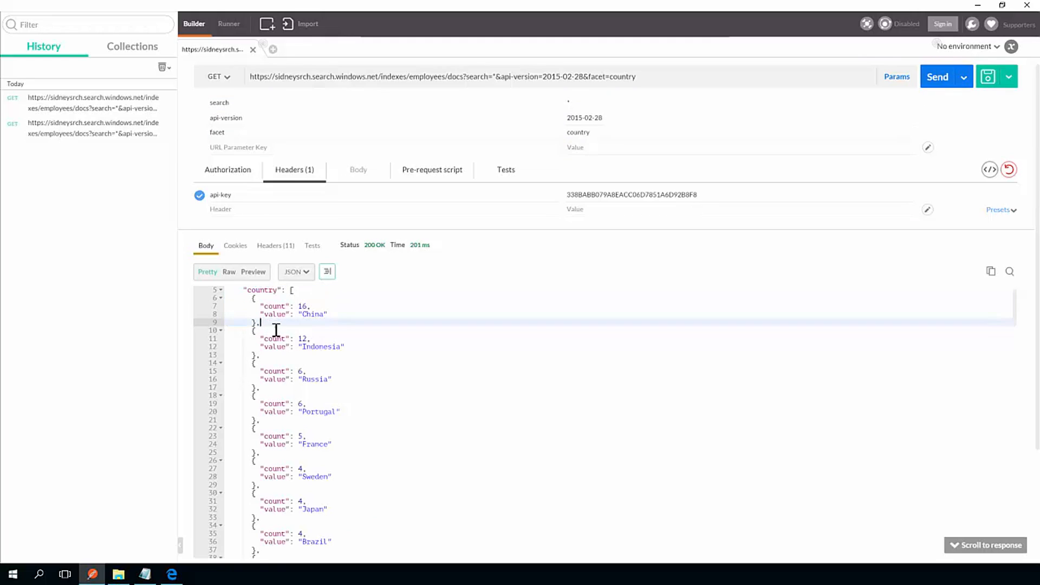
Review the country facet counts in the response, China leading at 16, then return to the request.
{"action": "scroll", "scroll_direction": "down", "scroll_amount": 3}
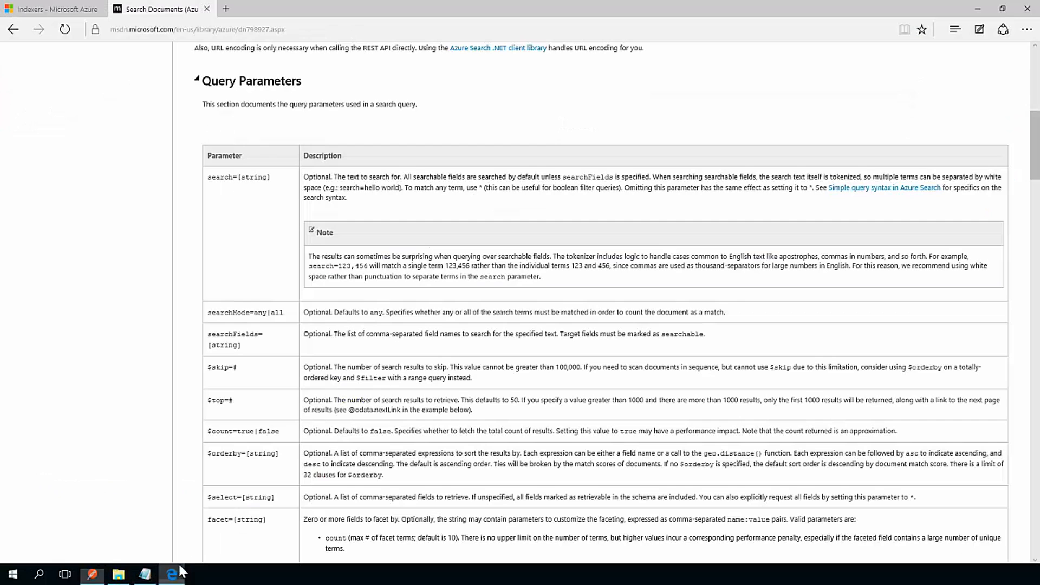
{"action": "scroll", "scroll_direction": "down", "scroll_amount": 3}
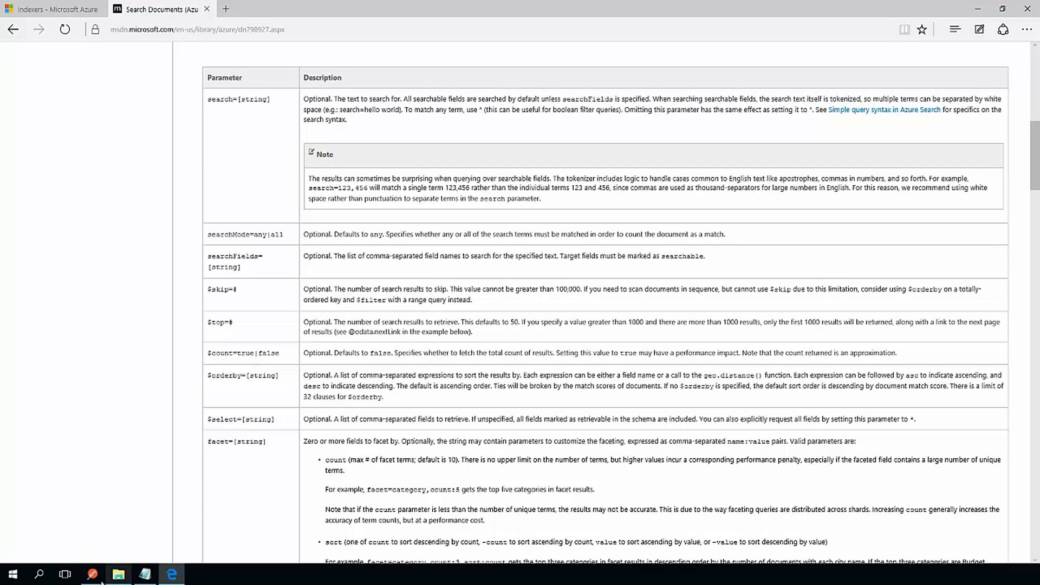
{"action": "left_click", "coordinate": [91, 574]}
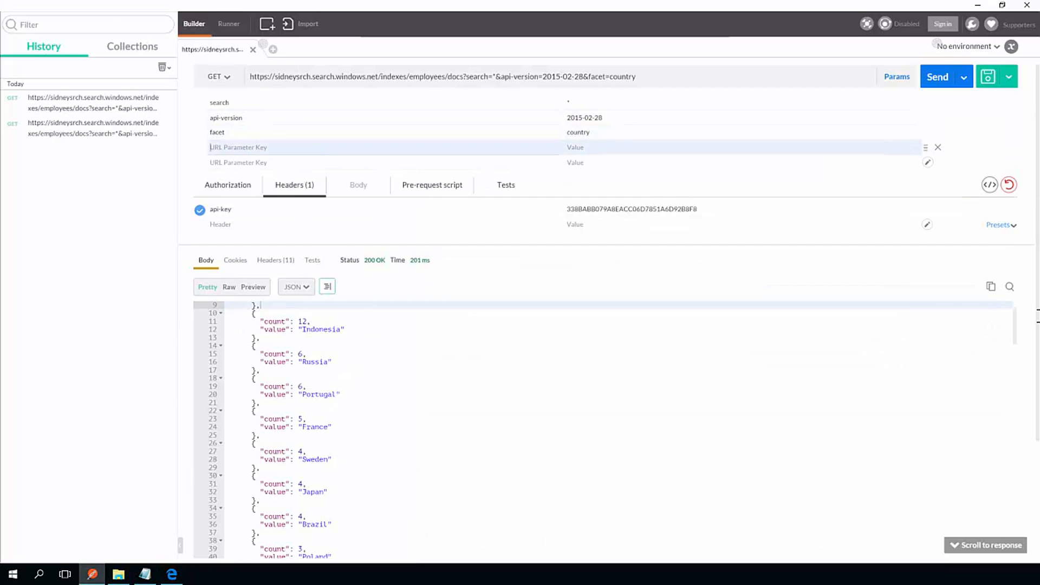
Add $count=true so the response reports the total count of 100 documents.
{"action": "type", "text": "$county"}
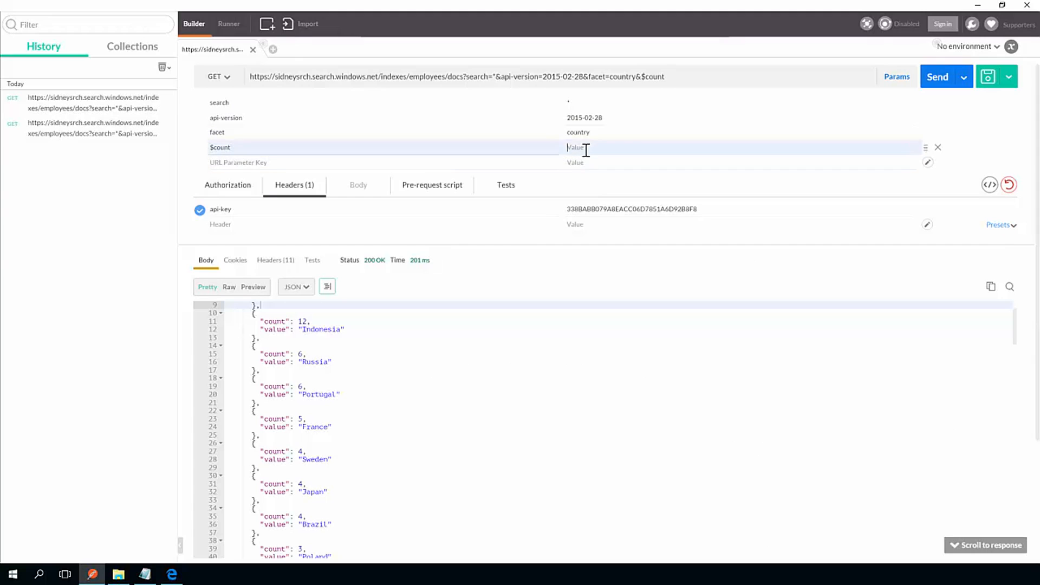
{"action": "type", "text": "true"}
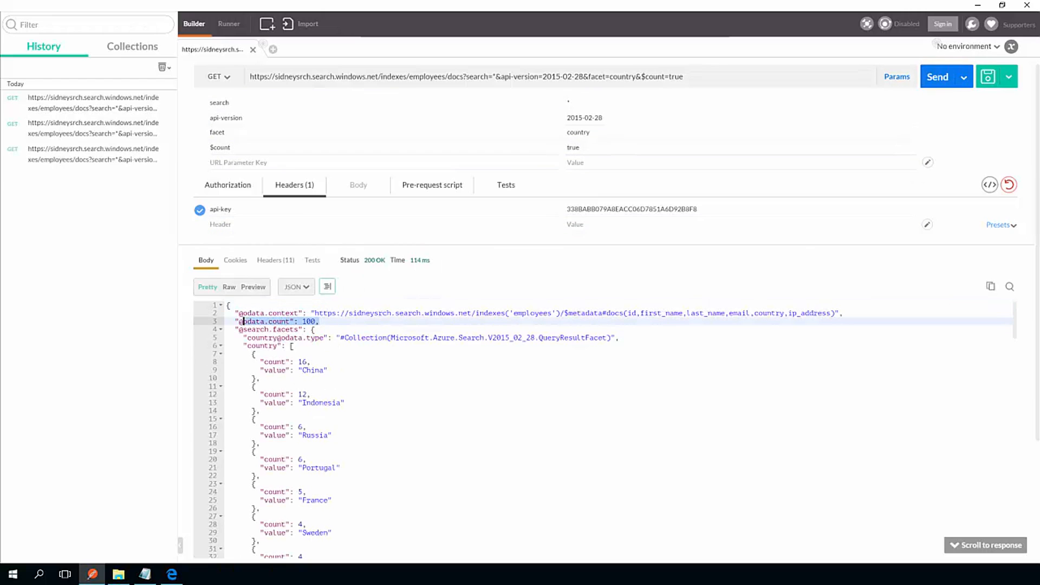
{"action": "scroll", "scroll_direction": "down", "scroll_amount": 3}
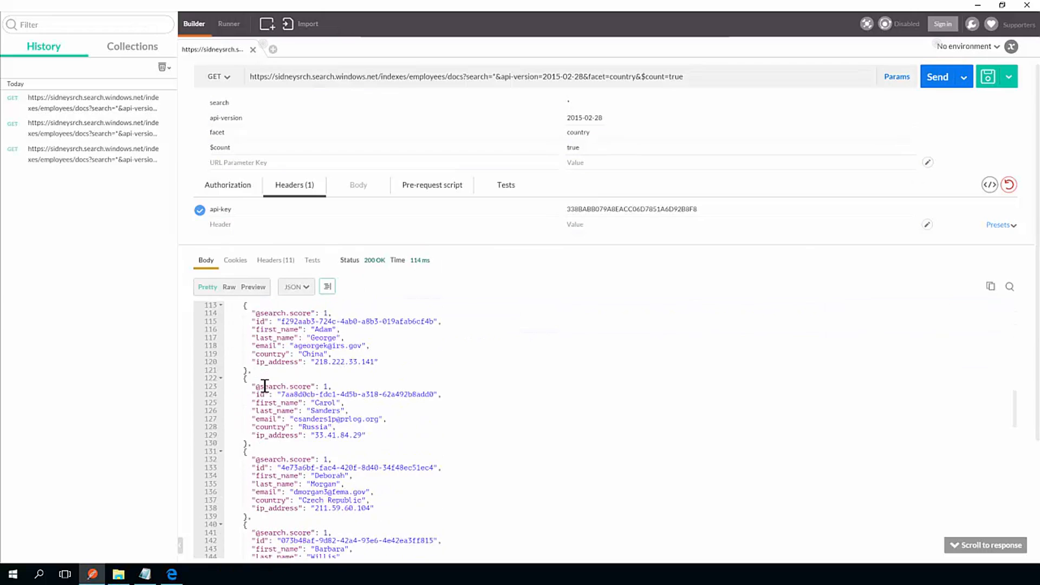
{"action": "scroll", "scroll_direction": "down", "scroll_amount": 3}
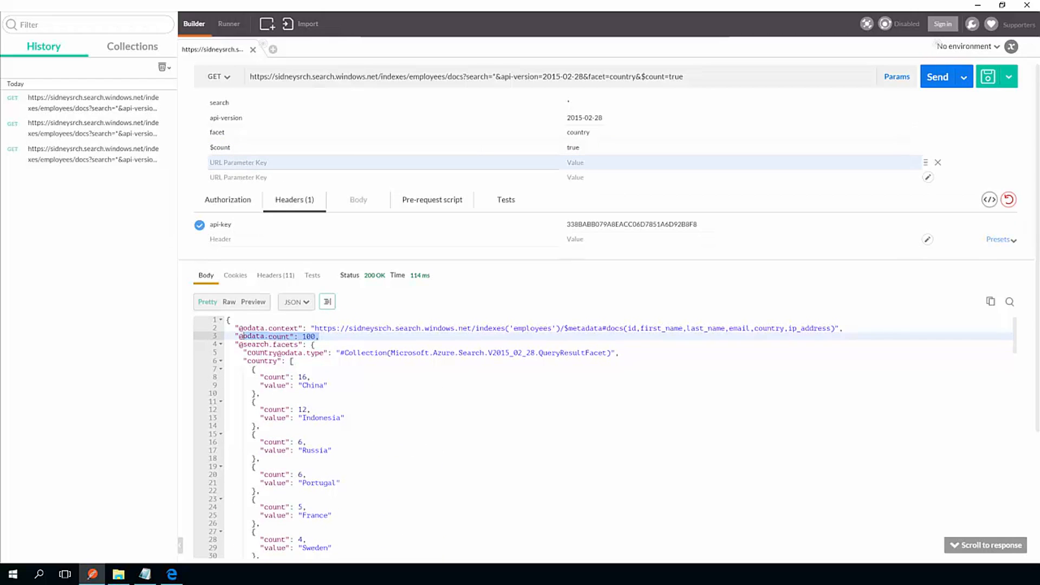
Add $top=5 and send again so only the first five documents are returned.
{"action": "type", "text": "$top"}
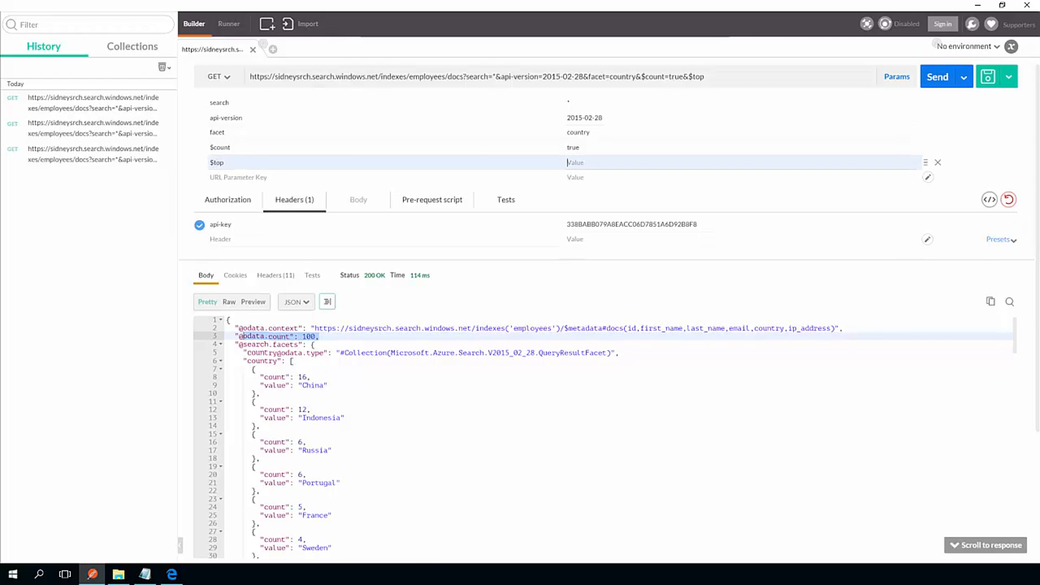
{"action": "type", "text": "5"}
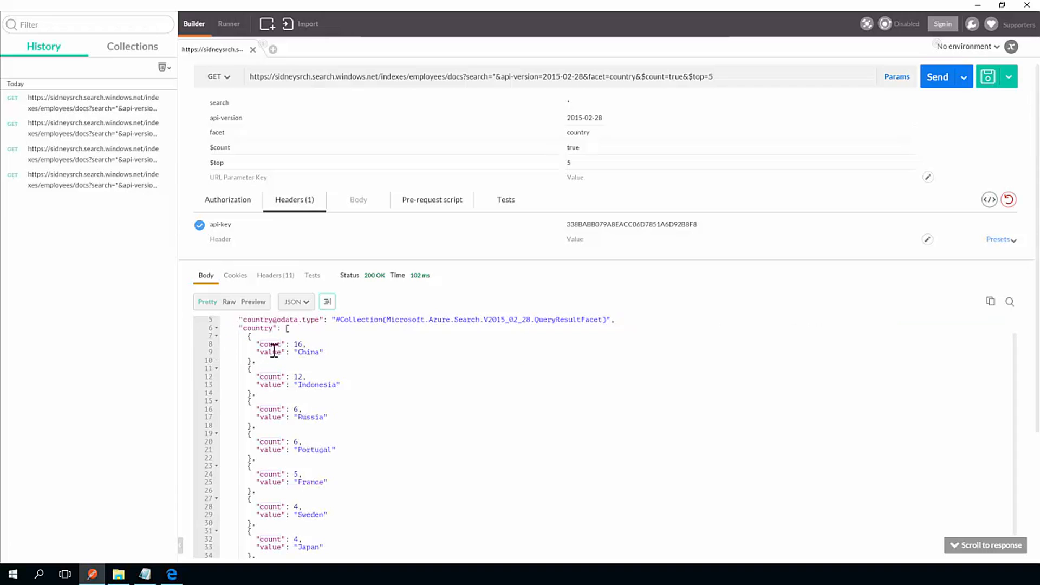
{"action": "left_click_drag", "start_coordinate": [274, 343], "coordinate": [303, 506]}
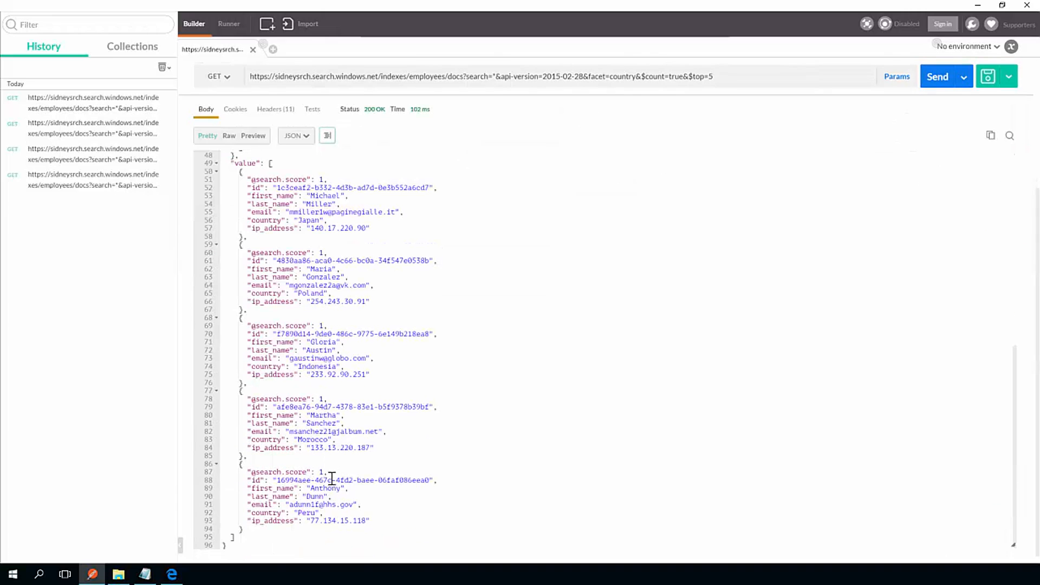
{"action": "left_click", "coordinate": [896, 76]}
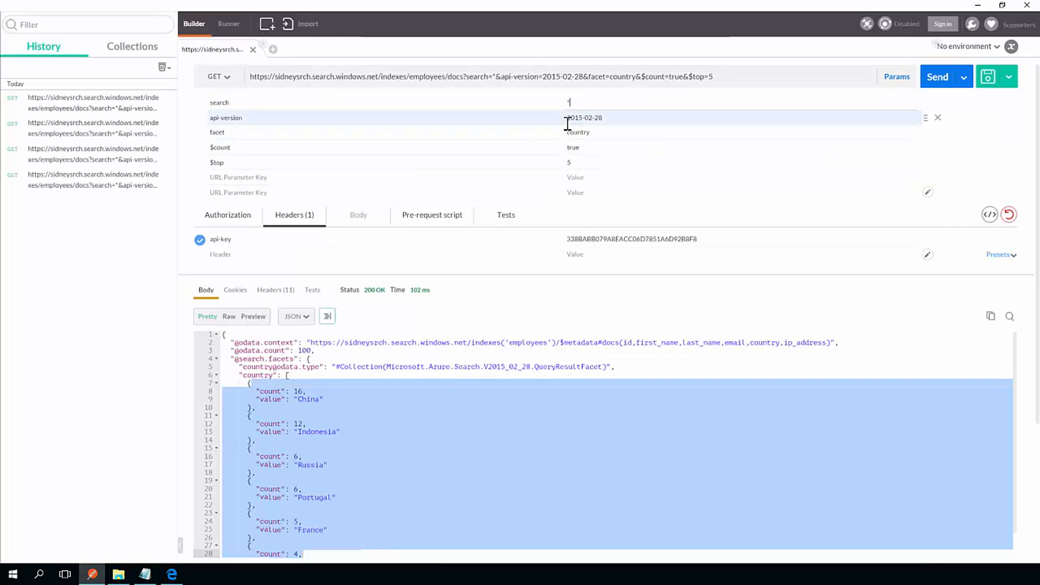
{"action": "type", "text": "miller"}
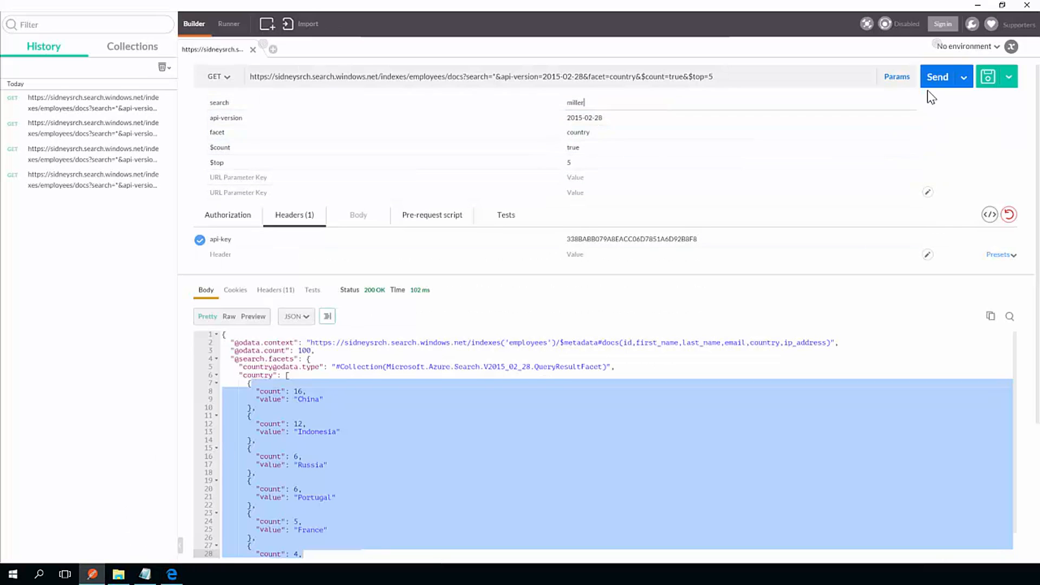
{"action": "left_click", "coordinate": [936, 75]}
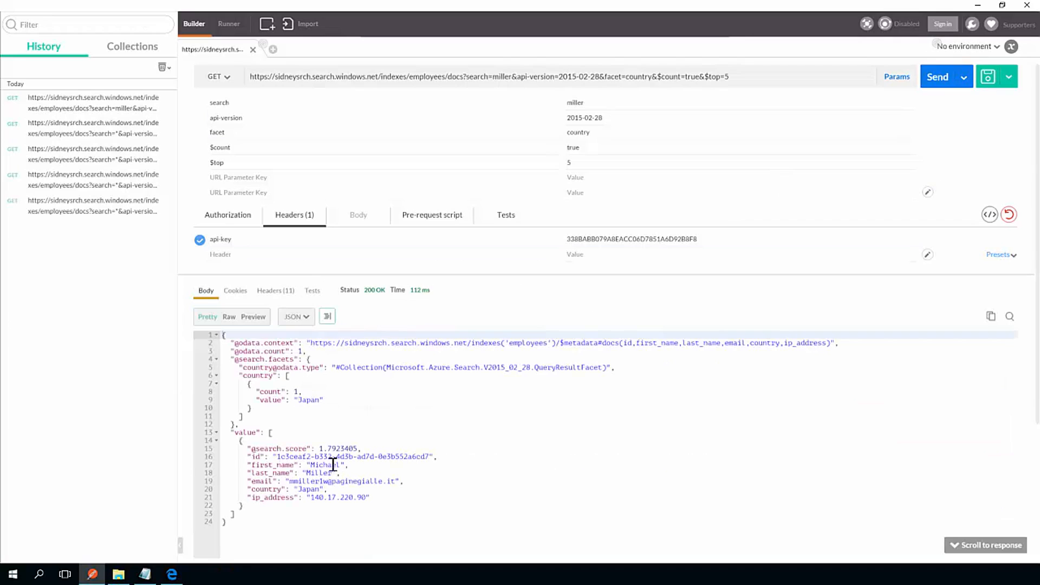
{"action": "double_click", "coordinate": [325, 464]}
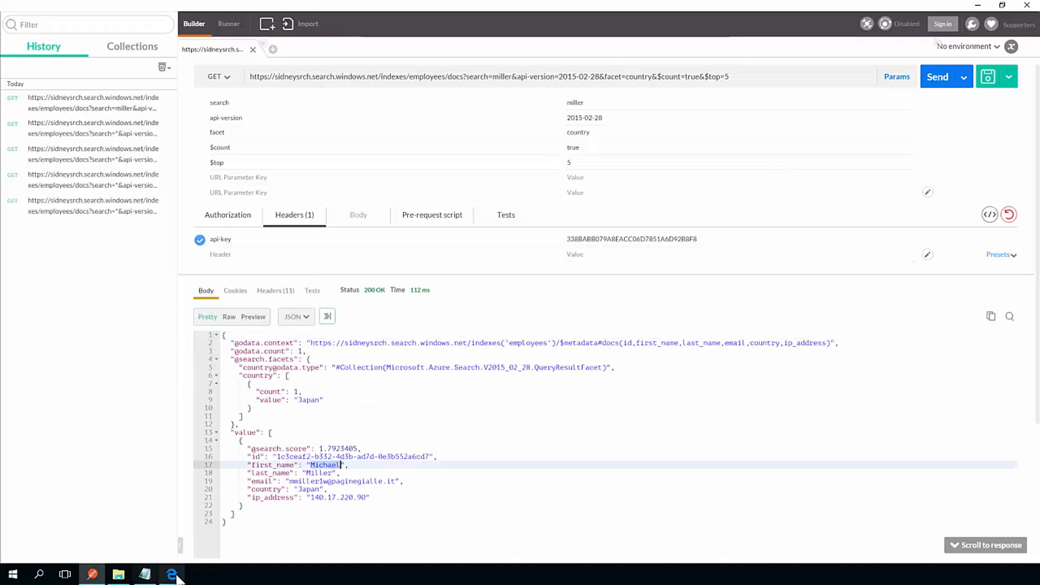
{"action": "left_click", "coordinate": [171, 574]}
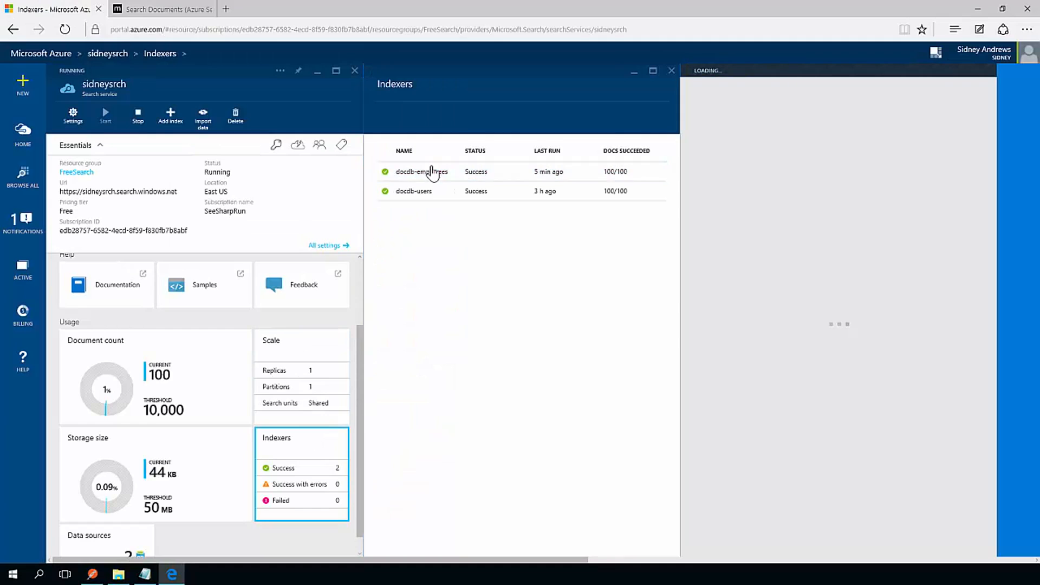
Manually run the docdb-employees indexer, confirming Yes, so it shows as in progress.
{"action": "left_click", "coordinate": [421, 171]}
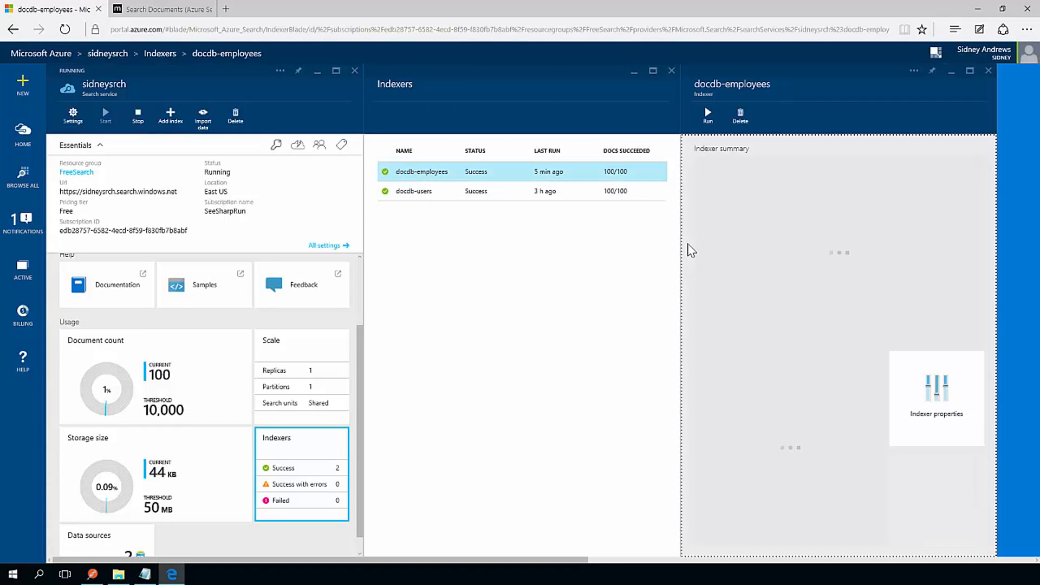
{"action": "left_click", "coordinate": [707, 113]}
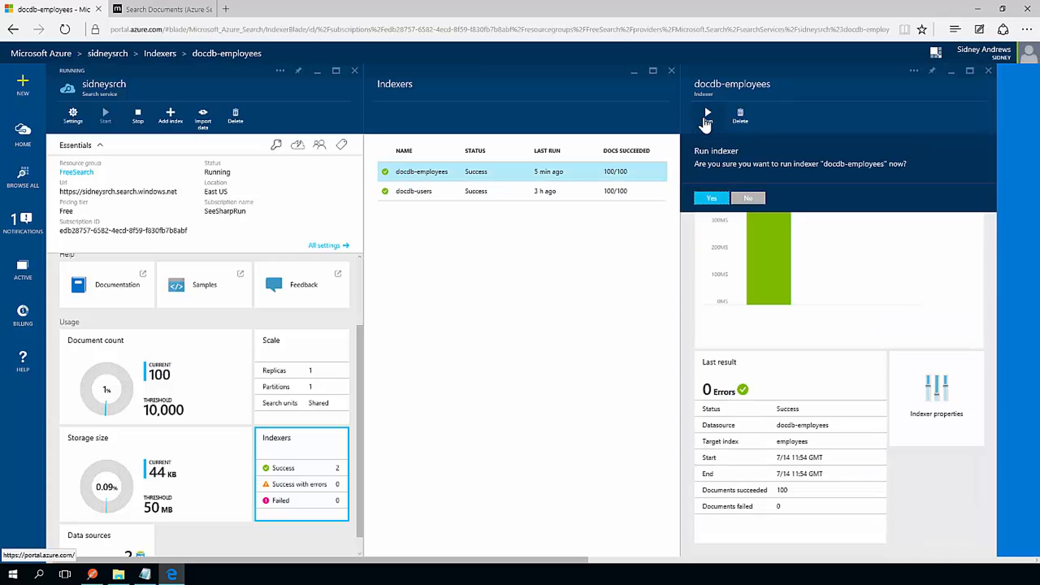
{"action": "left_click", "coordinate": [710, 197]}
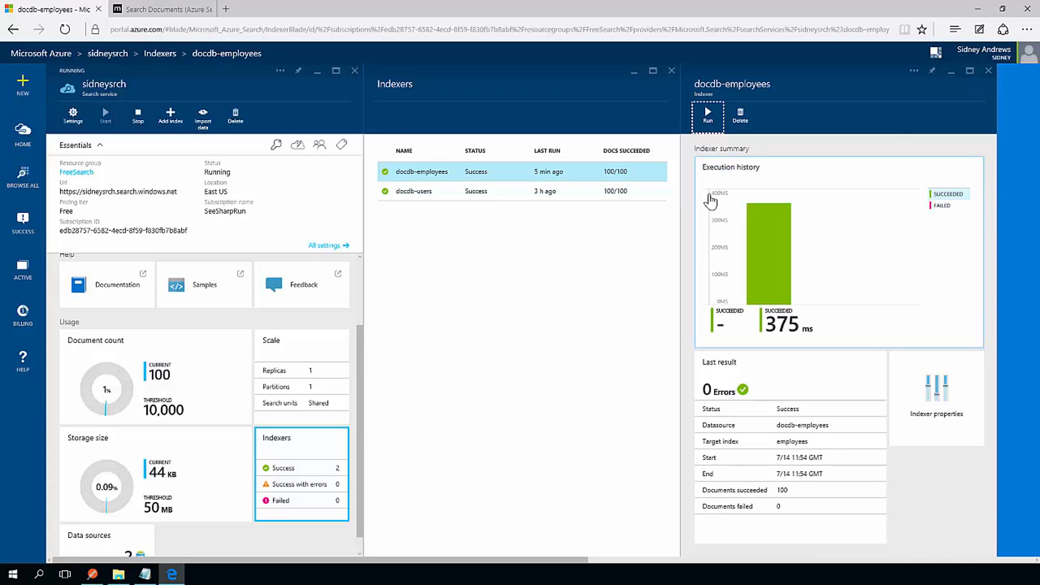
{"action": "left_click", "coordinate": [707, 114]}
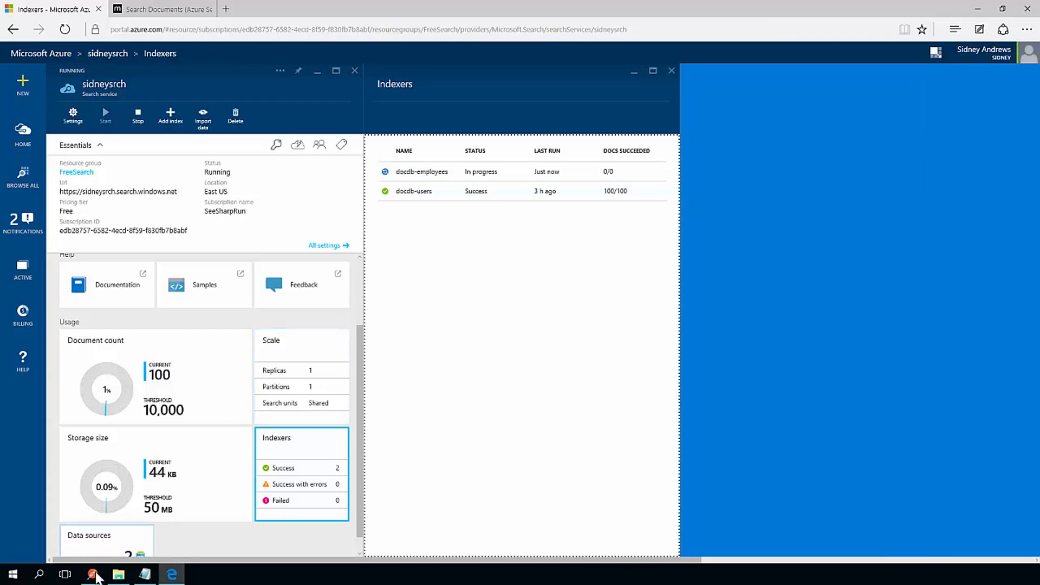
{"action": "left_click", "coordinate": [92, 574]}
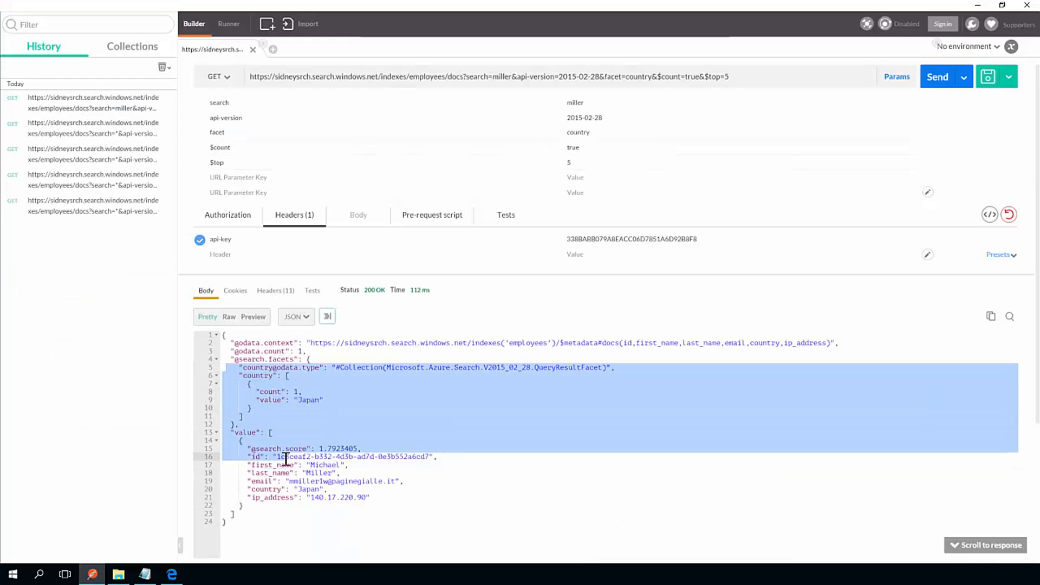
{"action": "left_click", "coordinate": [303, 423]}
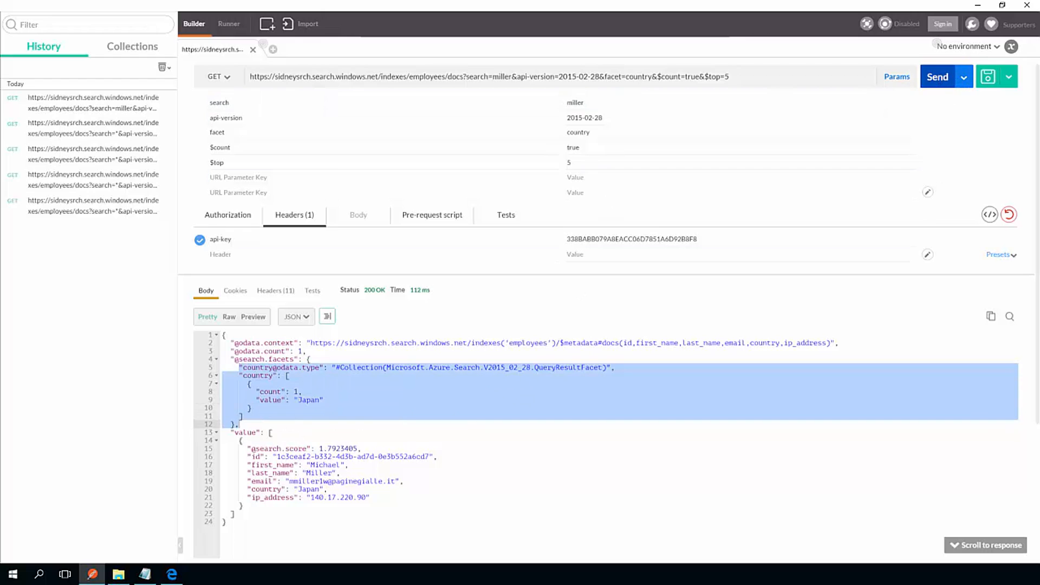
{"action": "left_click", "coordinate": [937, 76]}
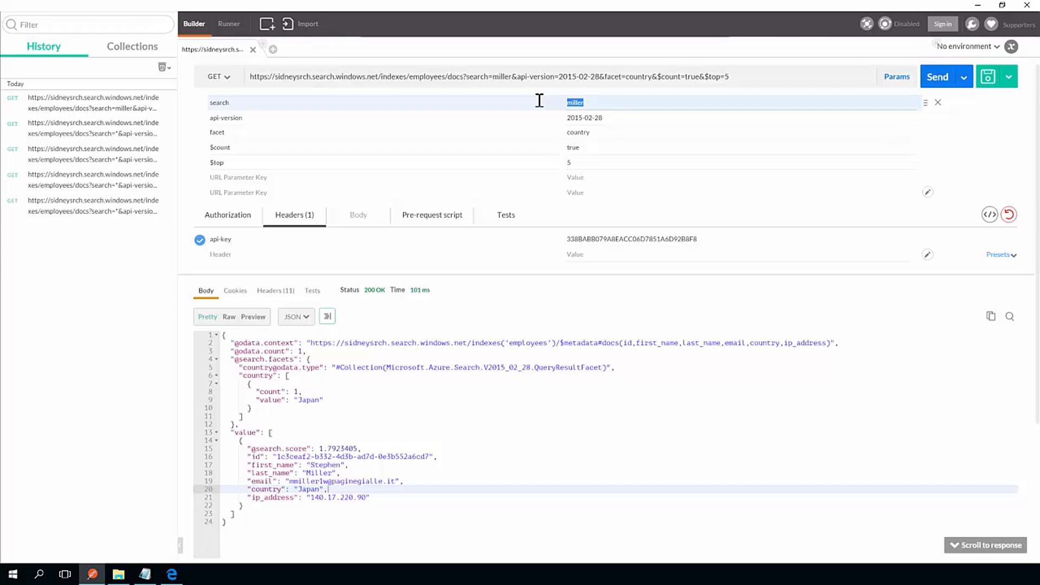
{"action": "mouse_move", "coordinate": [488, 122]}
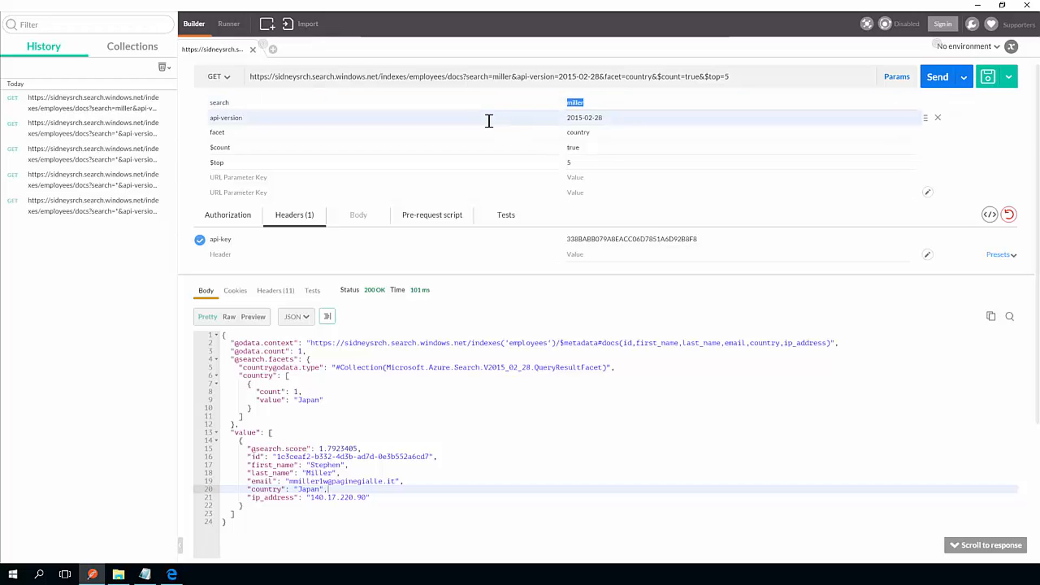